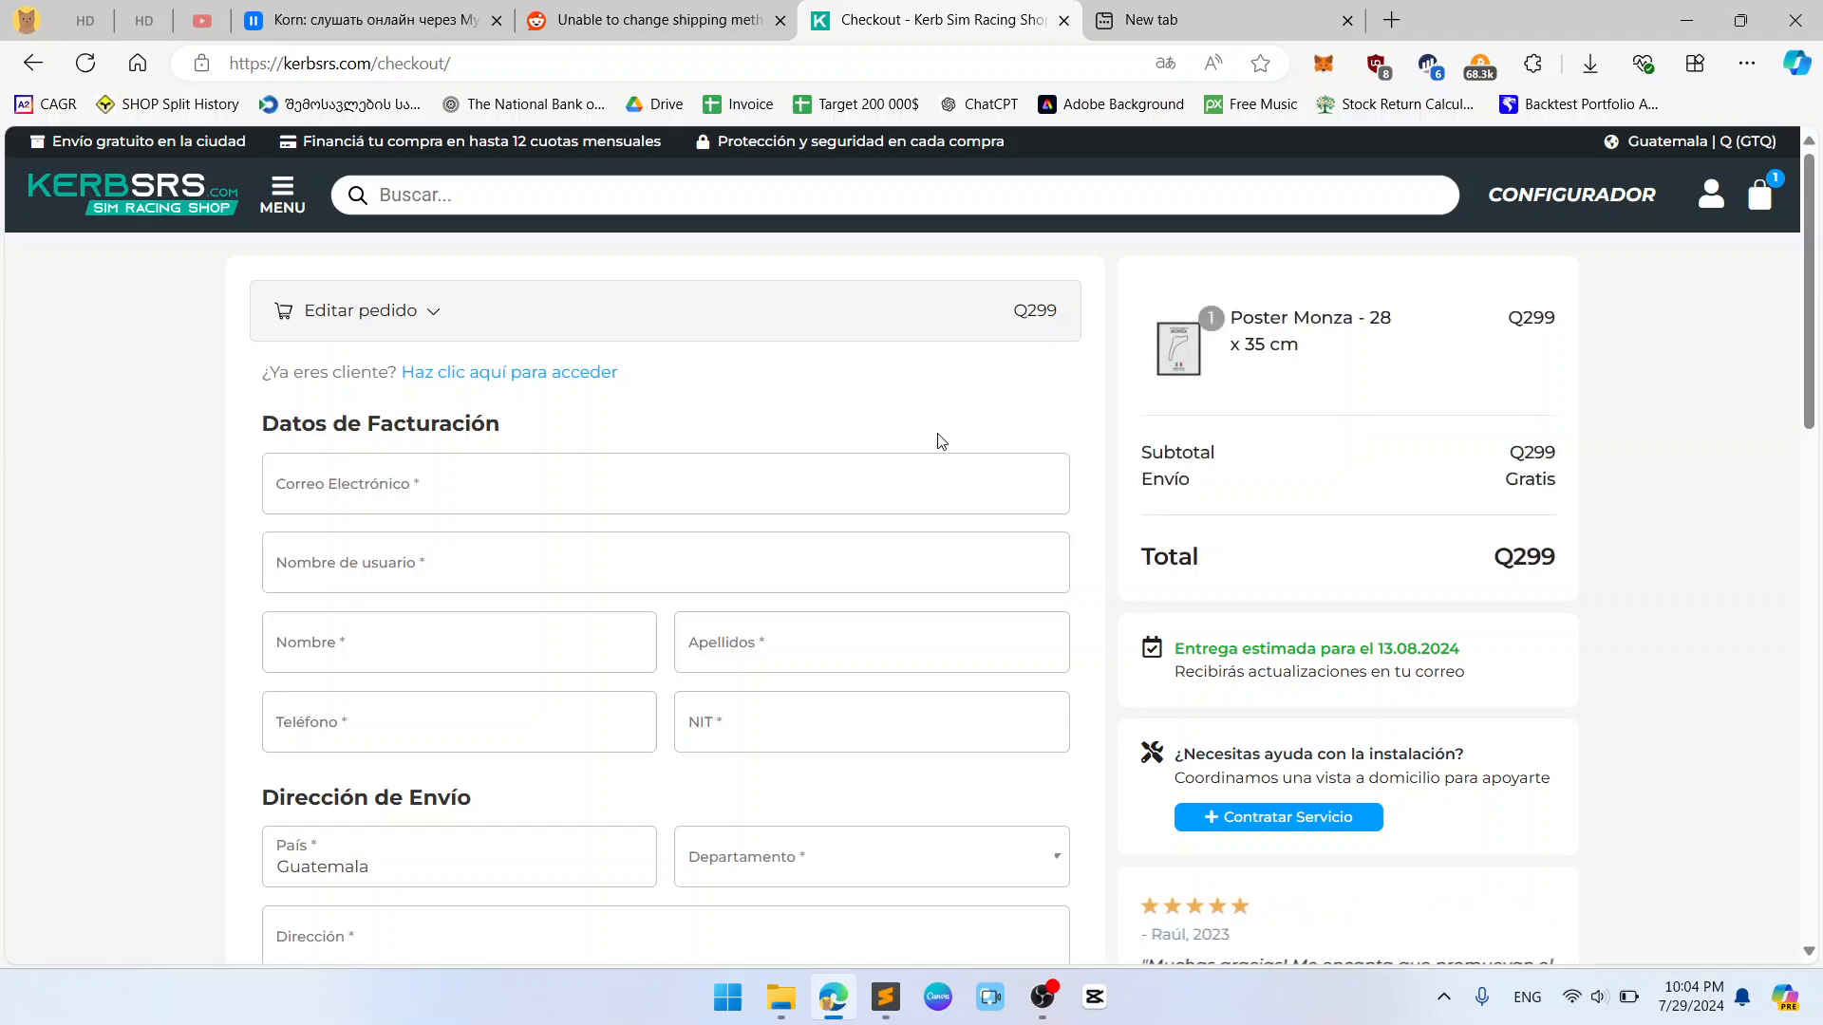
Step: Scroll the checkout to Método de Envío, then switch to the Reddit tab describing the bug
scroll("down", 3)
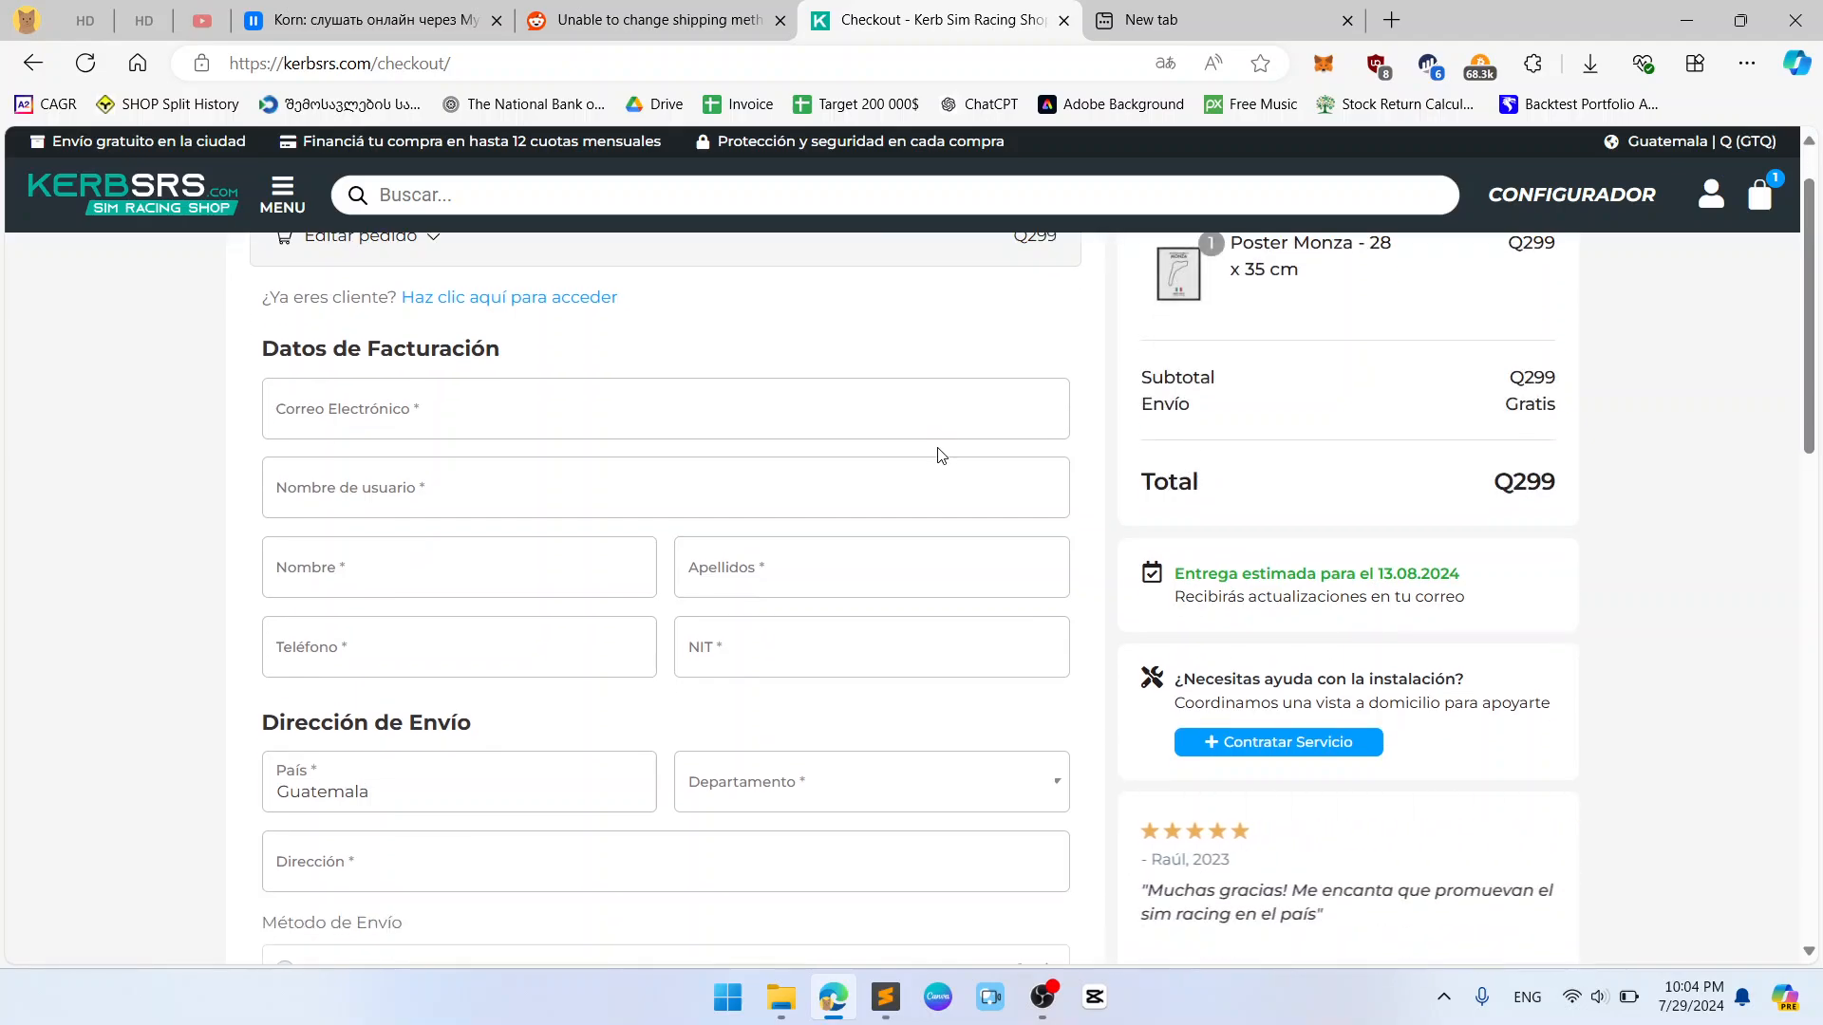
scroll("down", 3)
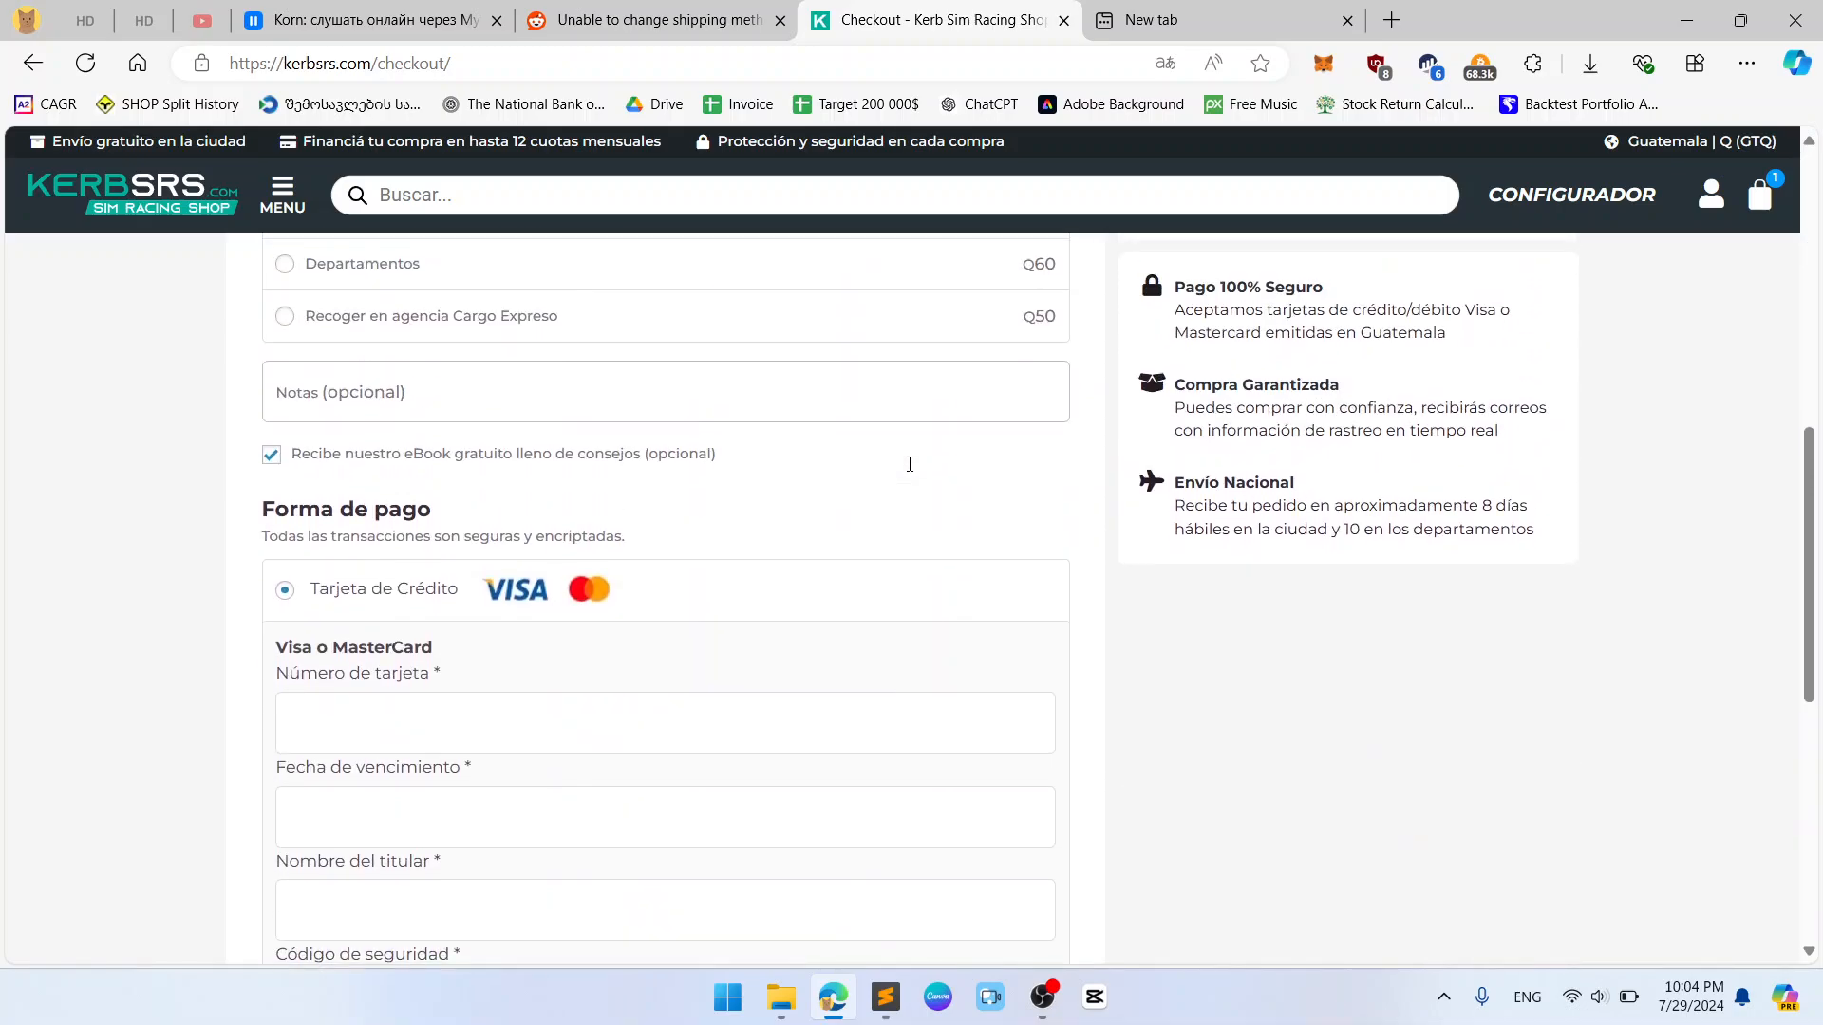
scroll("up", 3)
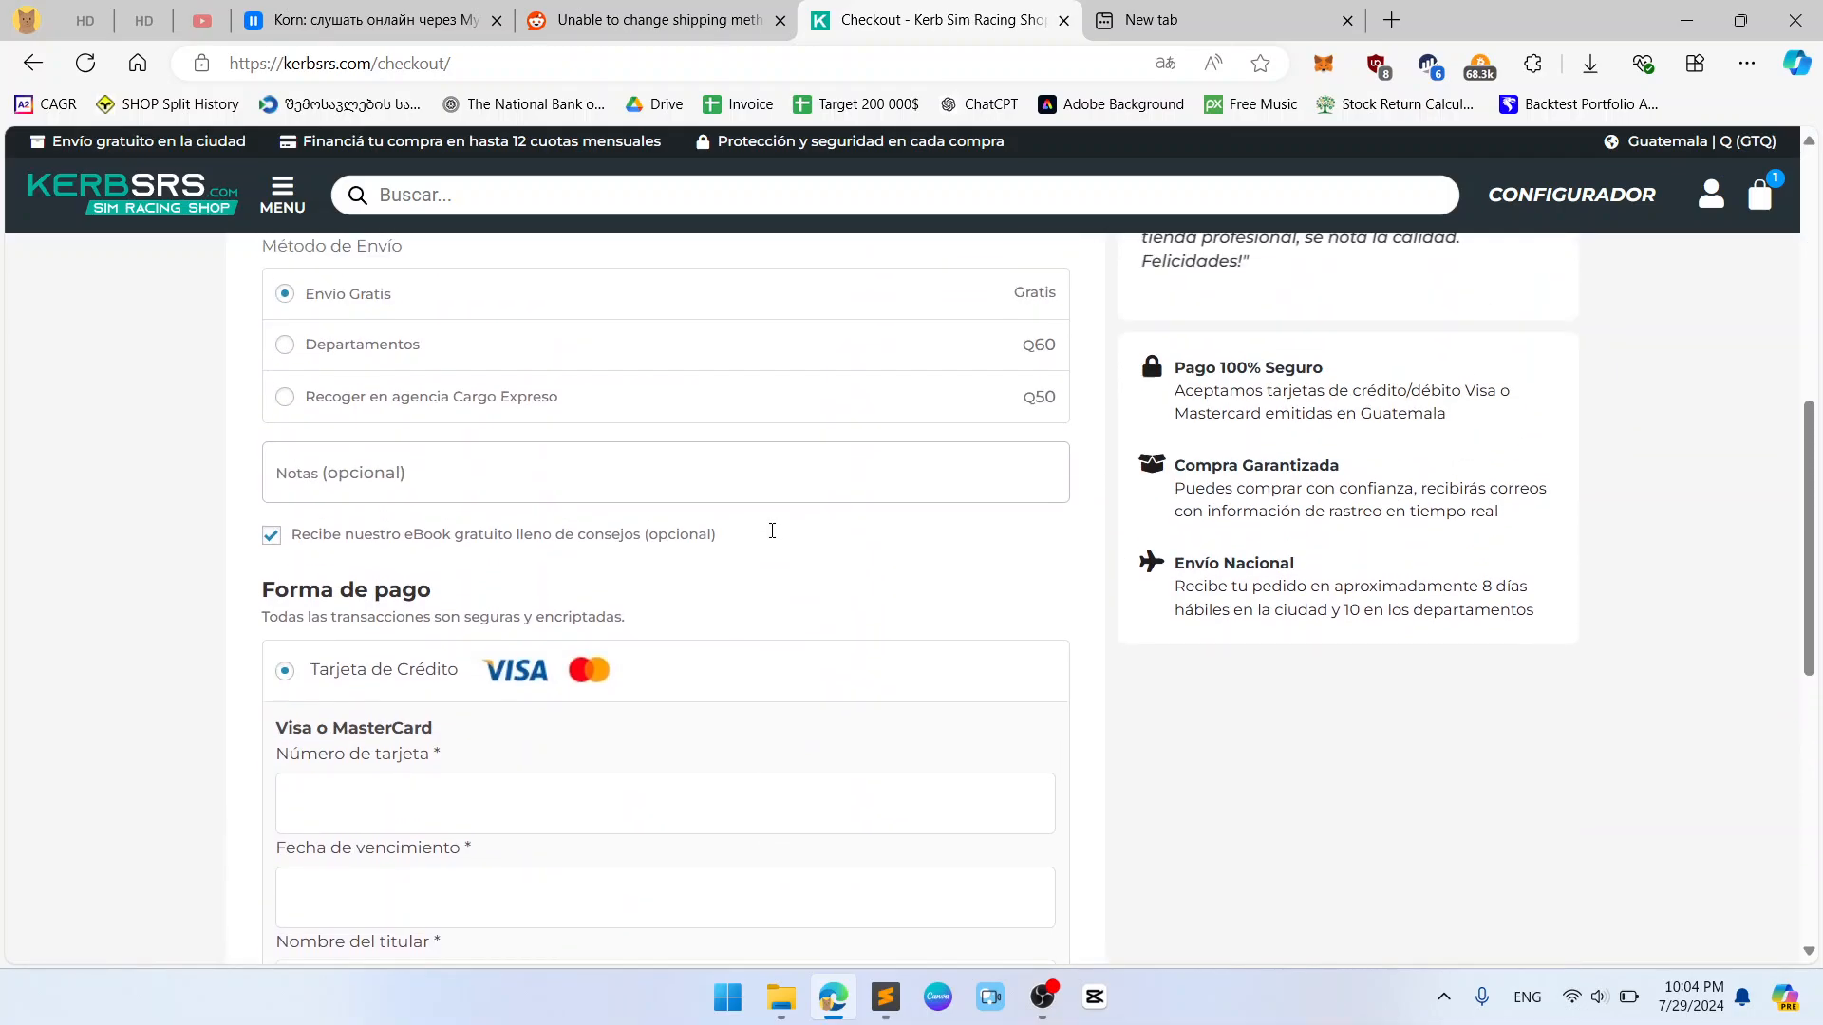
scroll("up", 3)
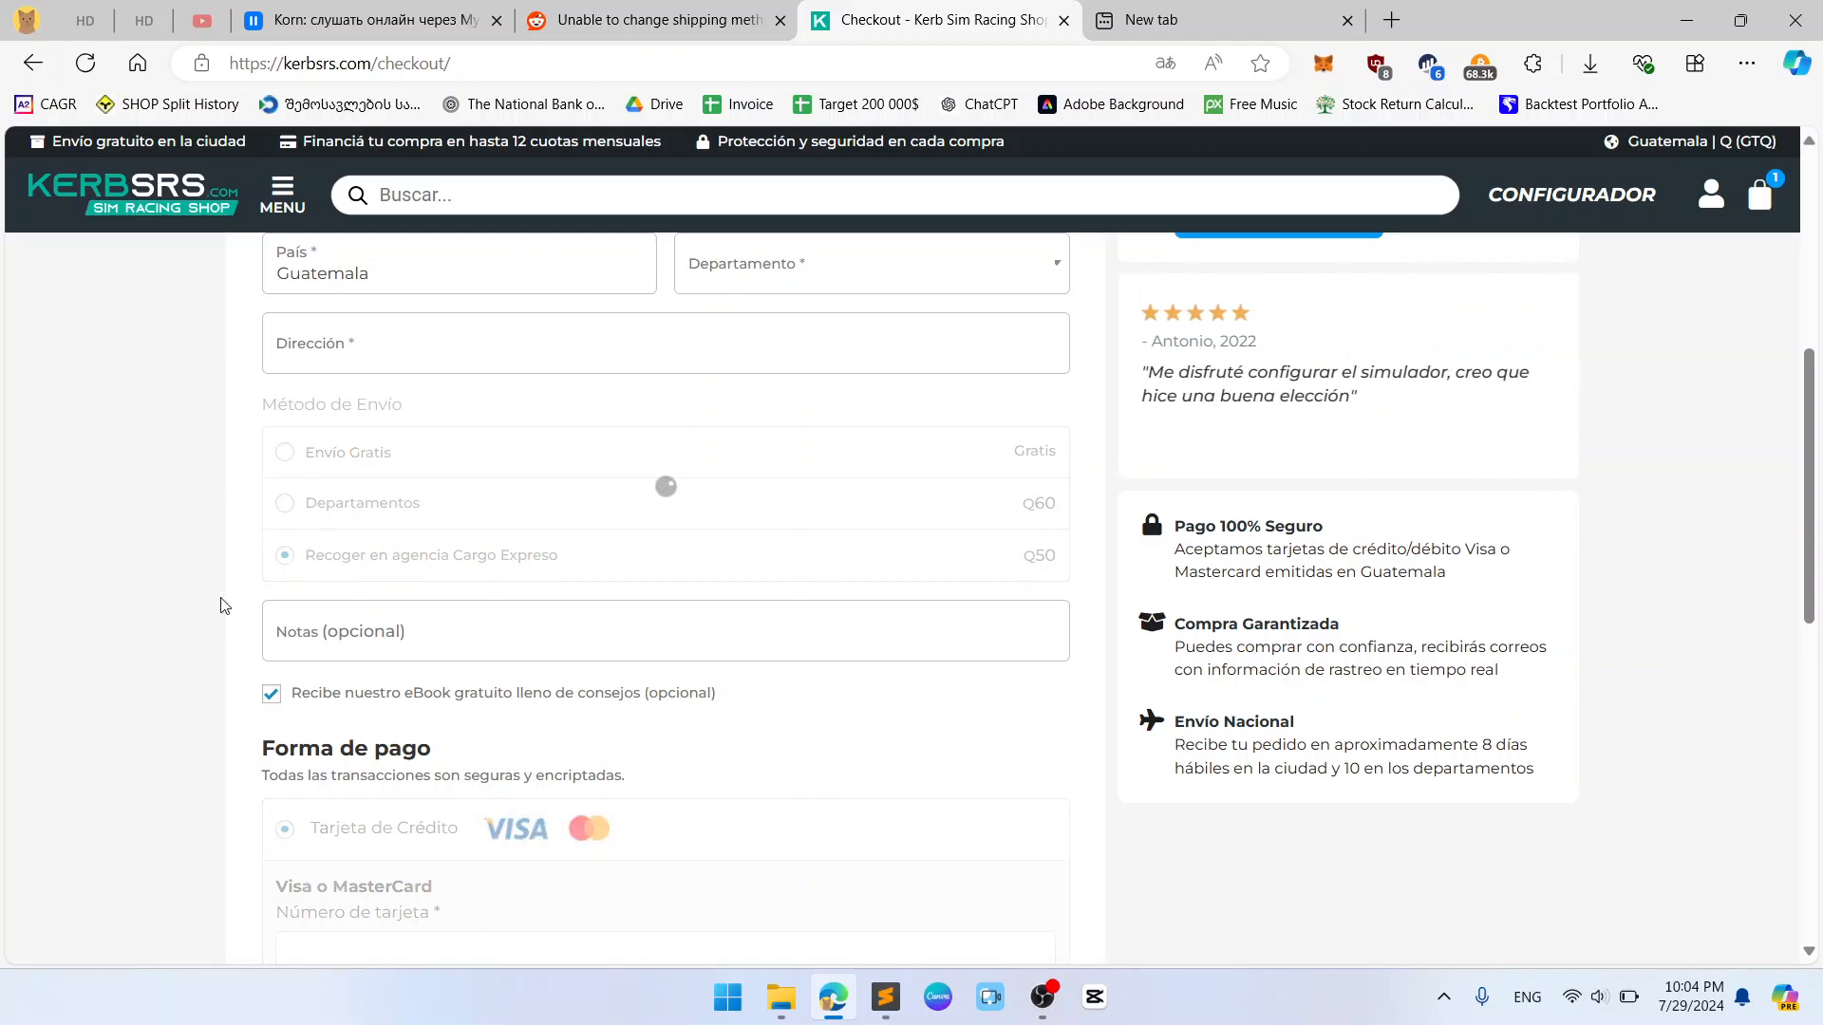
left_click(652, 19)
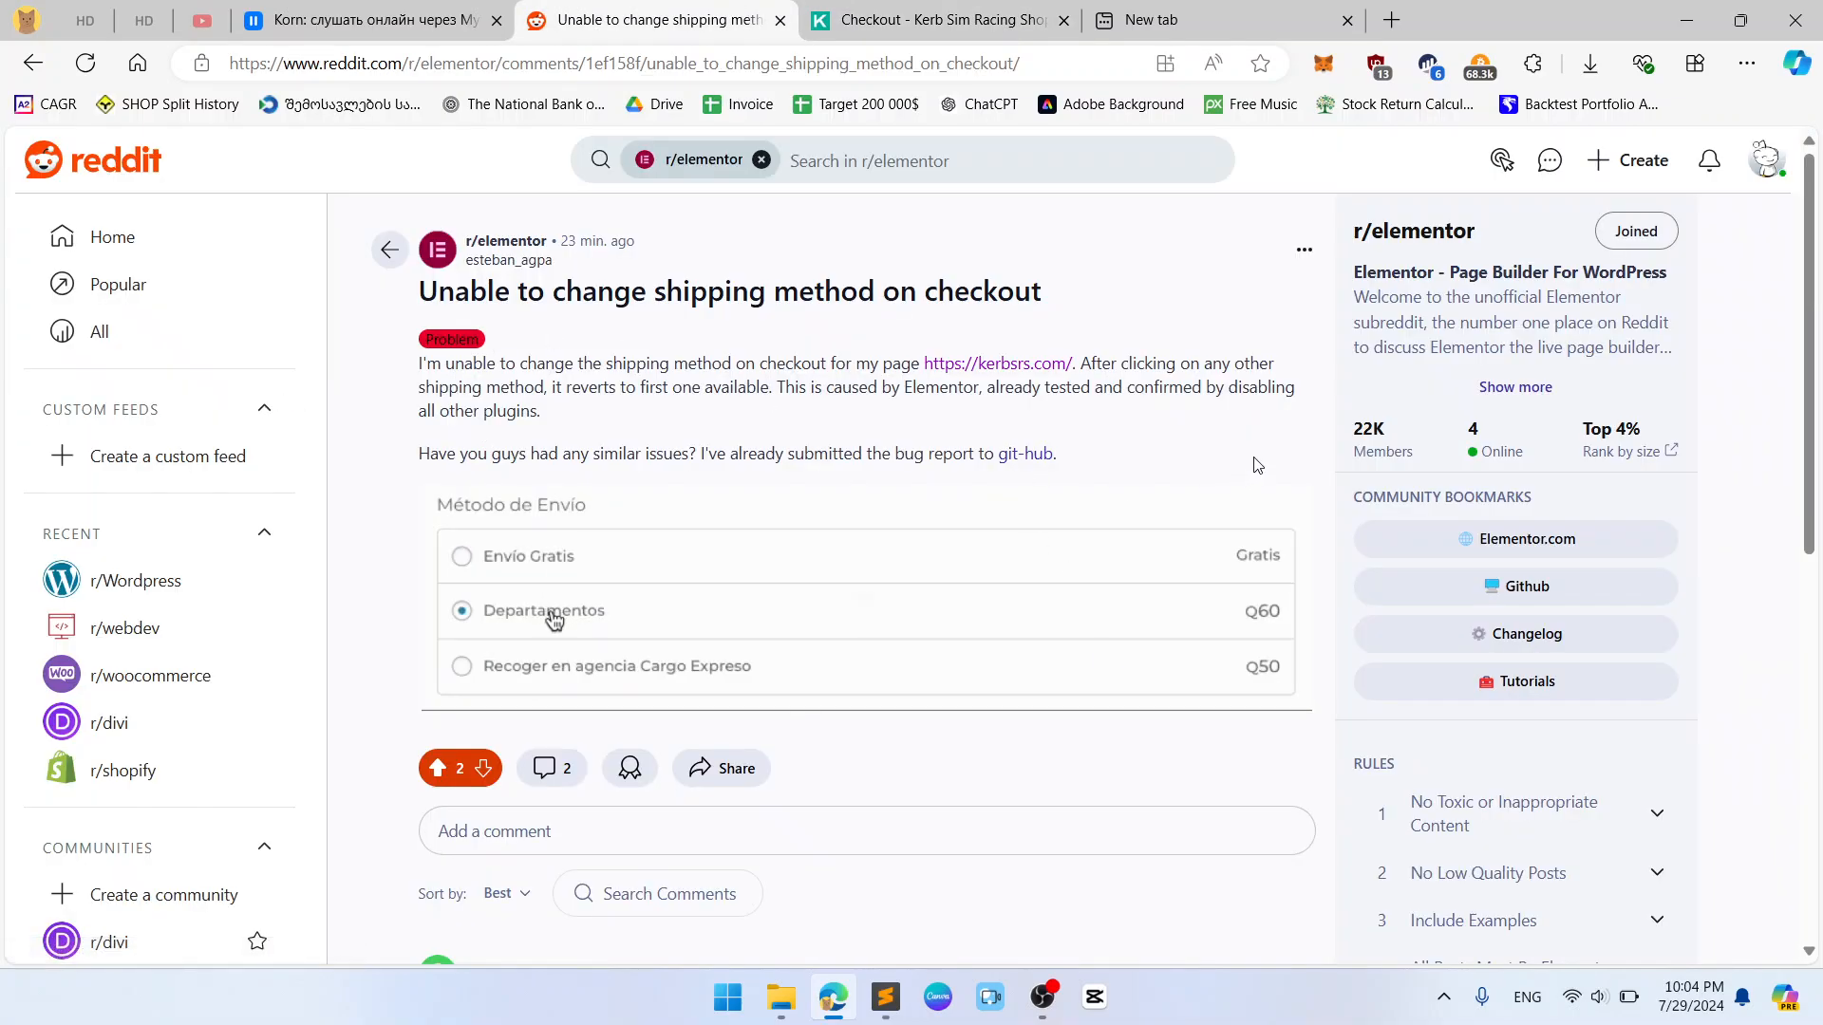
Step: Watch the Reddit post's GIF showing shipping selections reverting to free shipping
left_click(459, 556)
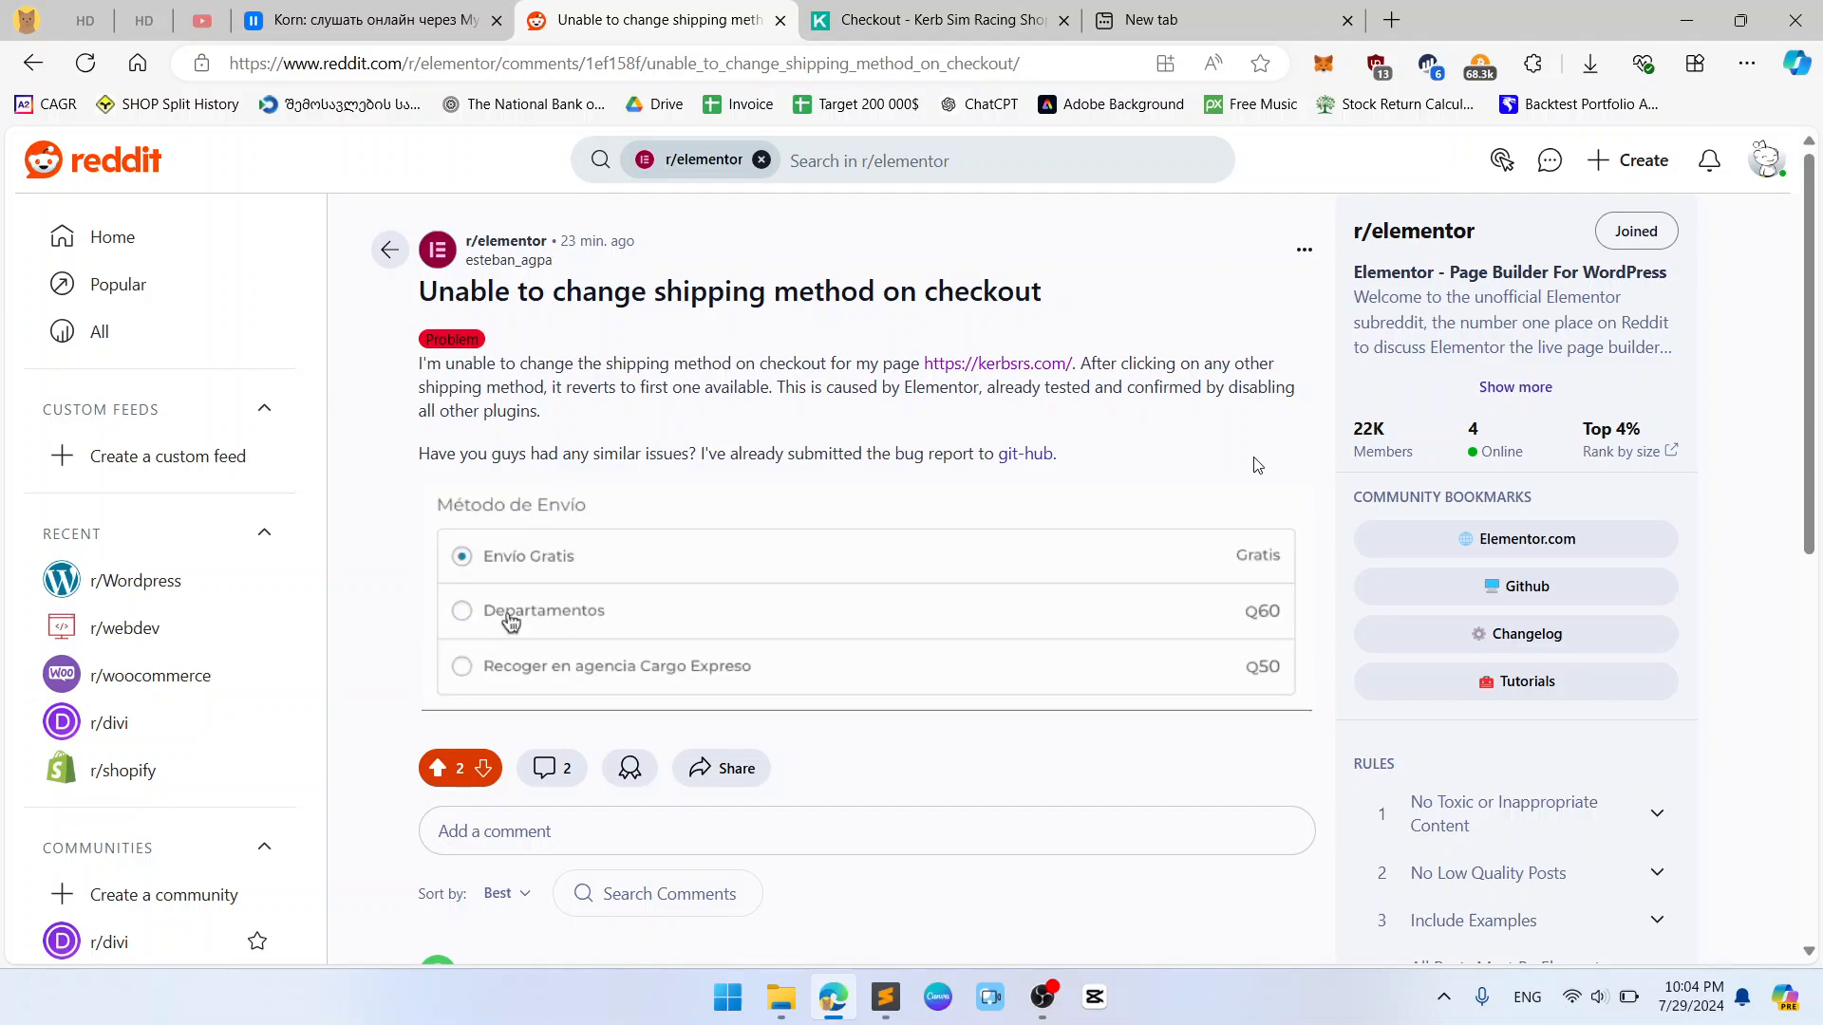
left_click(461, 609)
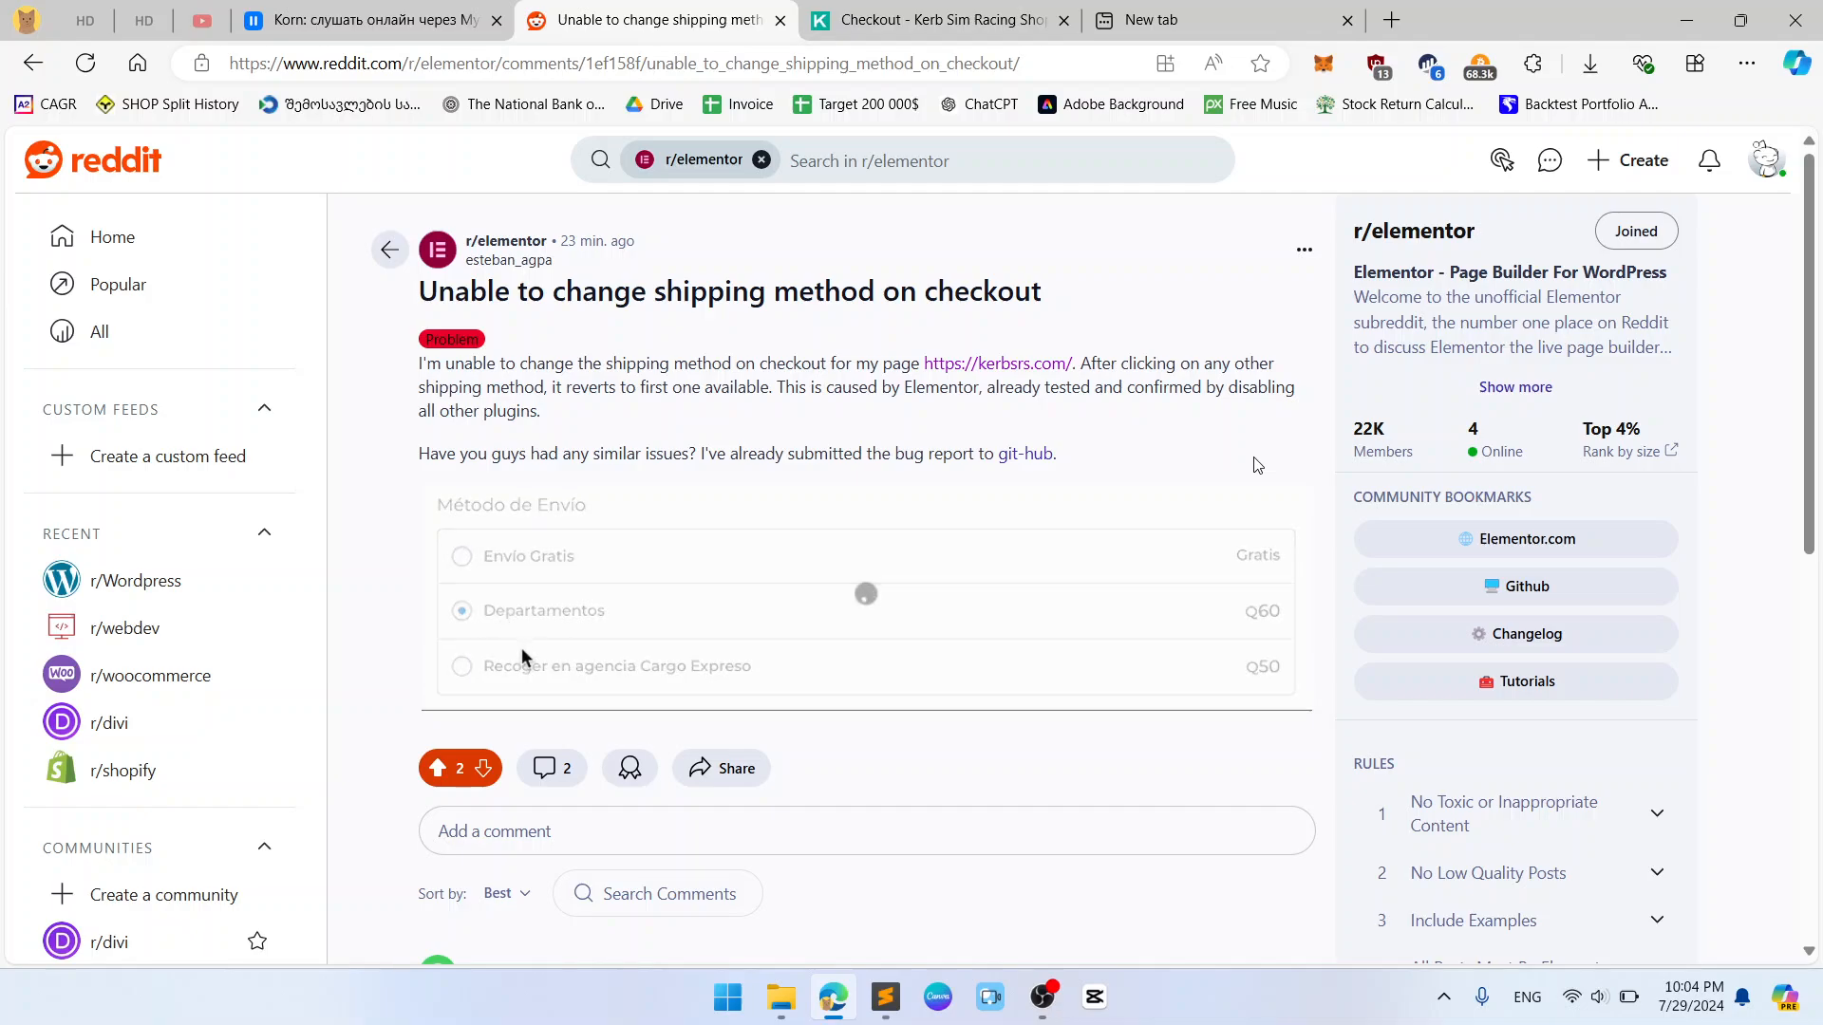
left_click(462, 665)
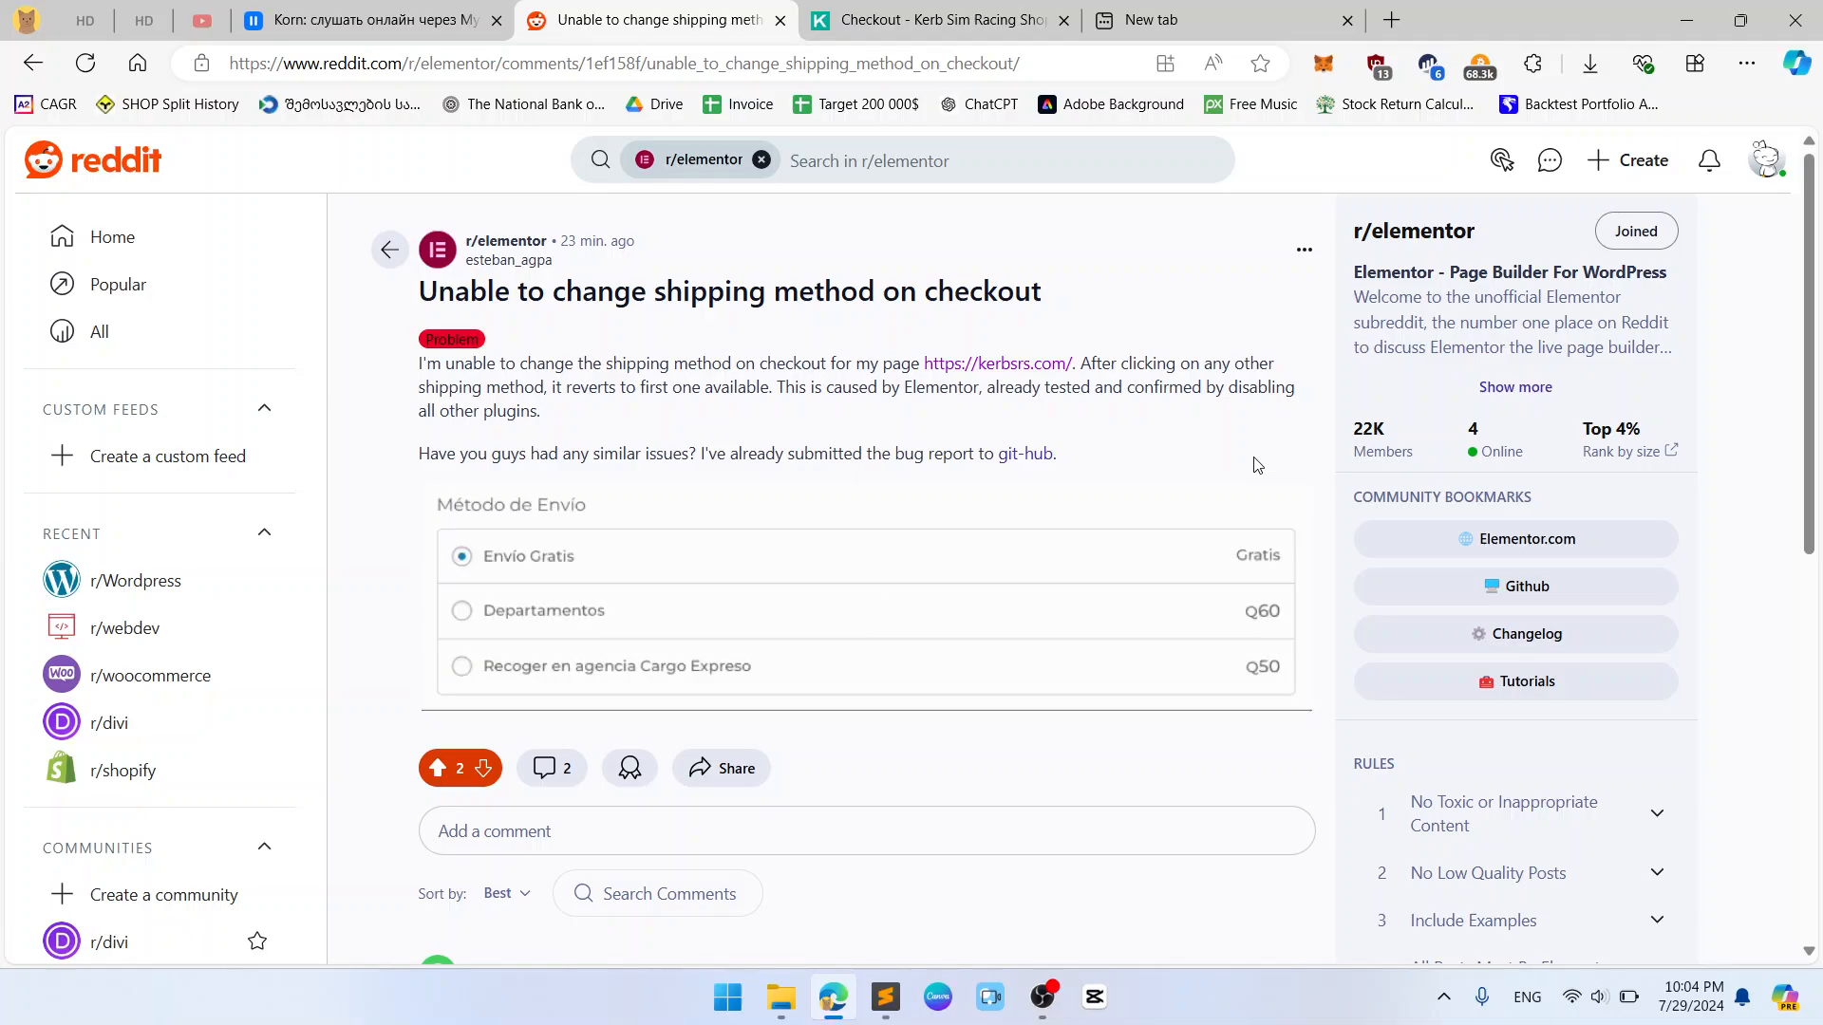
left_click(460, 609)
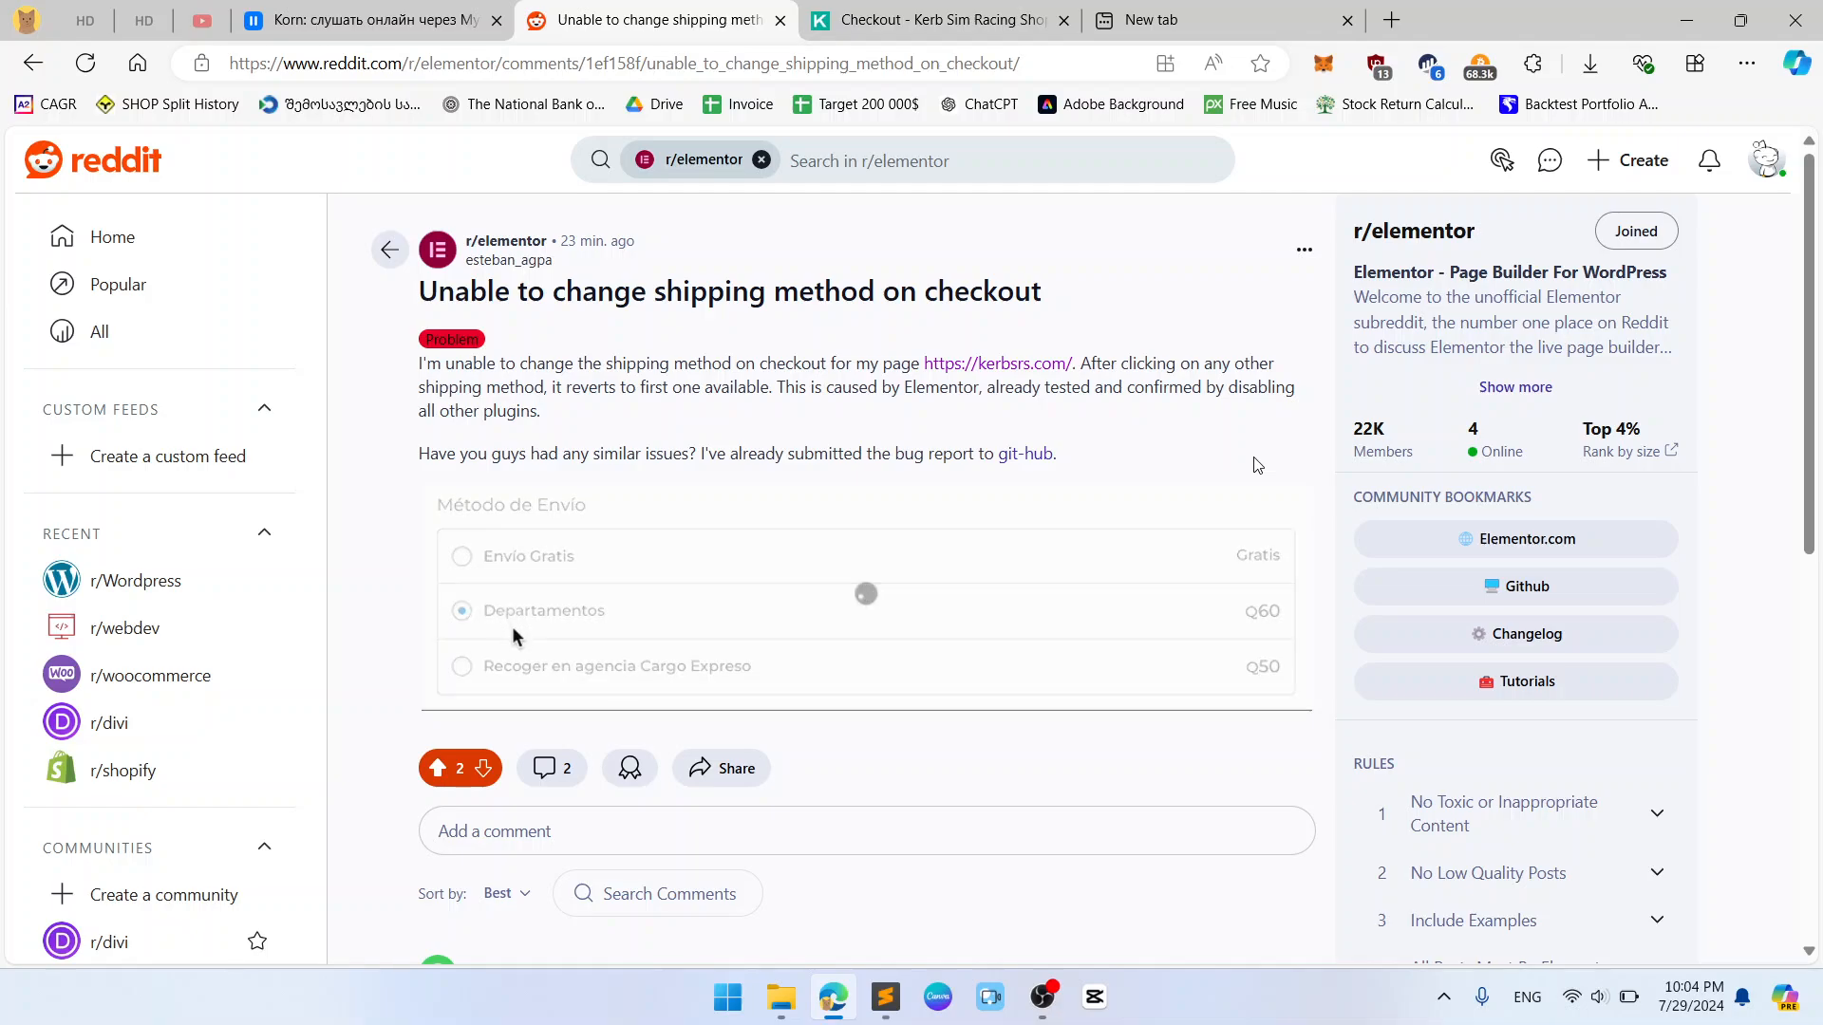
left_click(459, 664)
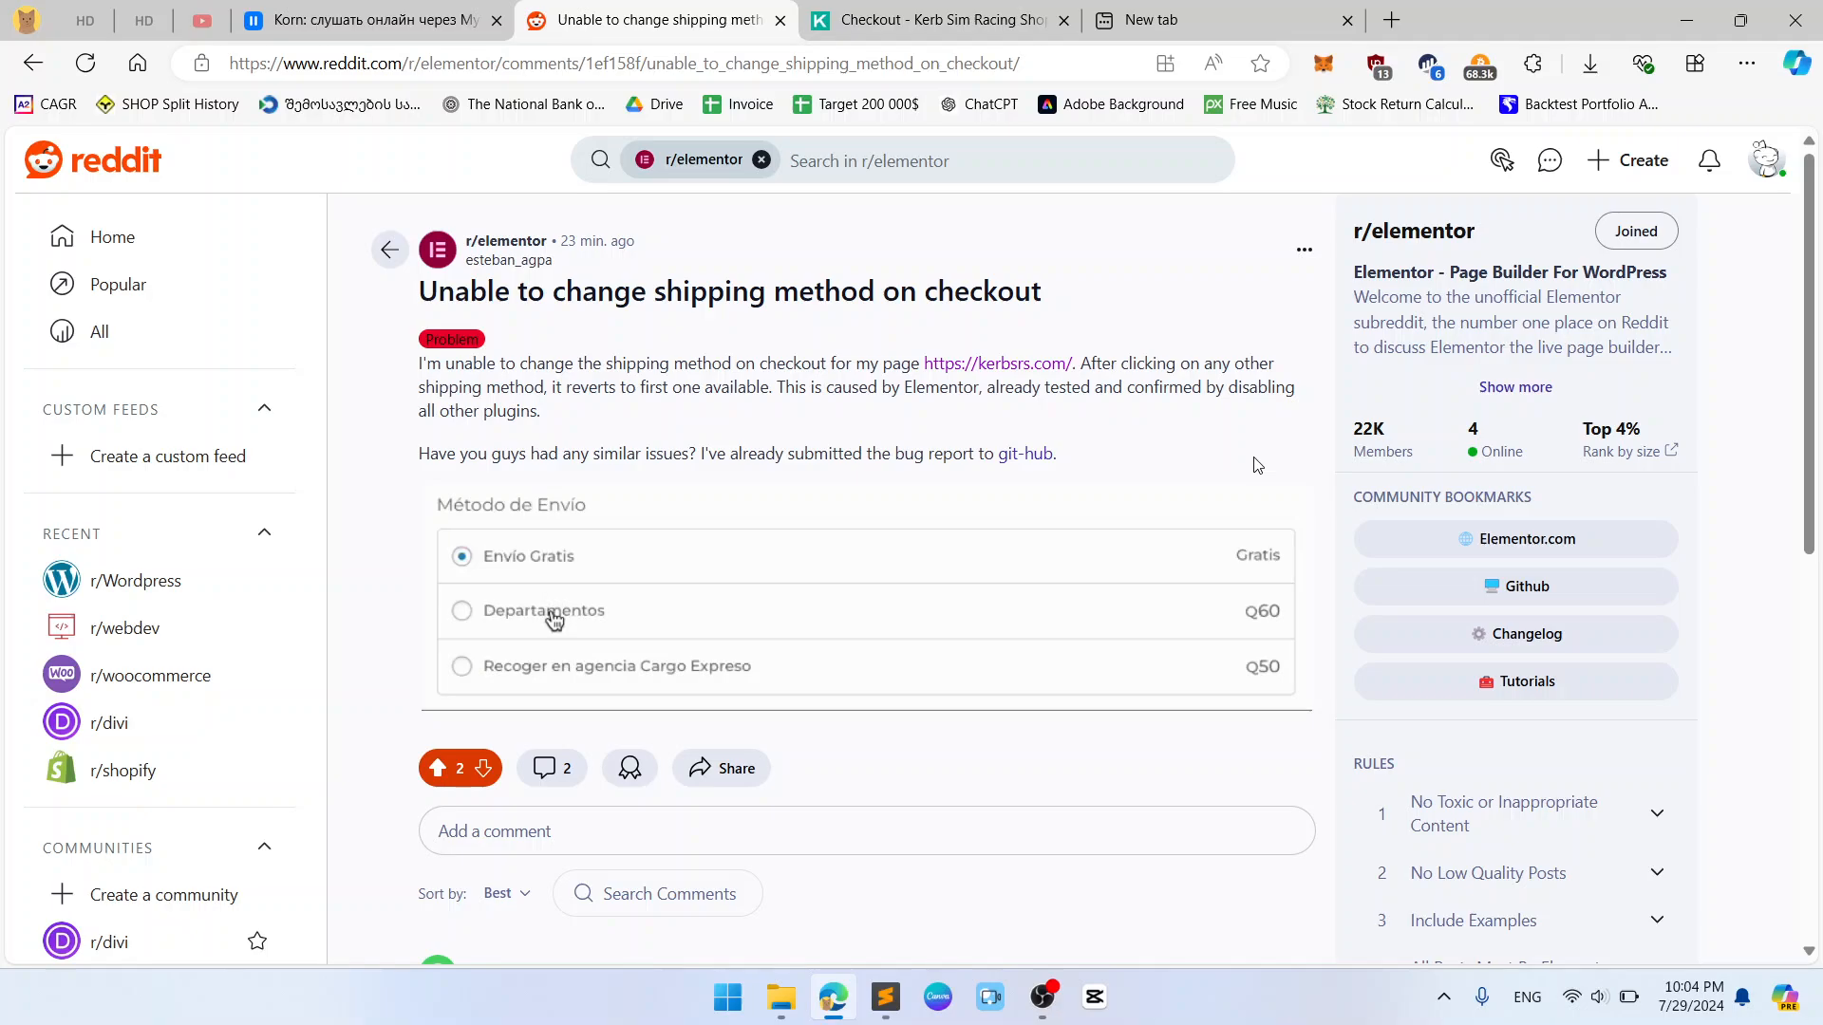
mouse_move(509, 621)
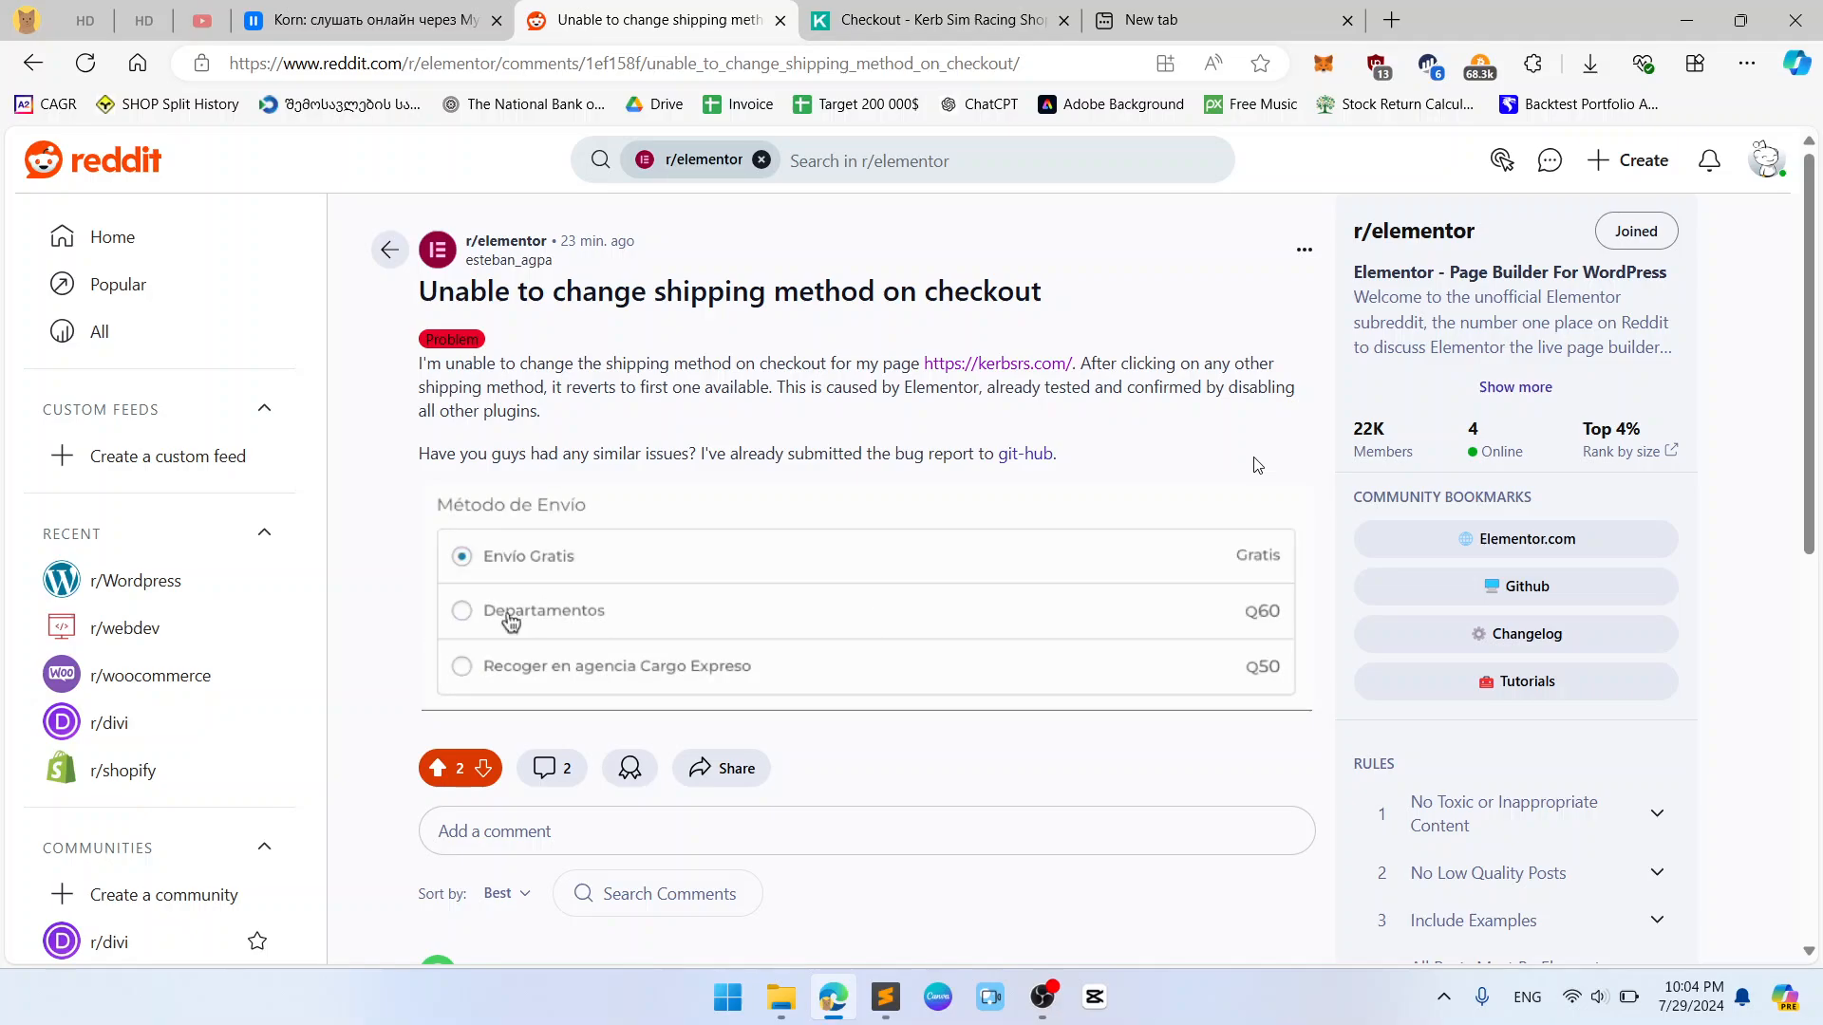
left_click(461, 610)
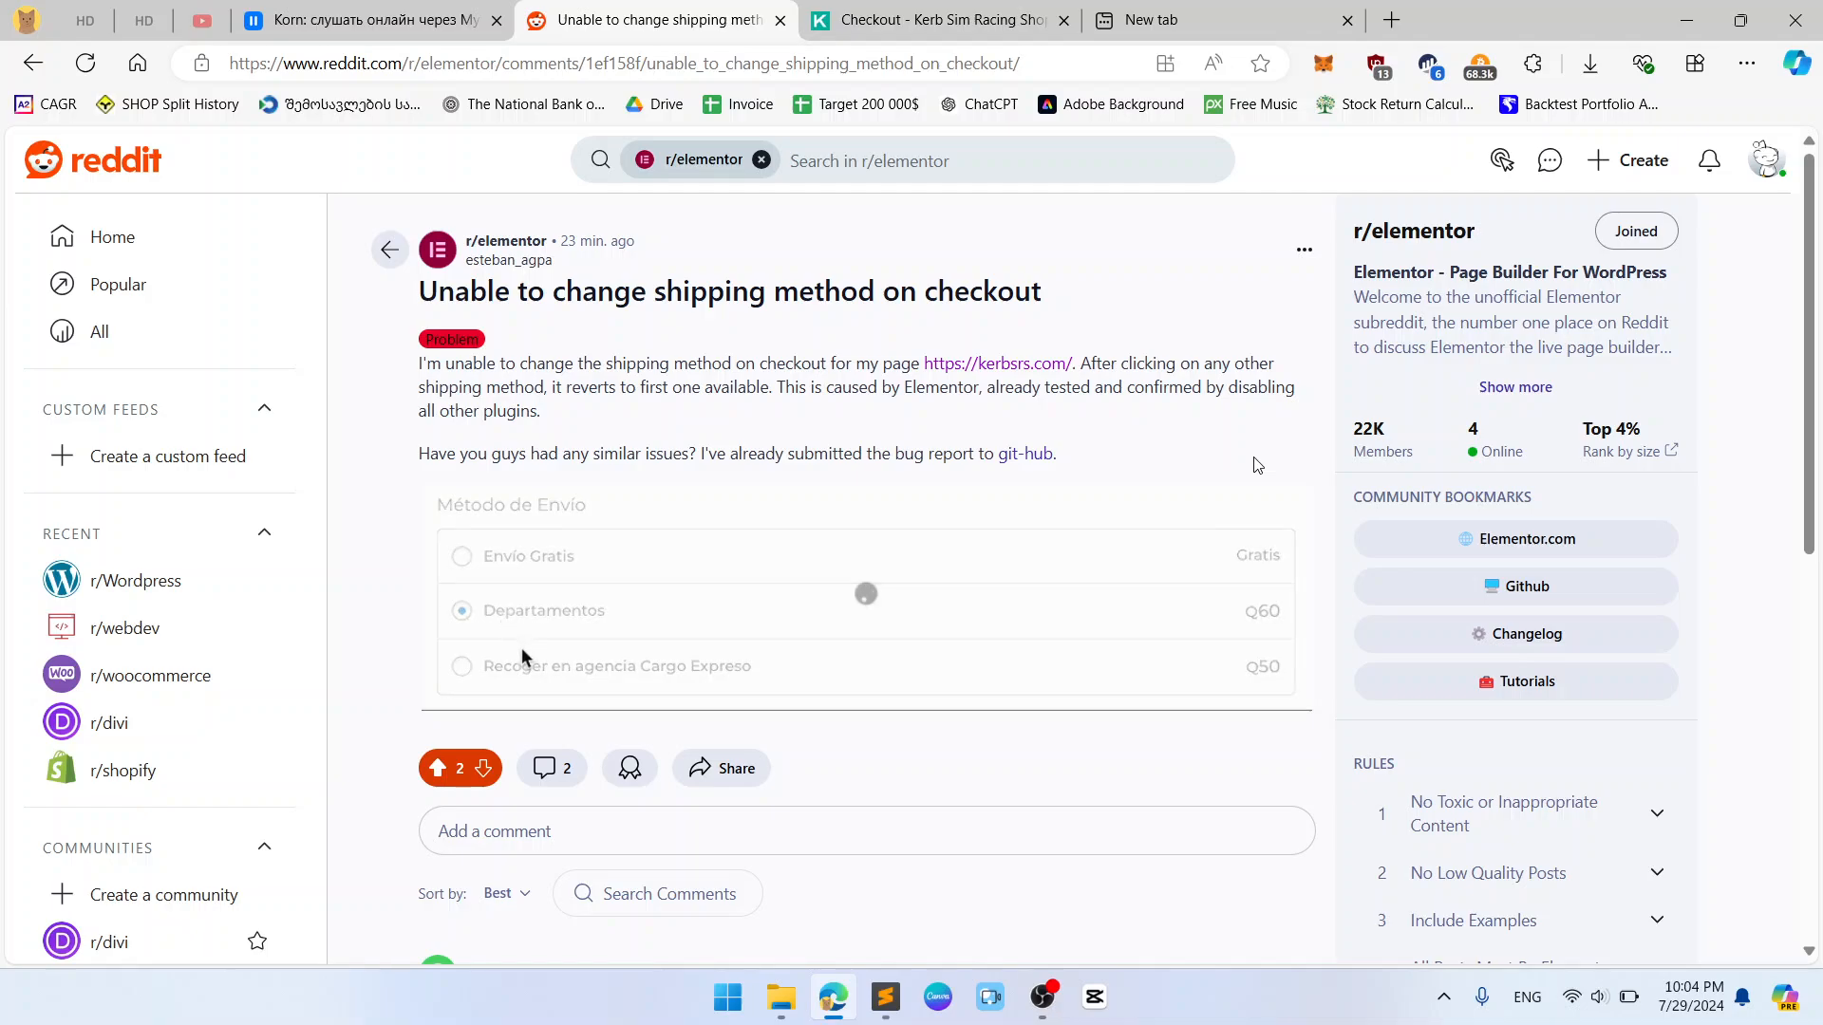
left_click(459, 664)
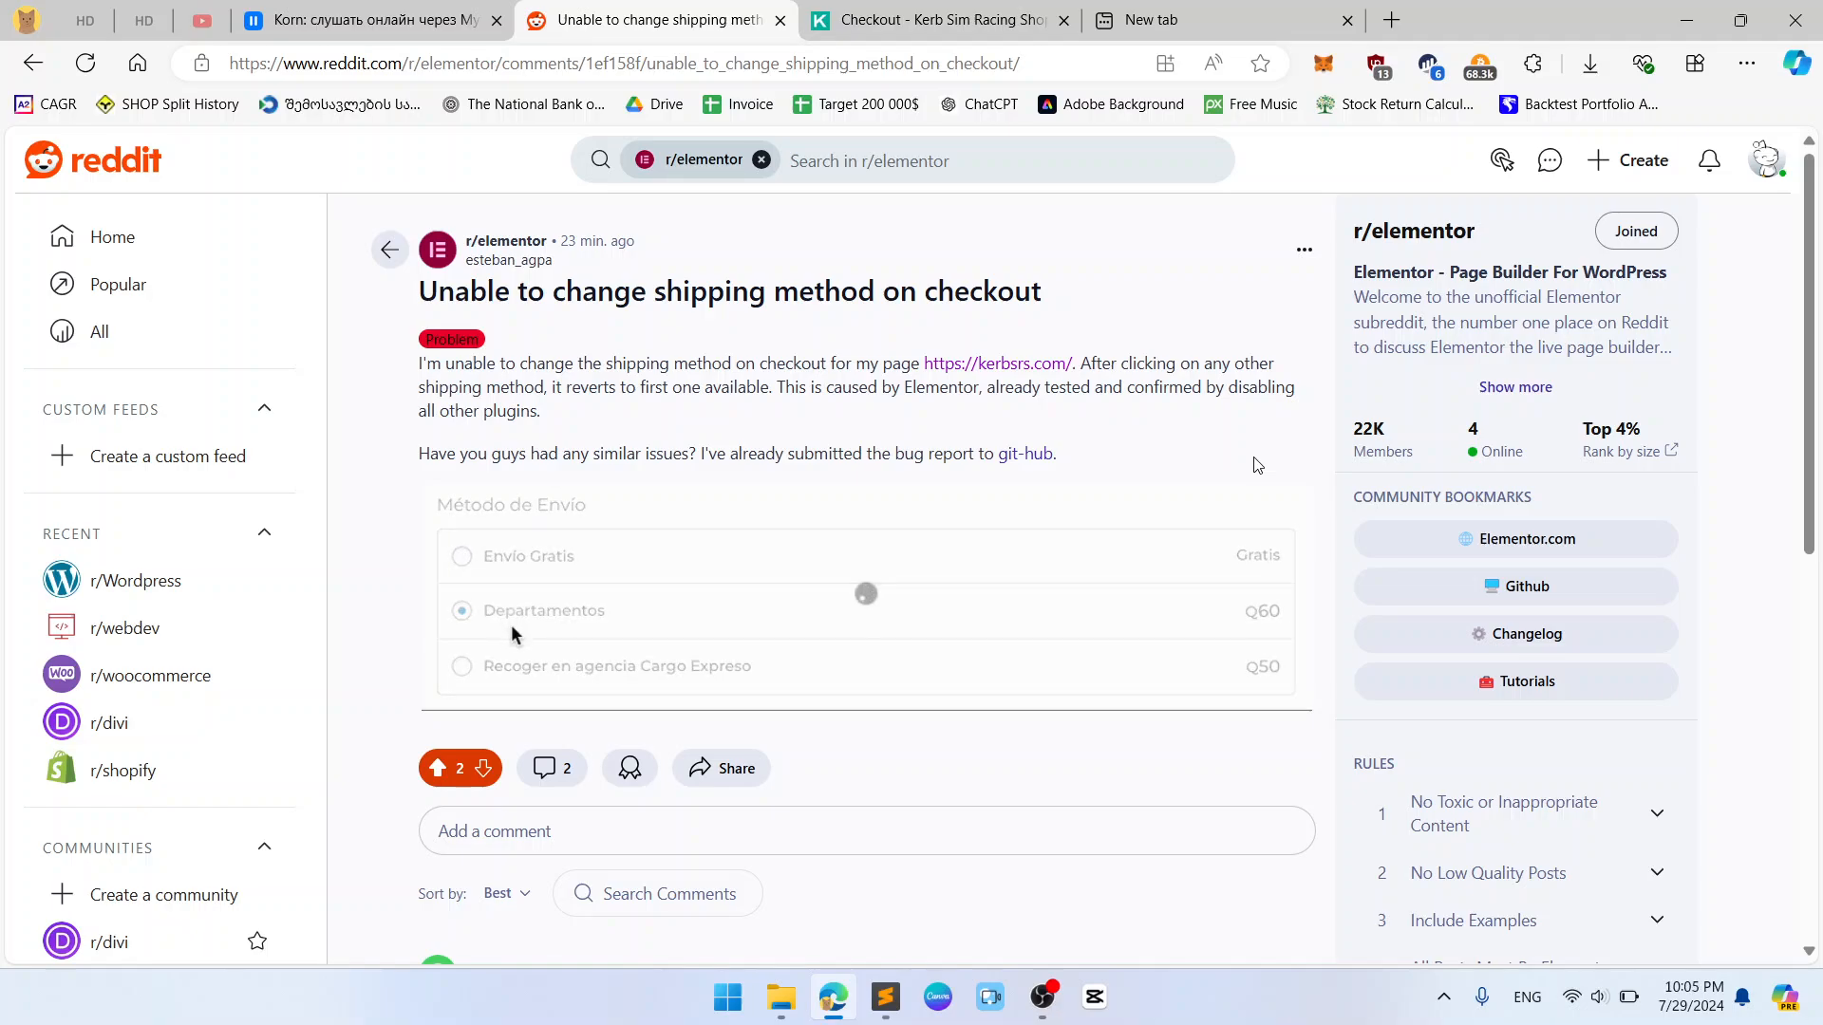
left_click(461, 667)
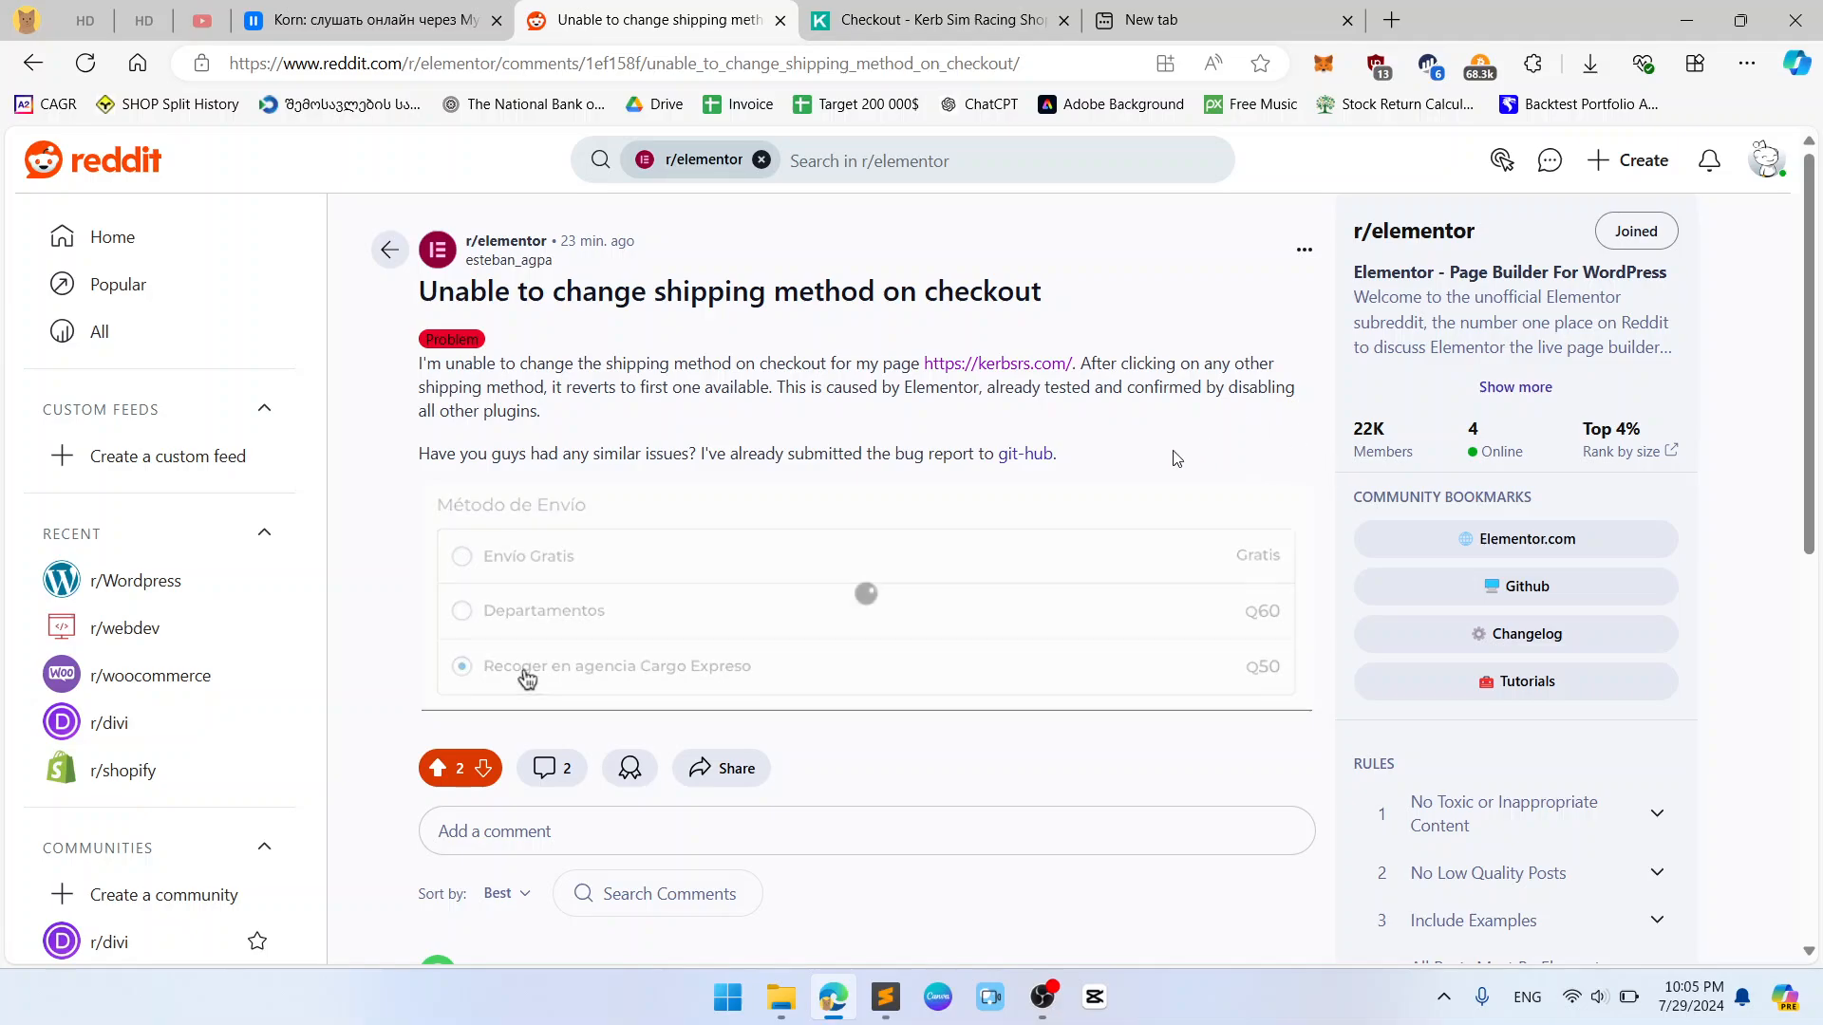
Step: Return to the Checkout - Kerb Sim Racing Shop tab with Envío Gratis selected
left_click(936, 19)
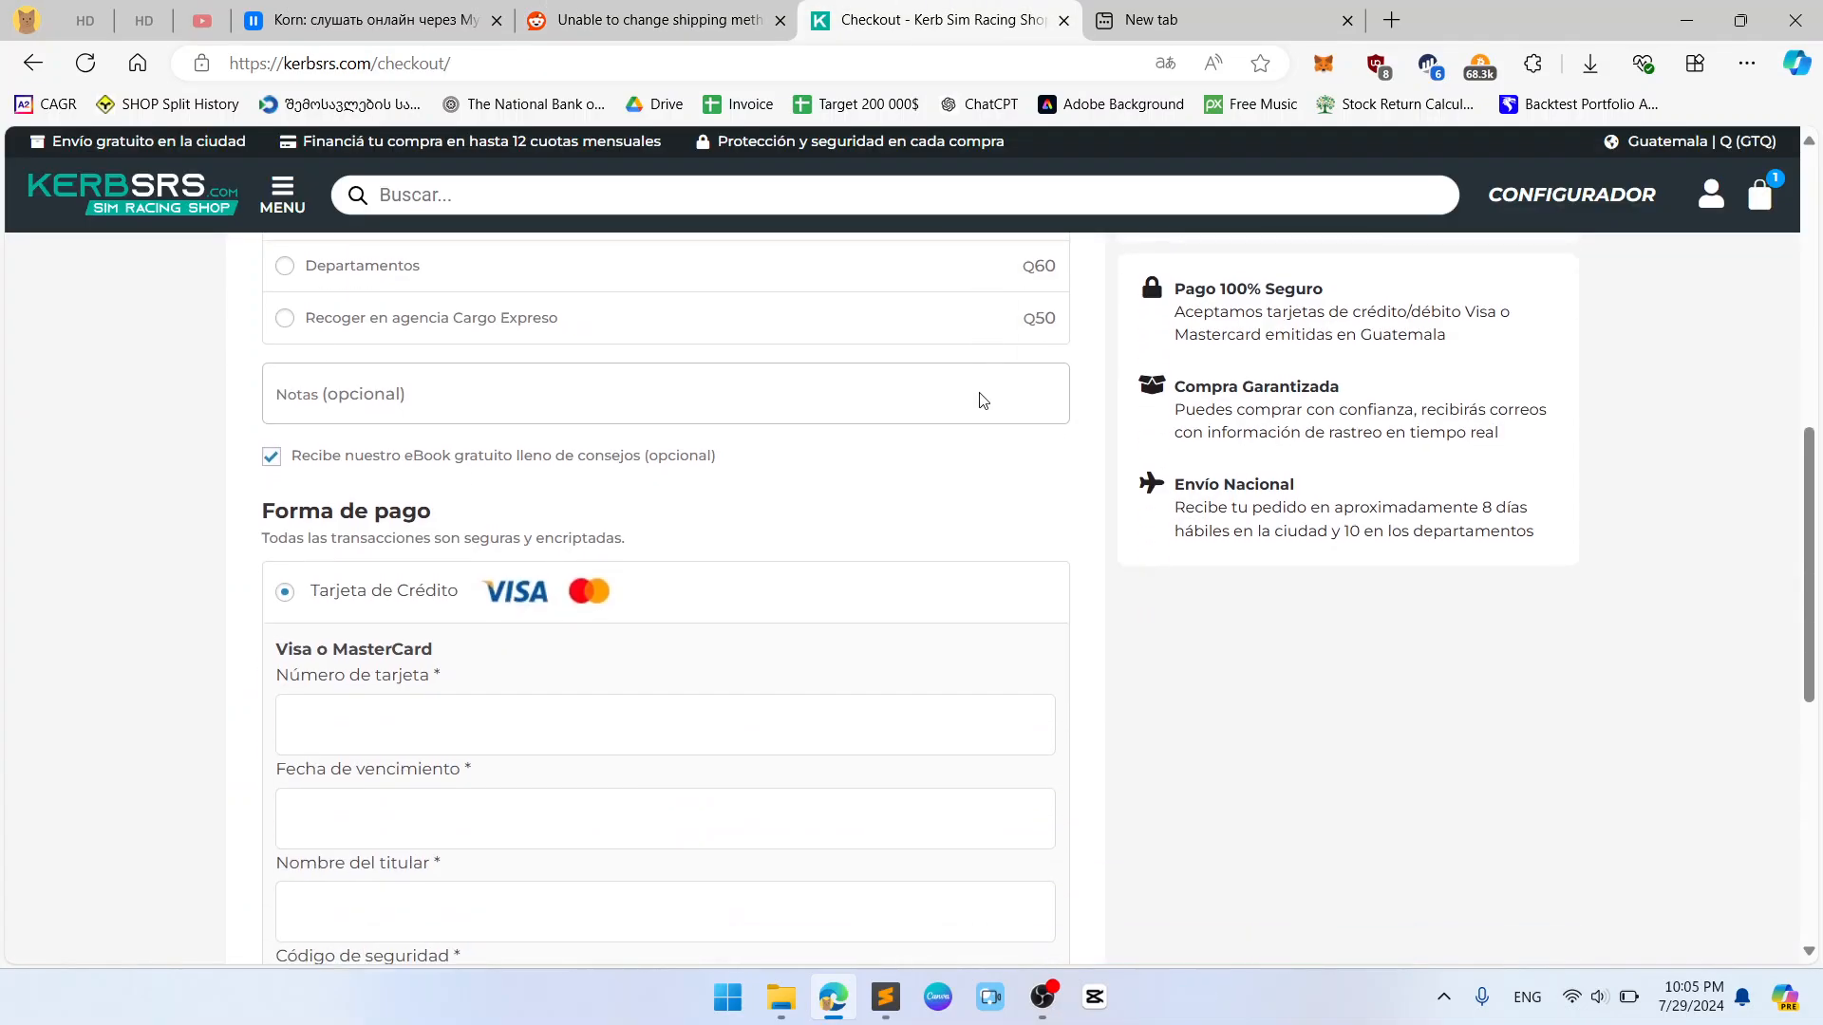
scroll("up", 3)
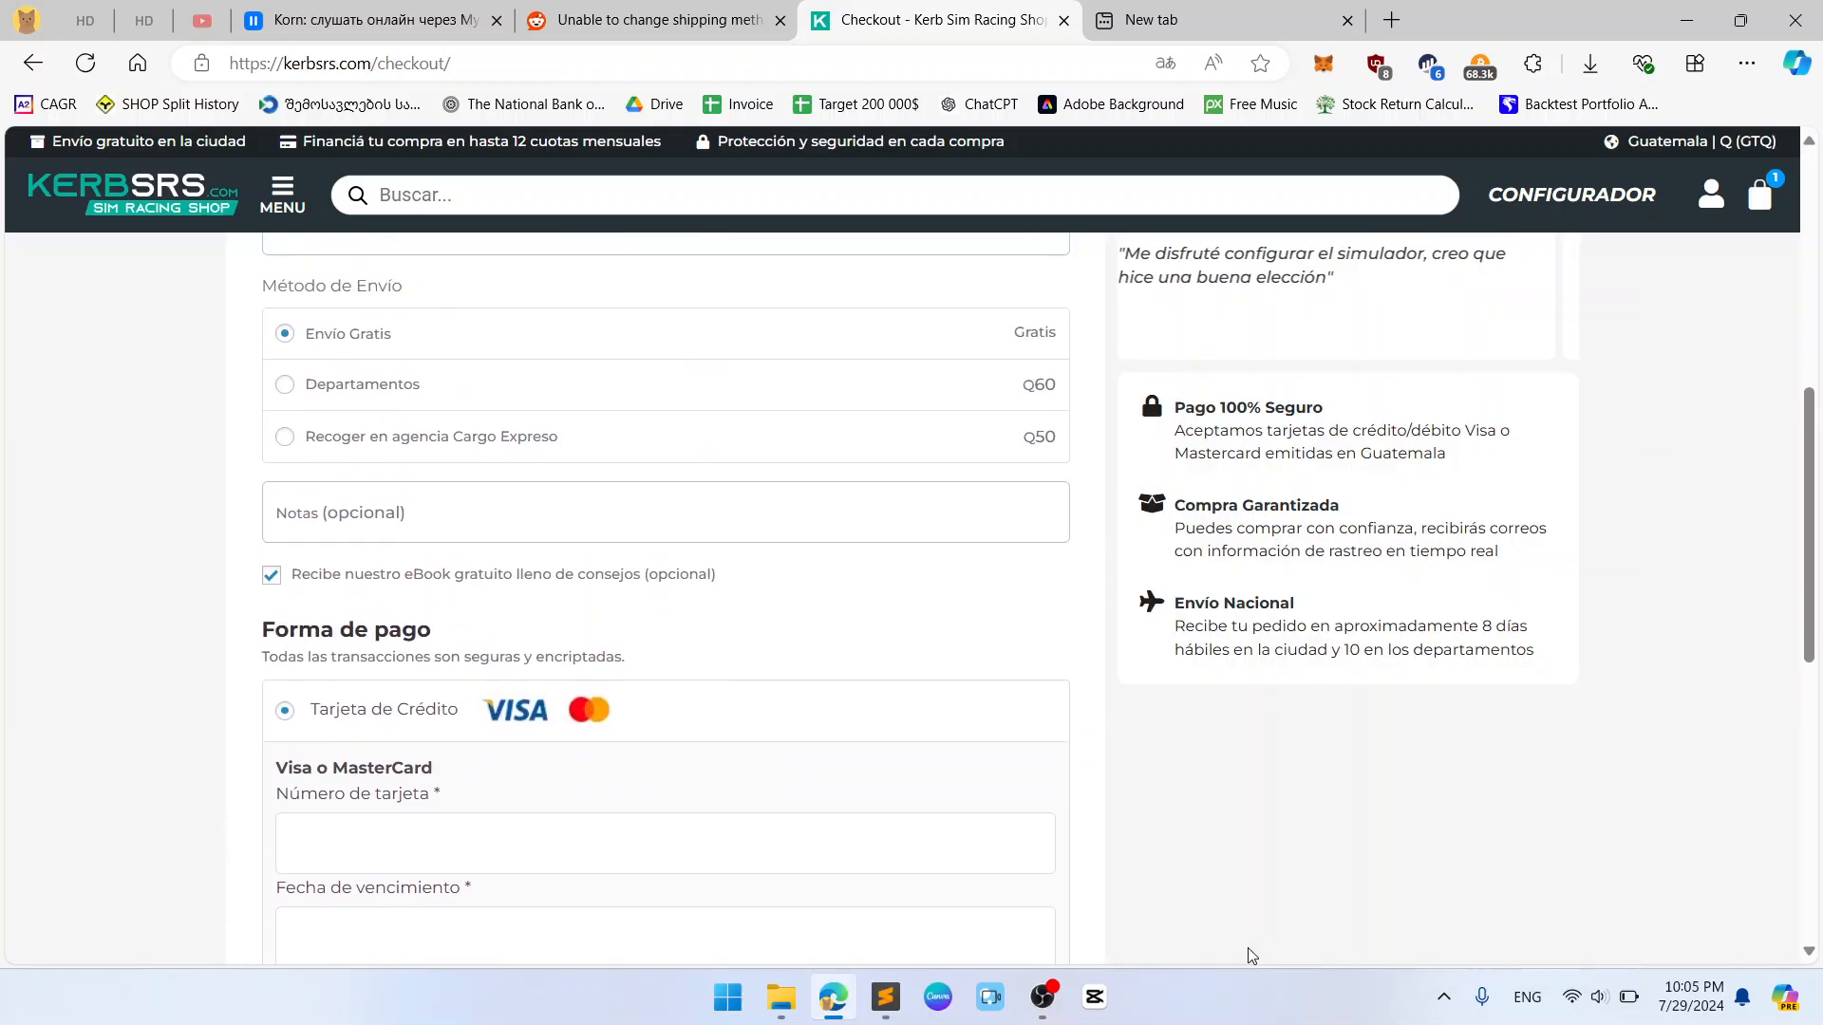
key("F12")
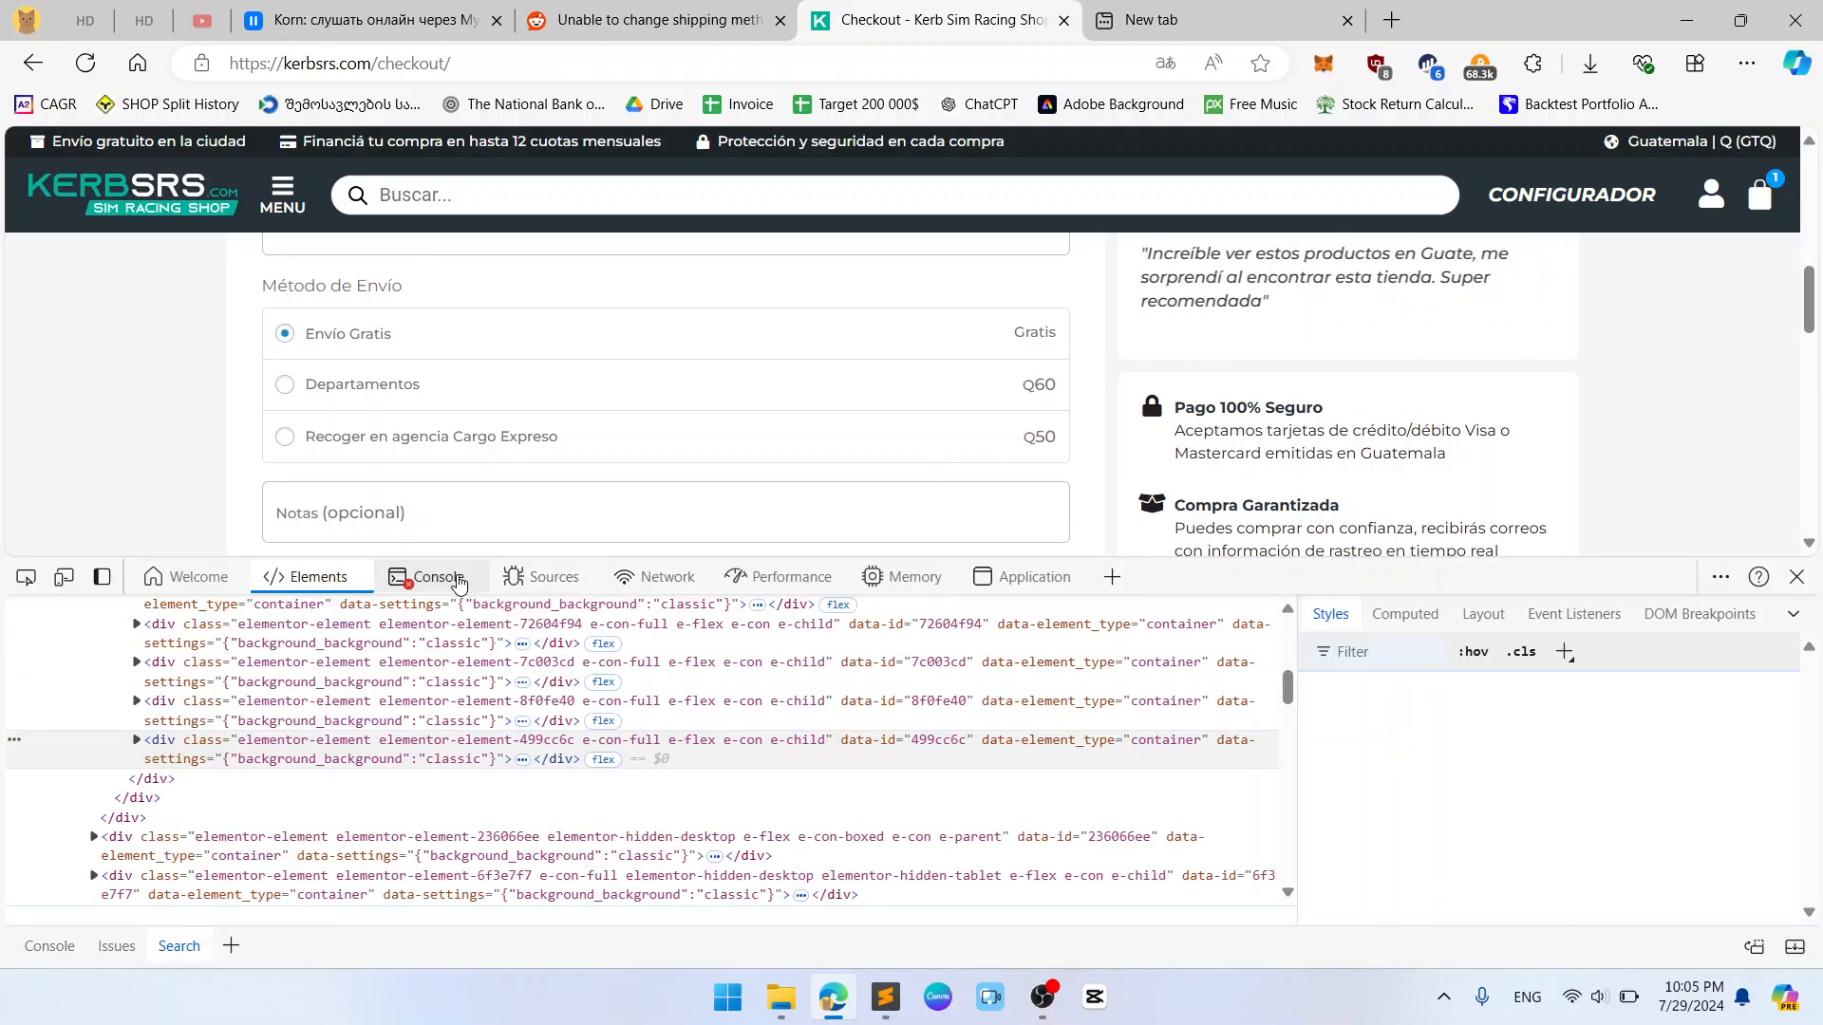
left_click(438, 577)
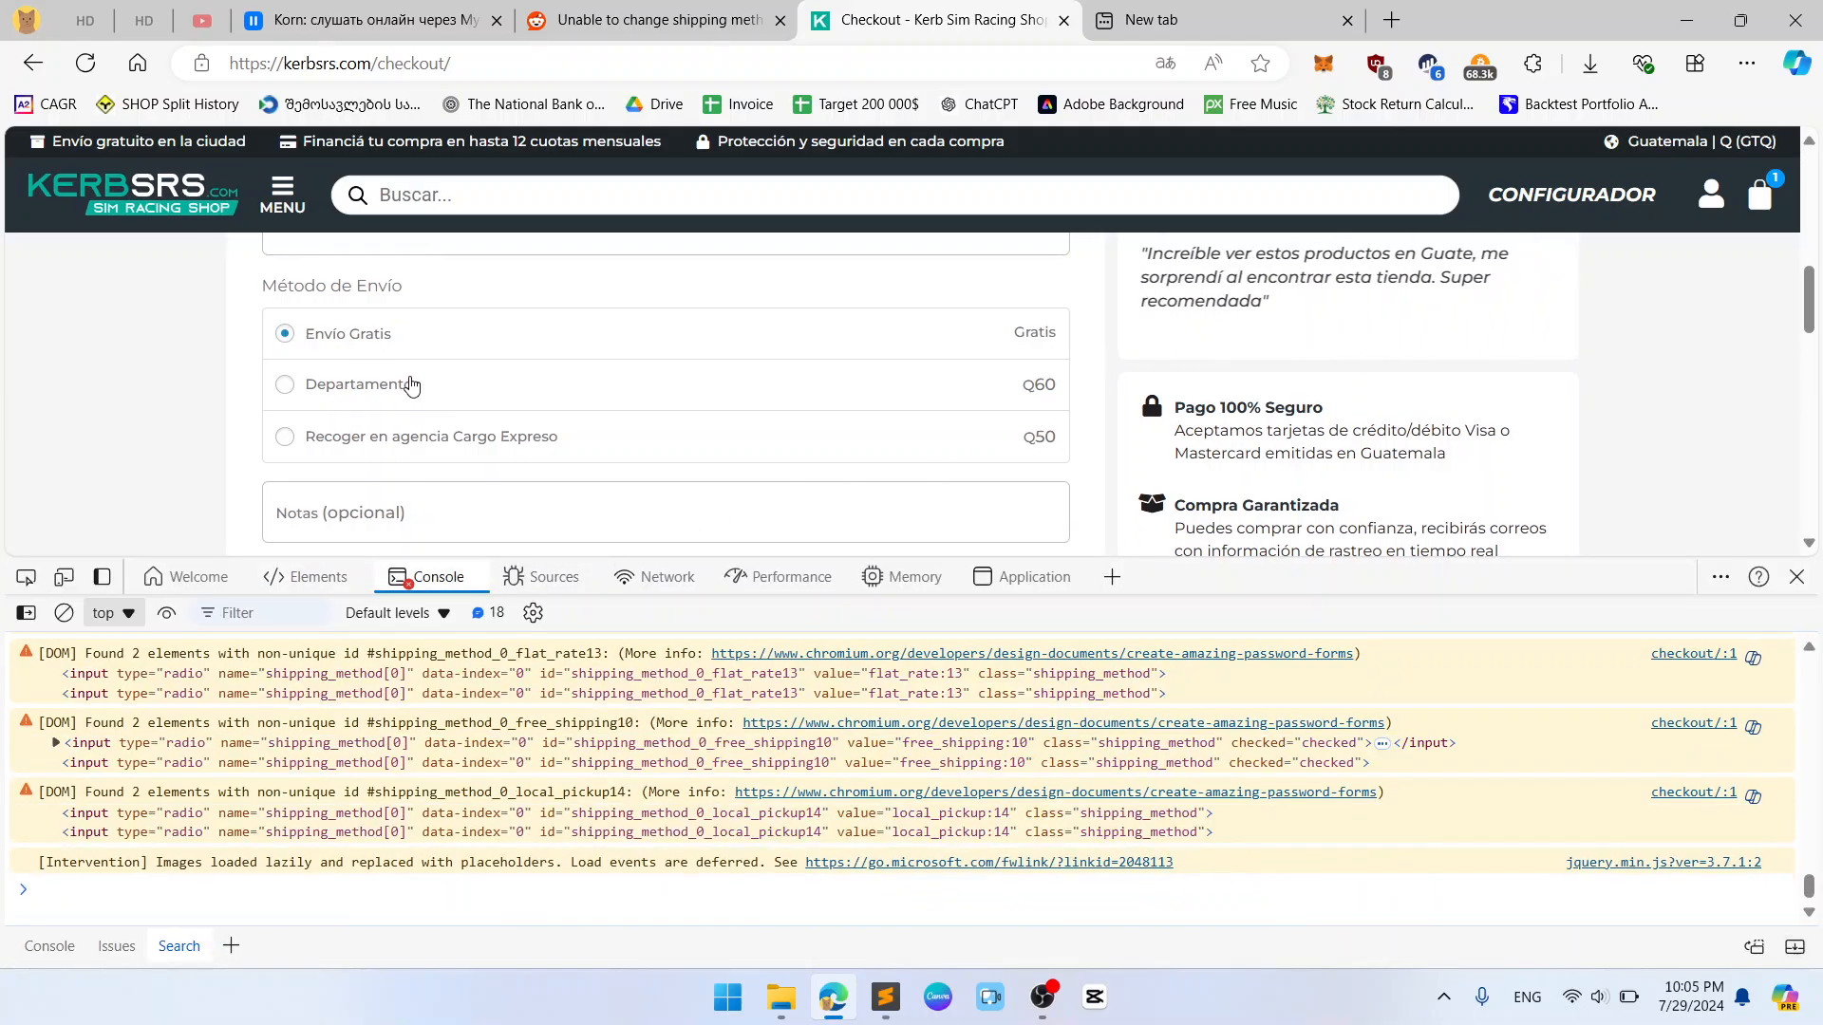
scroll("down", 3)
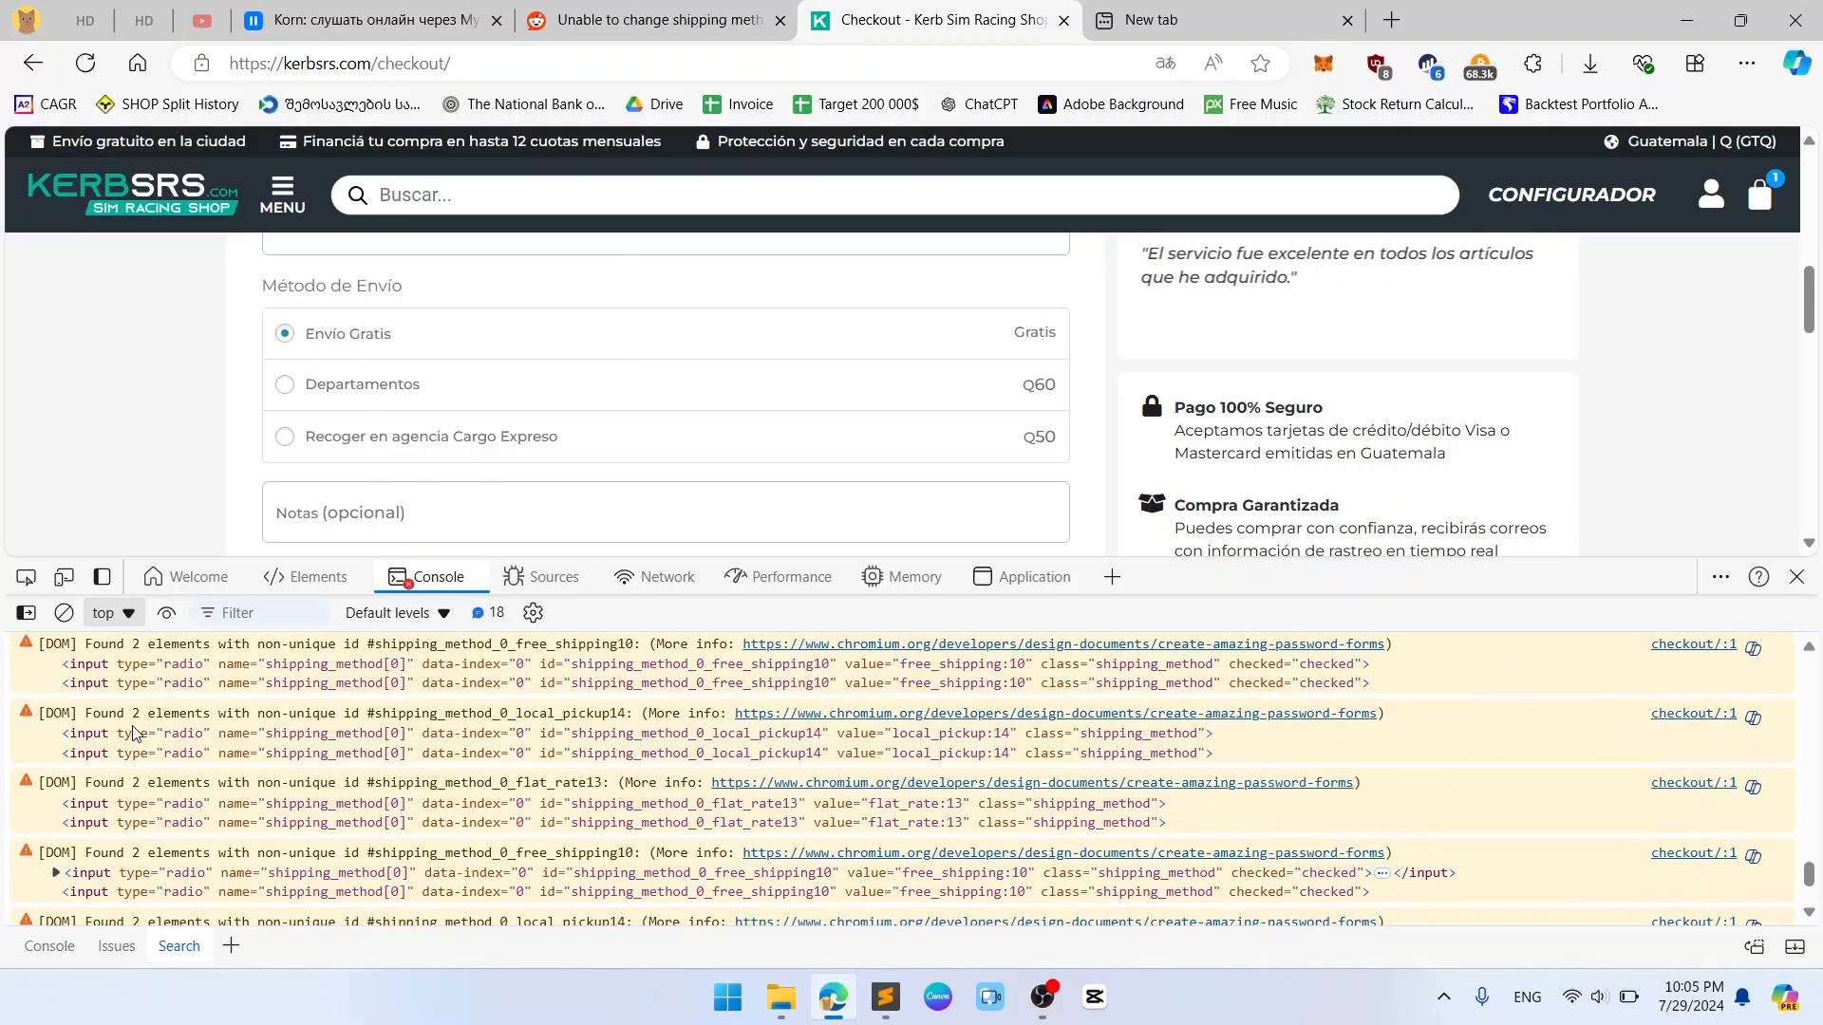
mouse_move(530, 747)
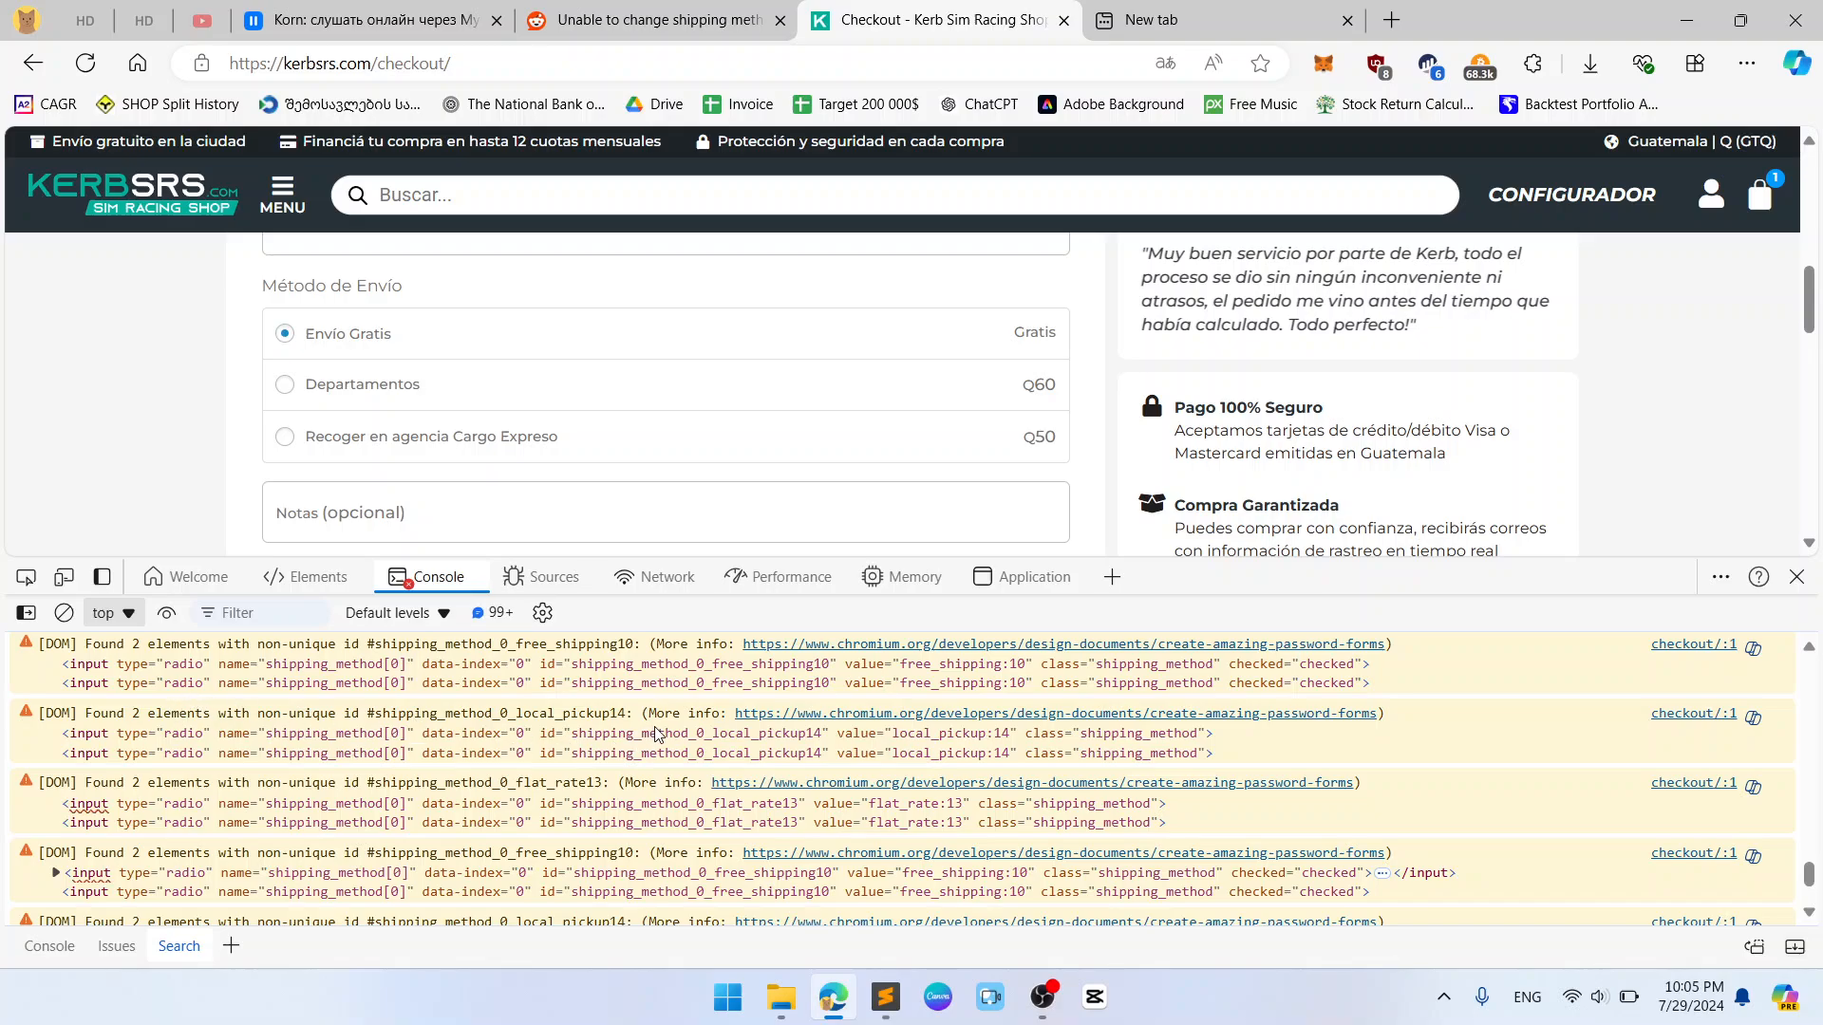
mouse_move(247, 717)
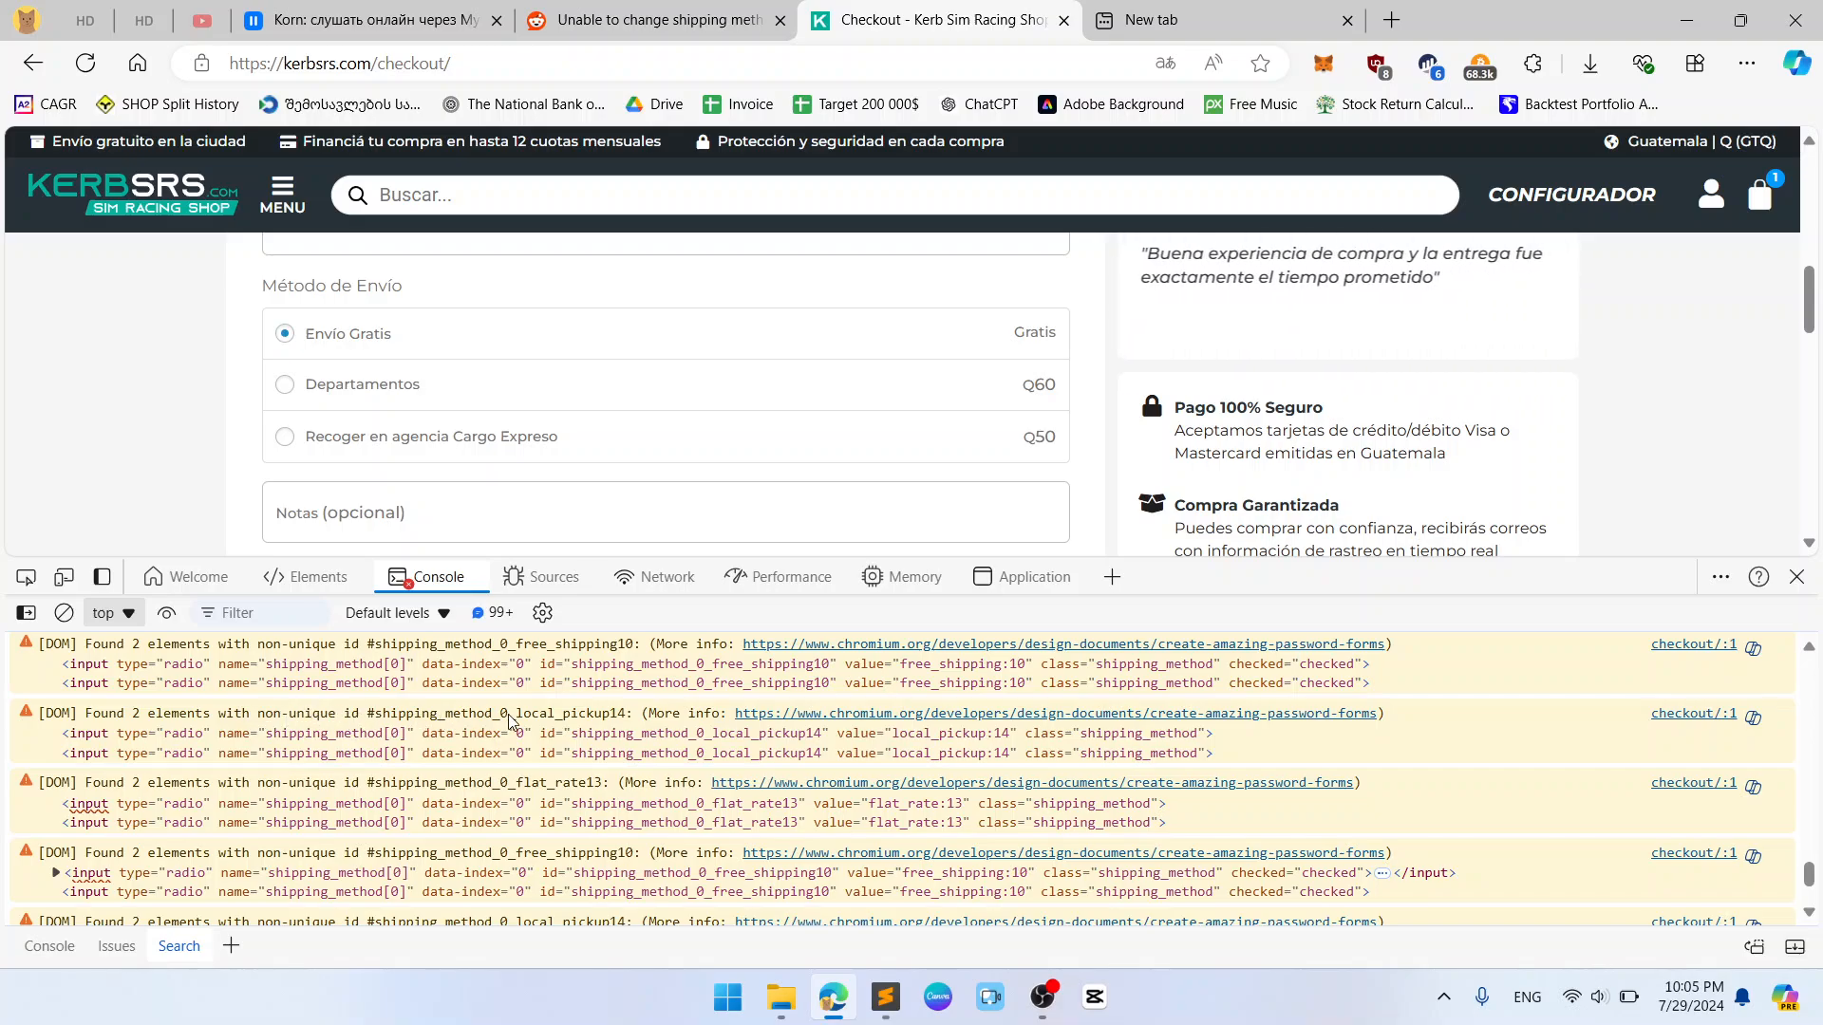
mouse_move(602, 721)
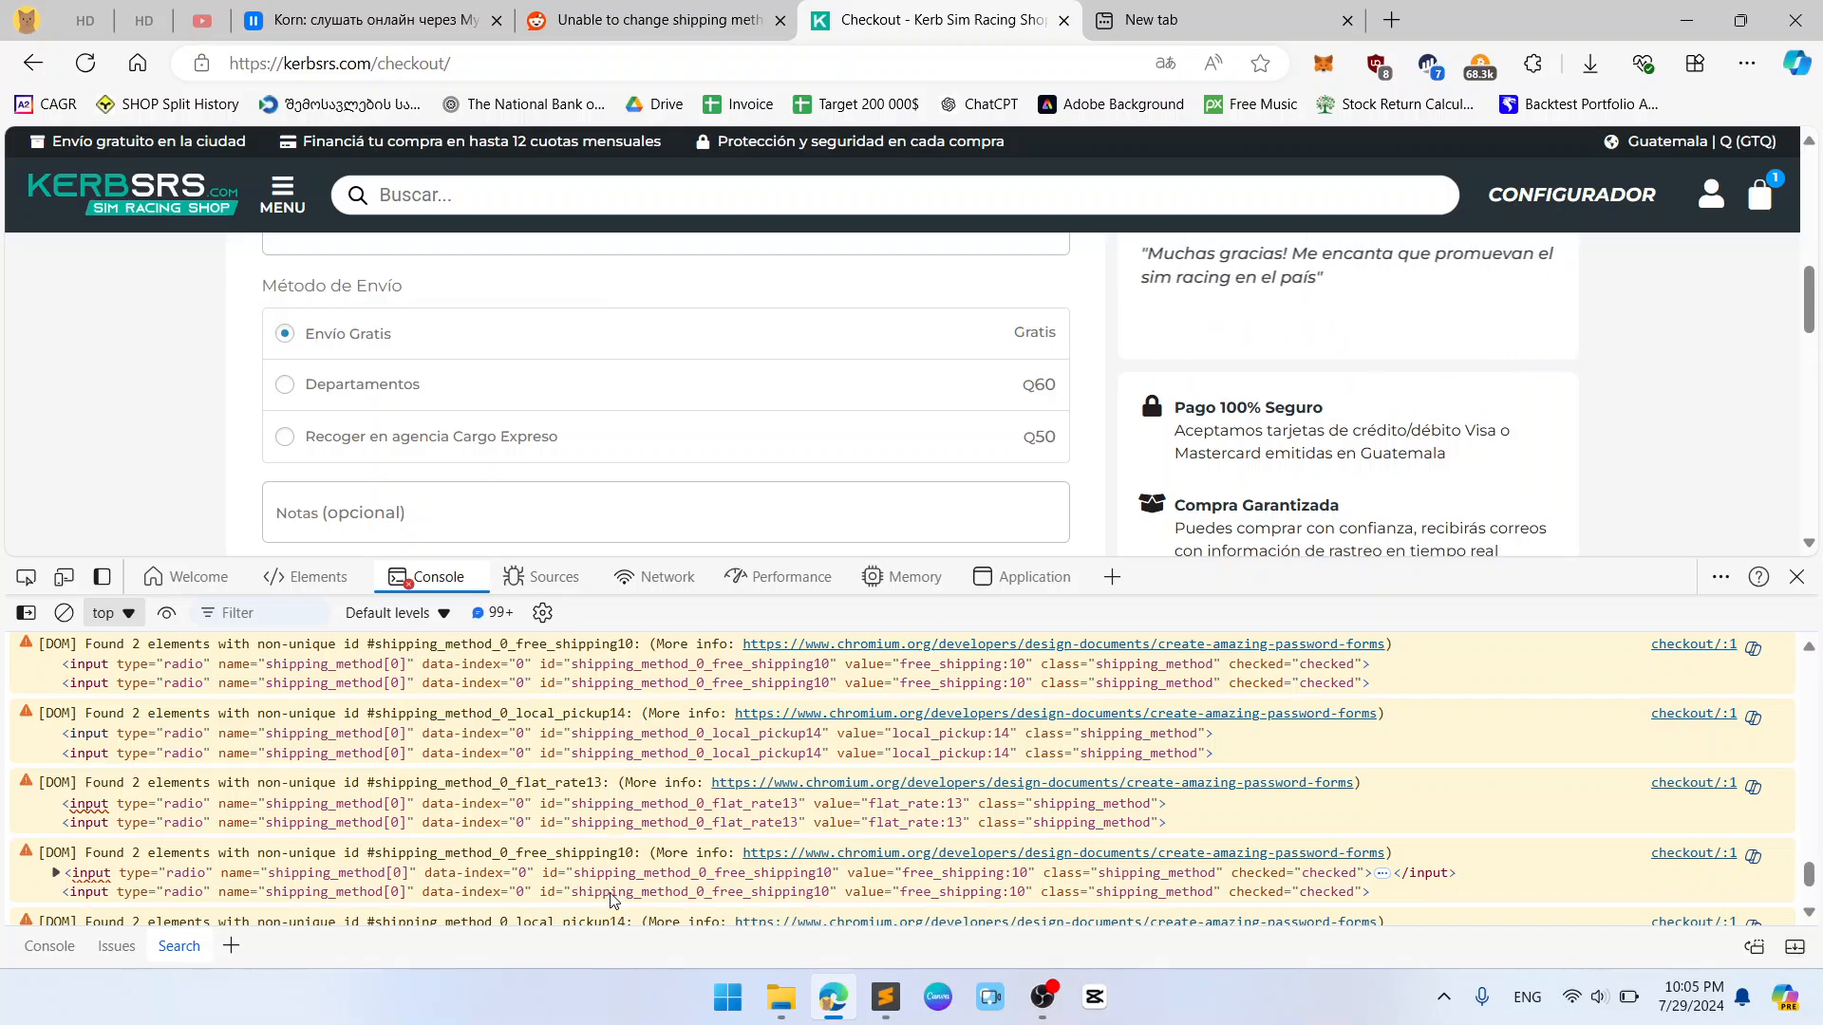
left_click(62, 614)
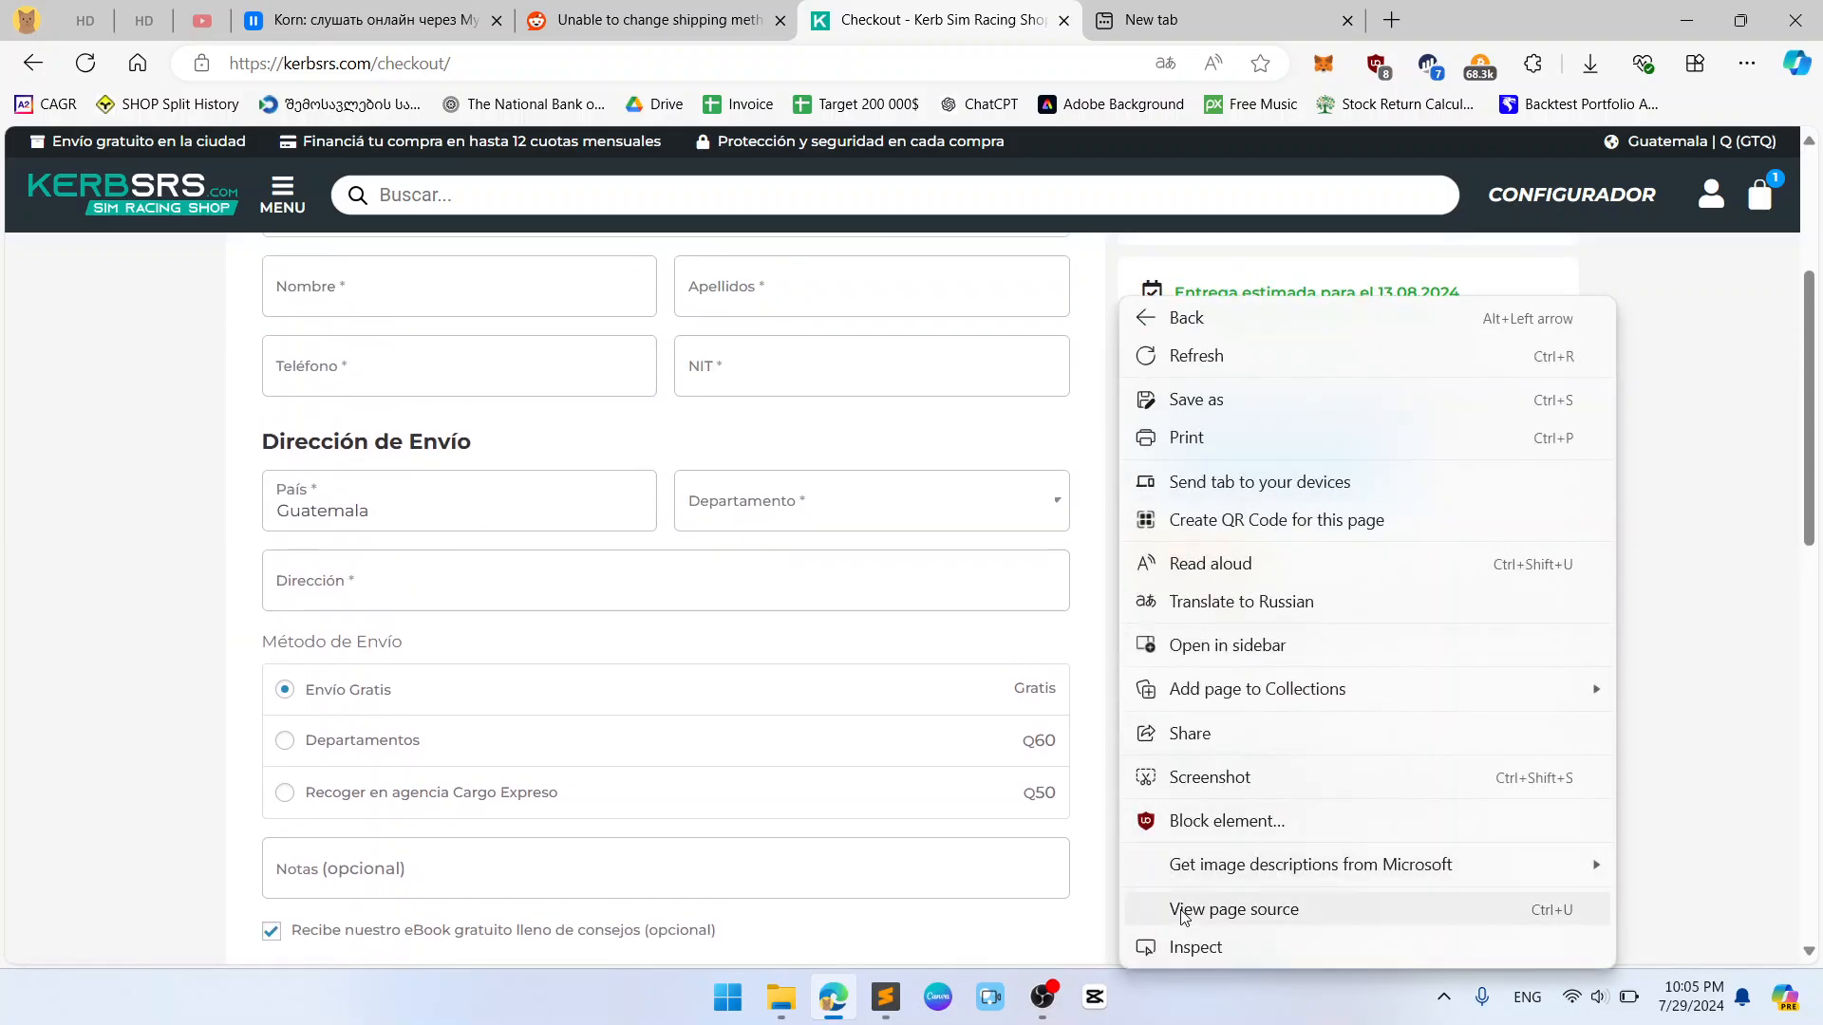
Step: Inspect the checkout page so the Elements panel shows its markup and styles
left_click(1195, 946)
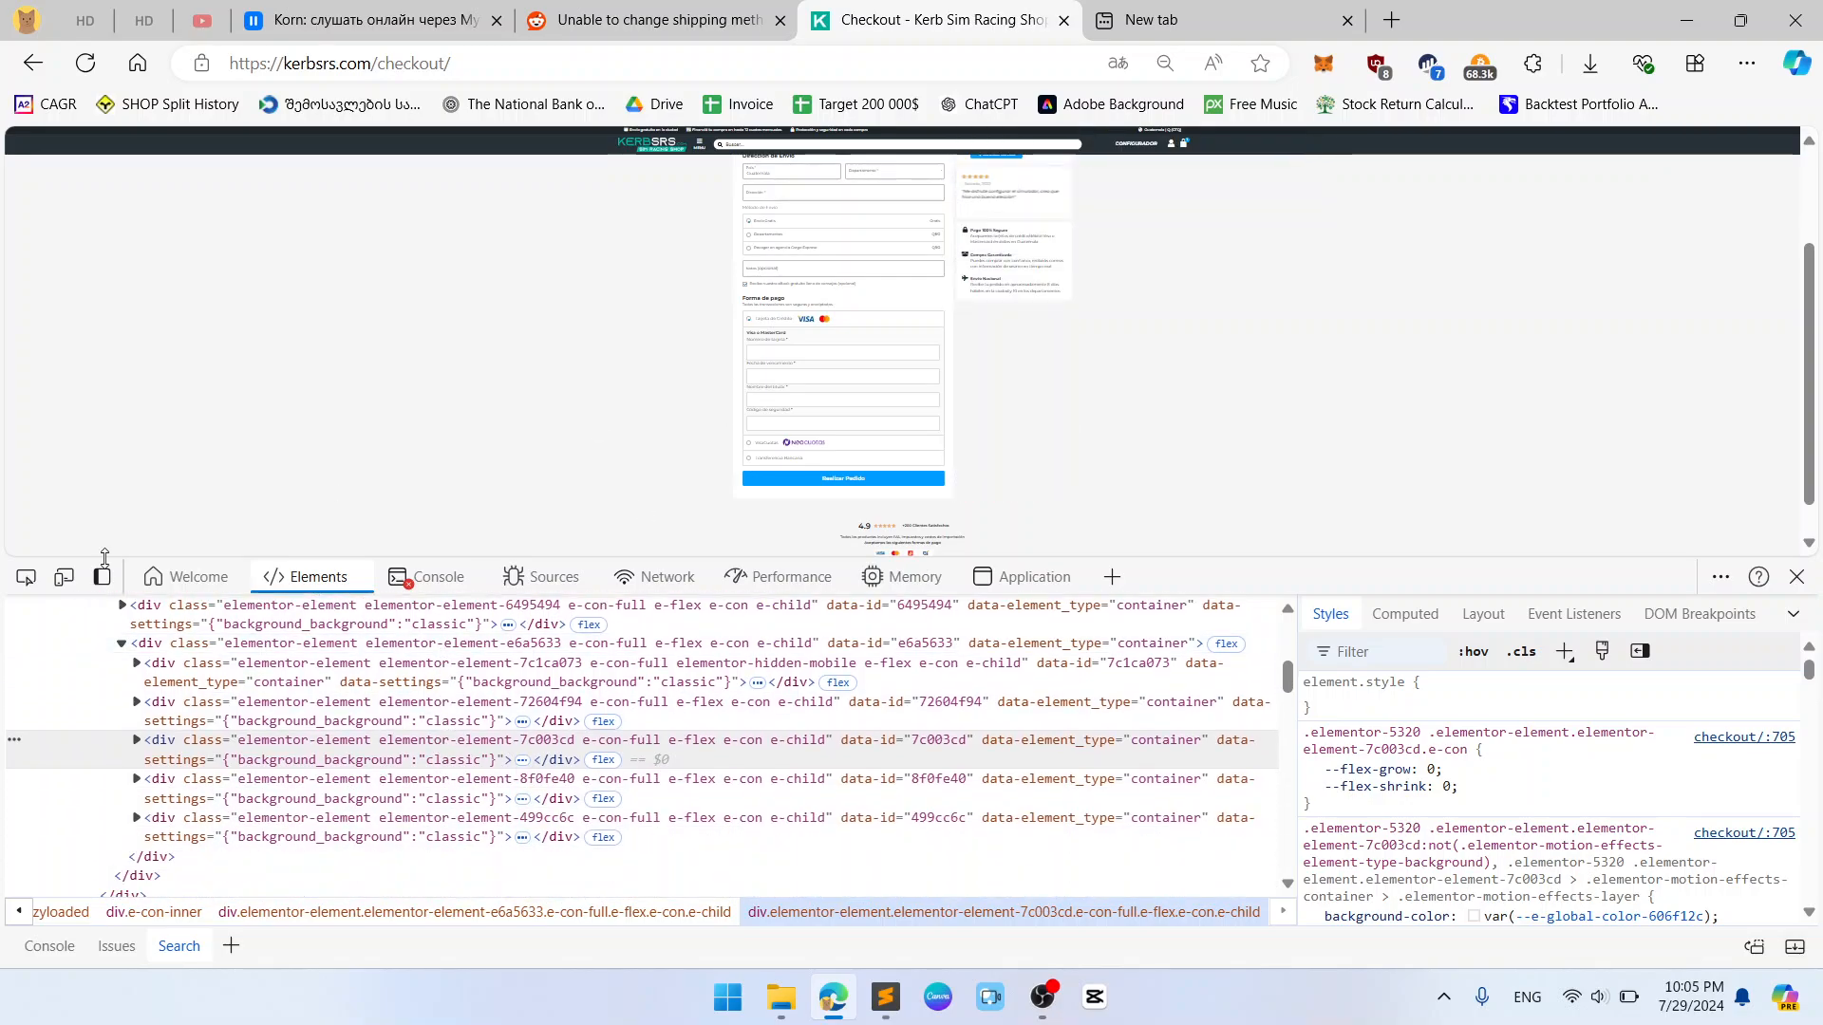
scroll("up", 3)
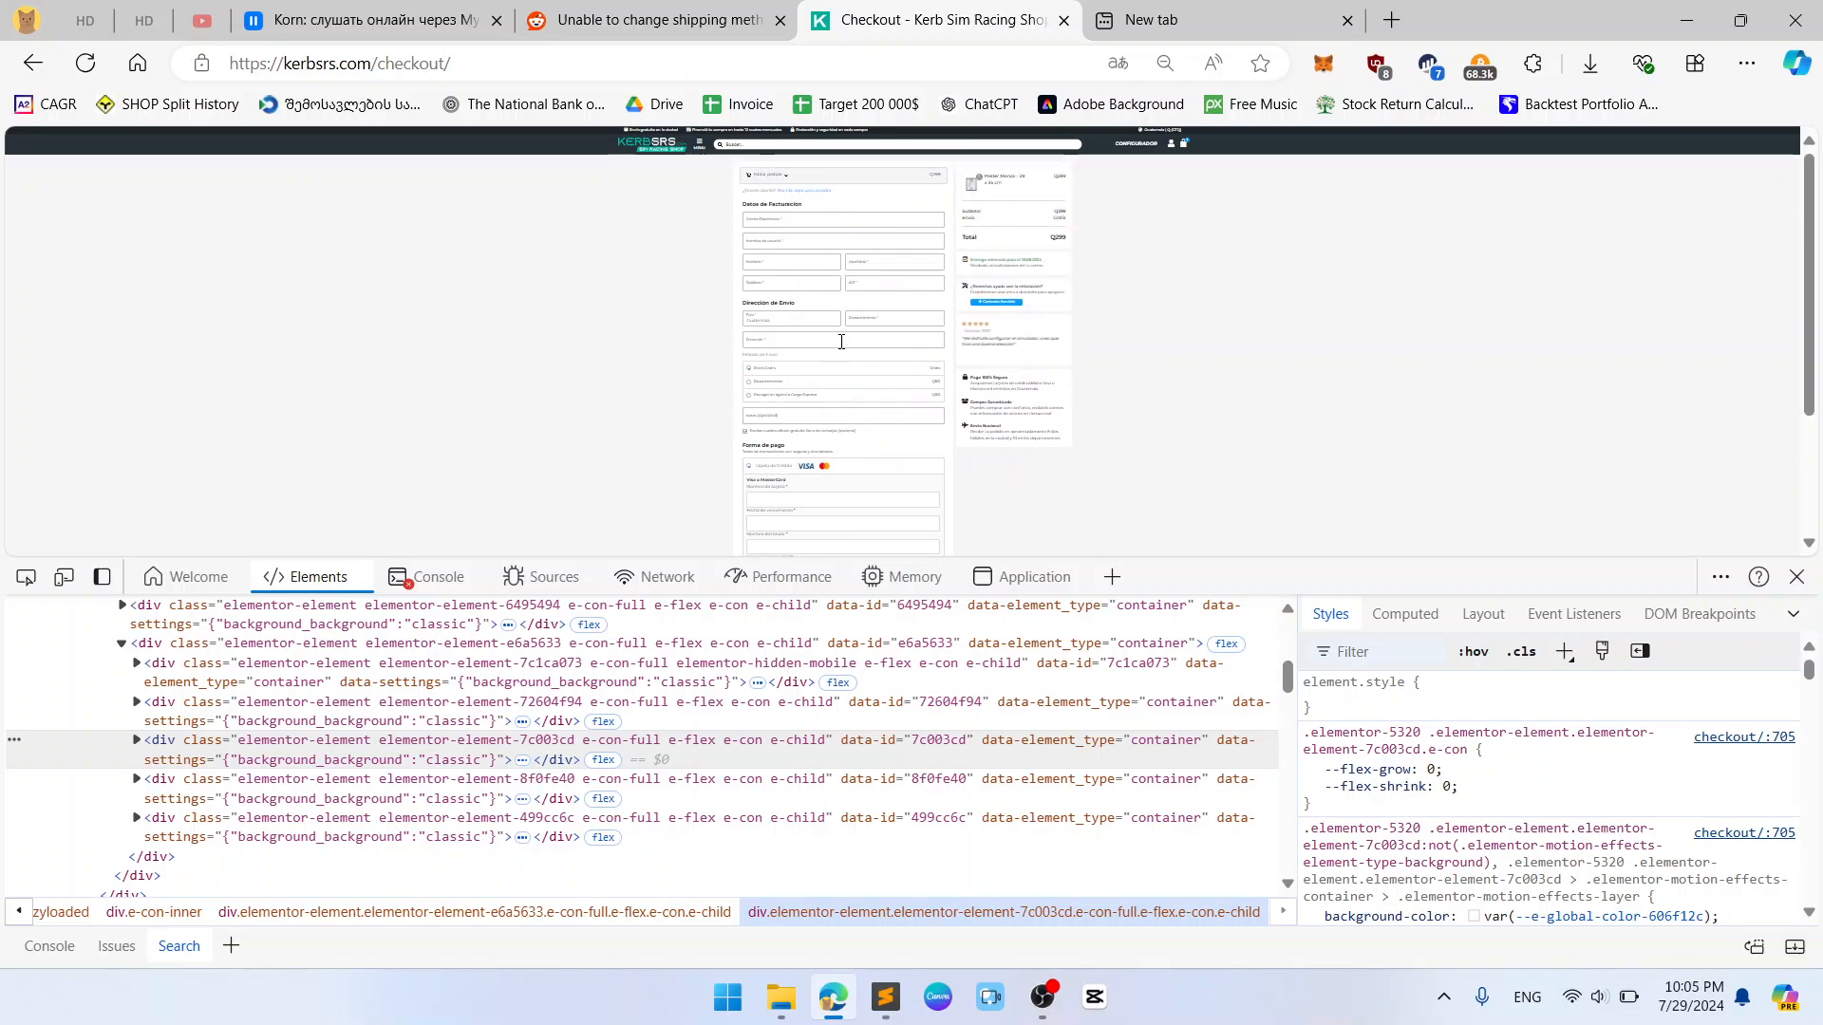
Step: Inspect a shipping radio and expand the list down to input shipping_method_0_flat_rate13
right_click(779, 275)
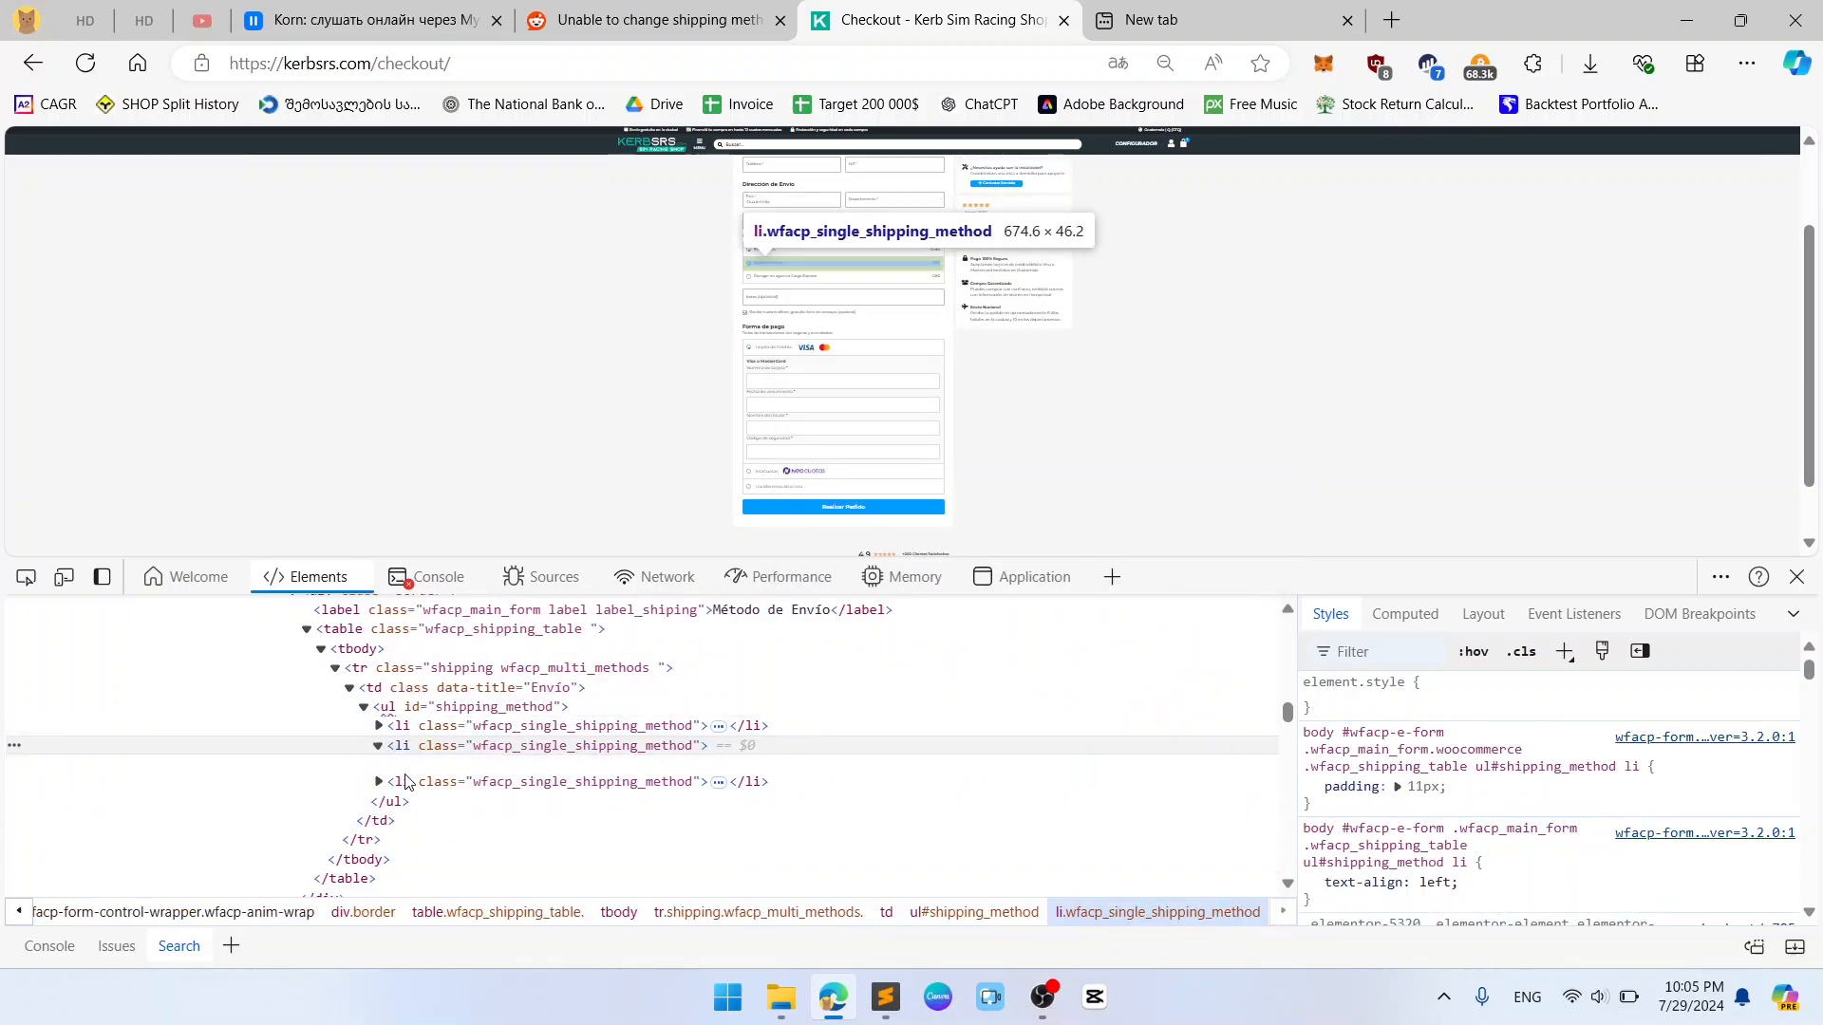
left_click(376, 744)
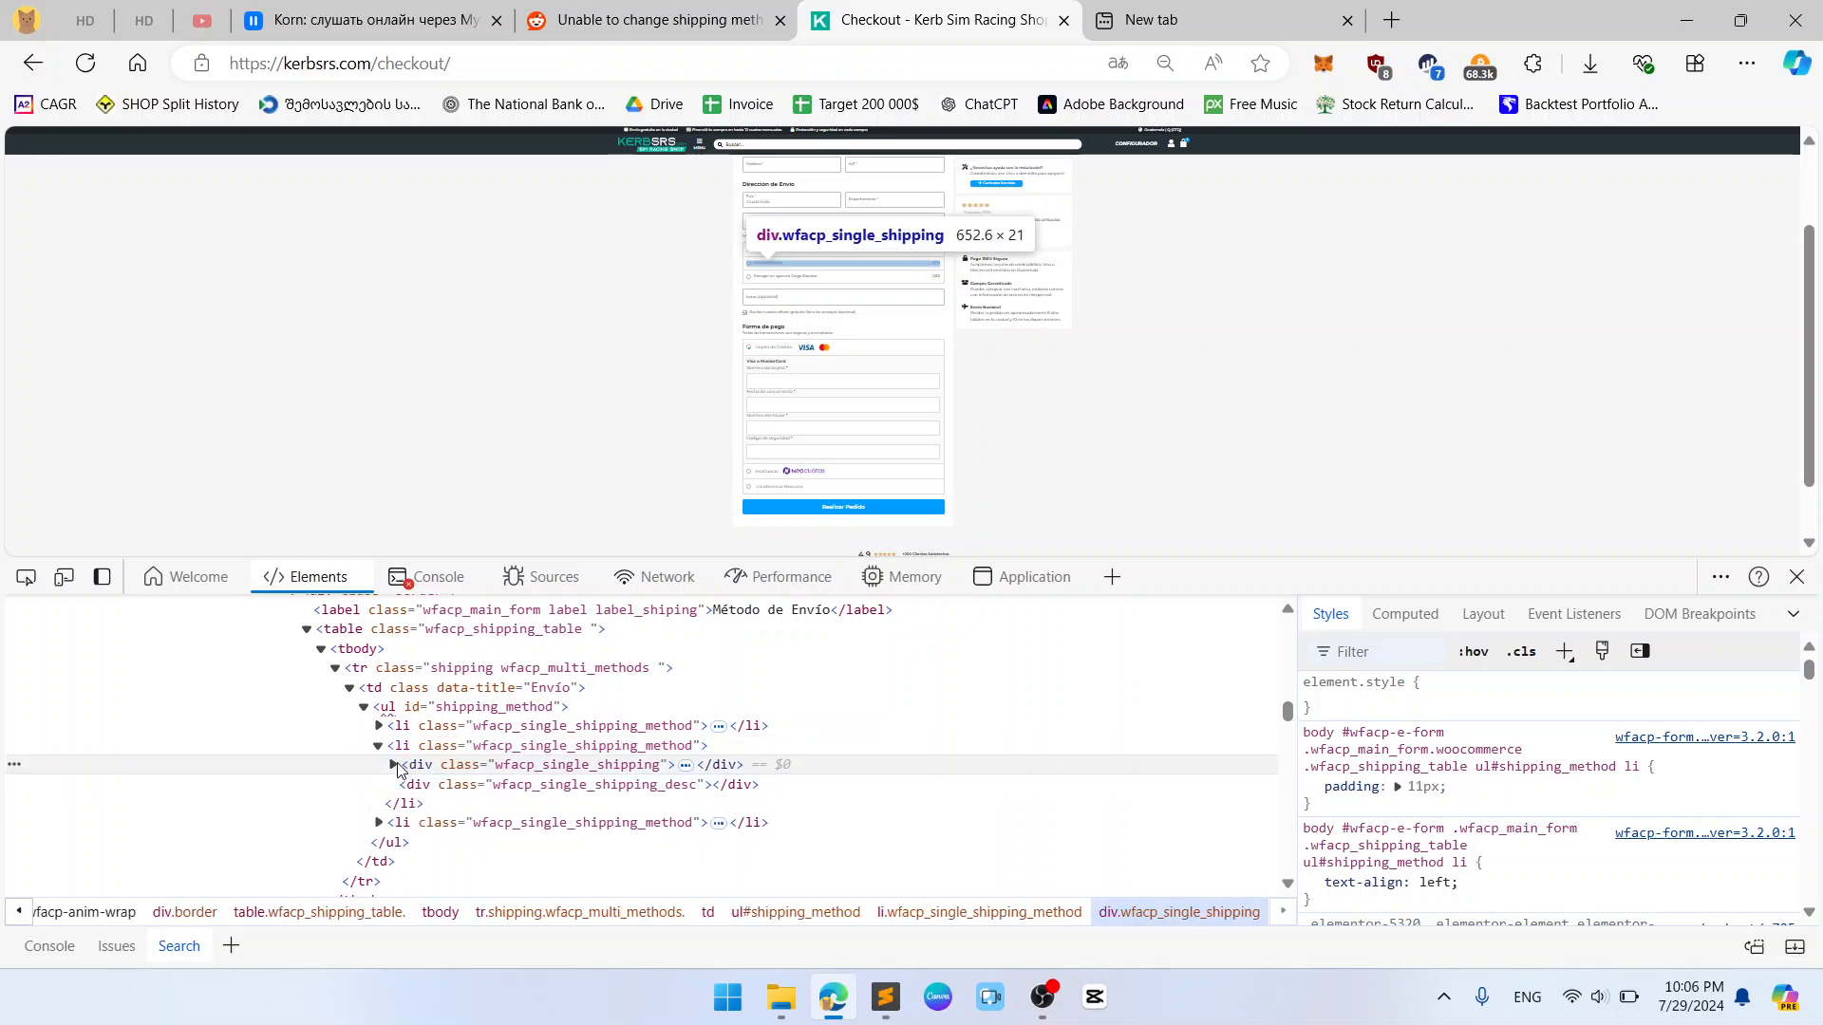
left_click(391, 763)
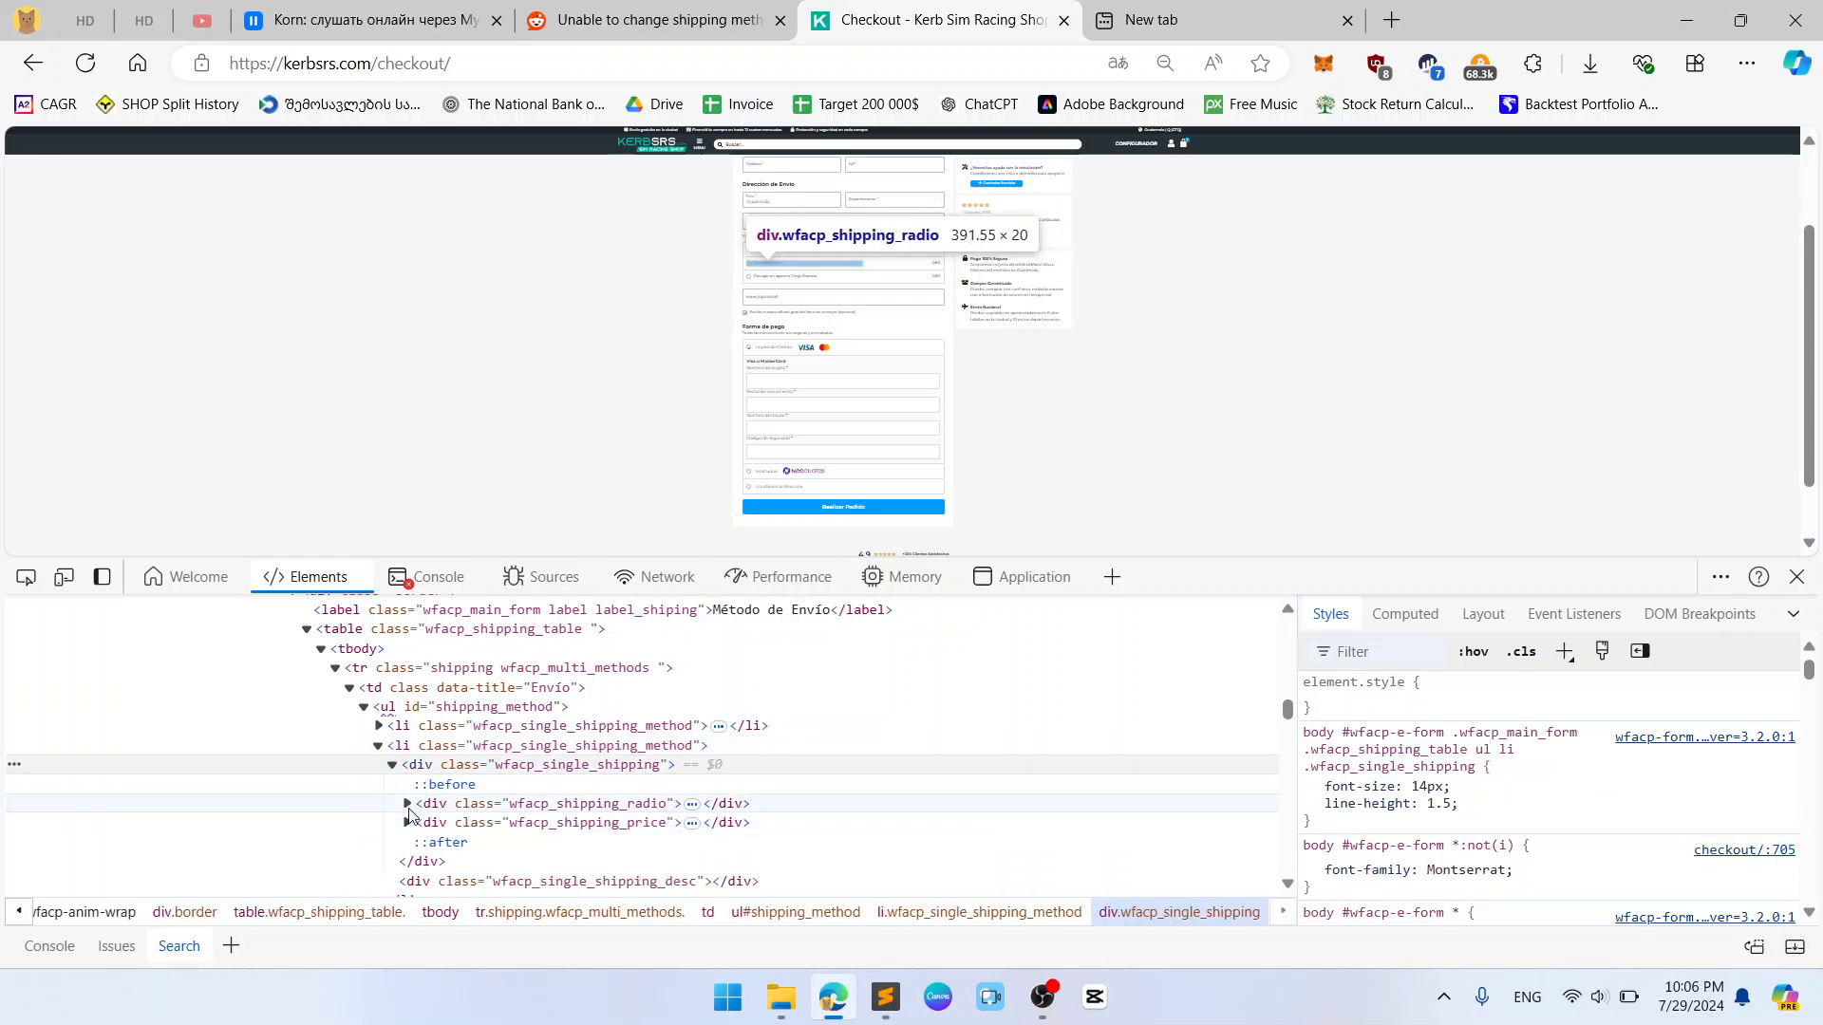
left_click(407, 804)
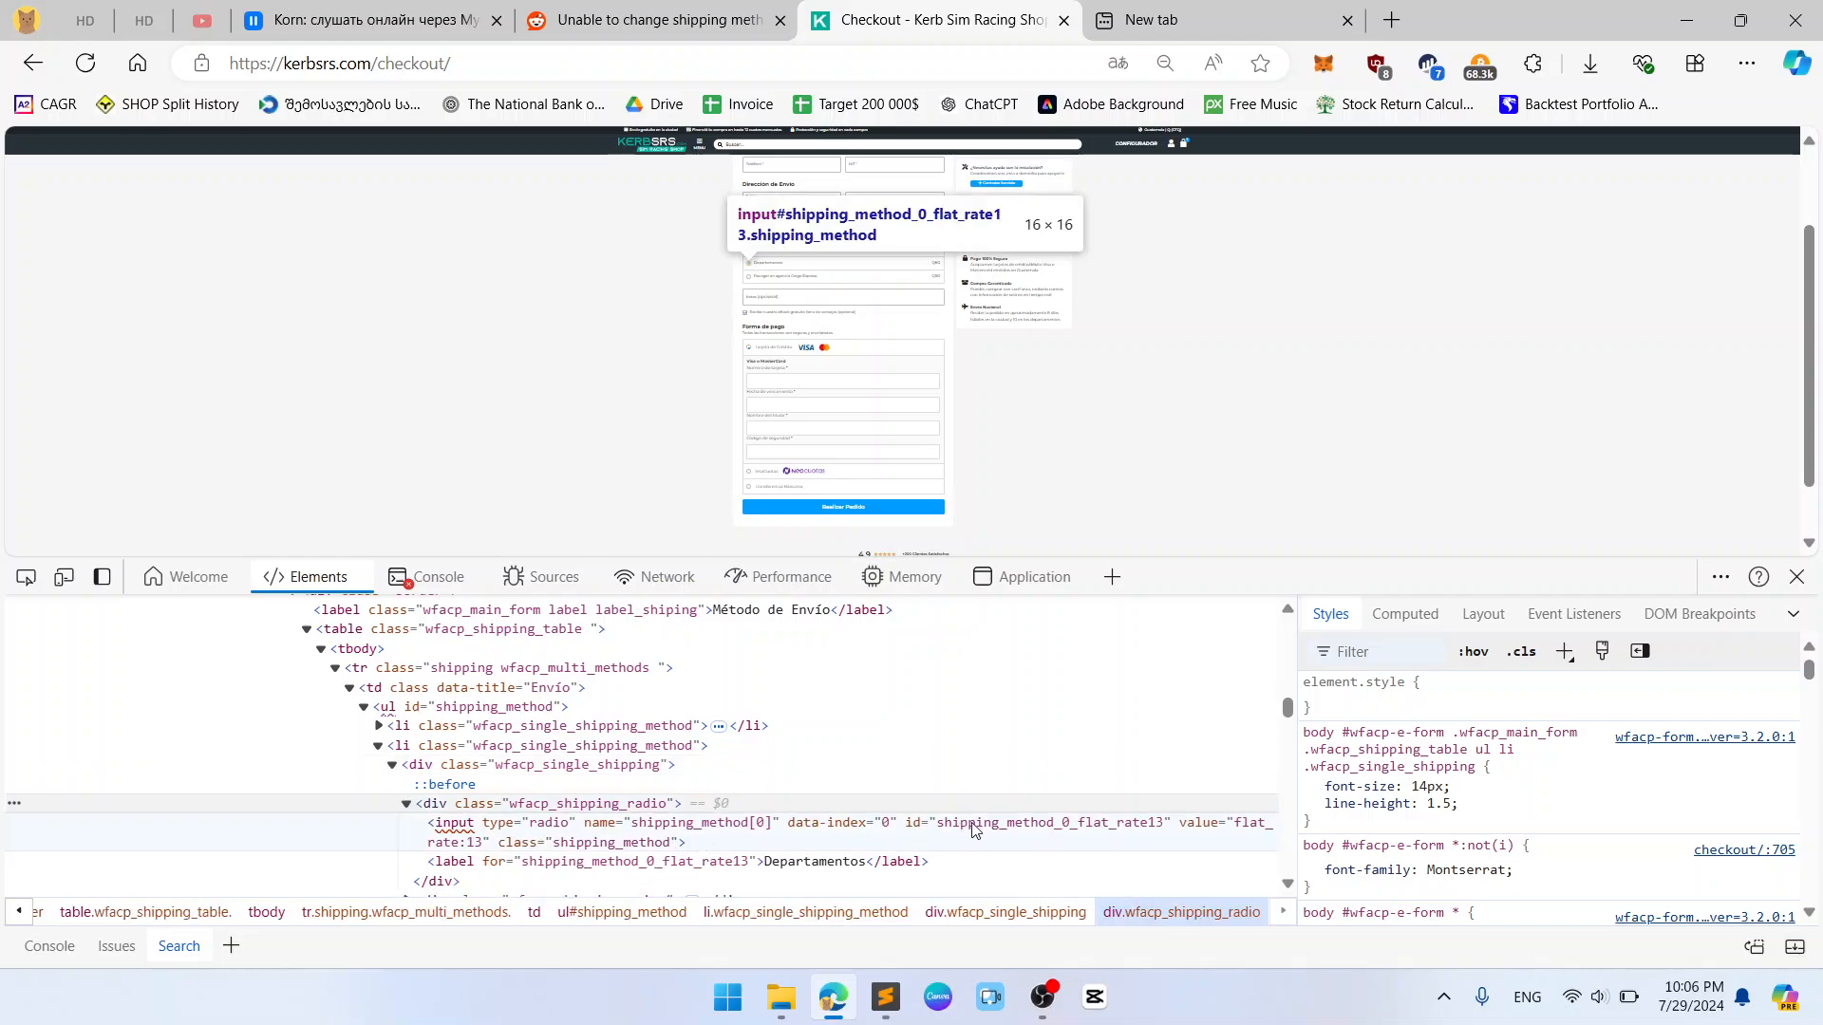
left_click(547, 763)
type("shipping_method_0_flat_rate13")
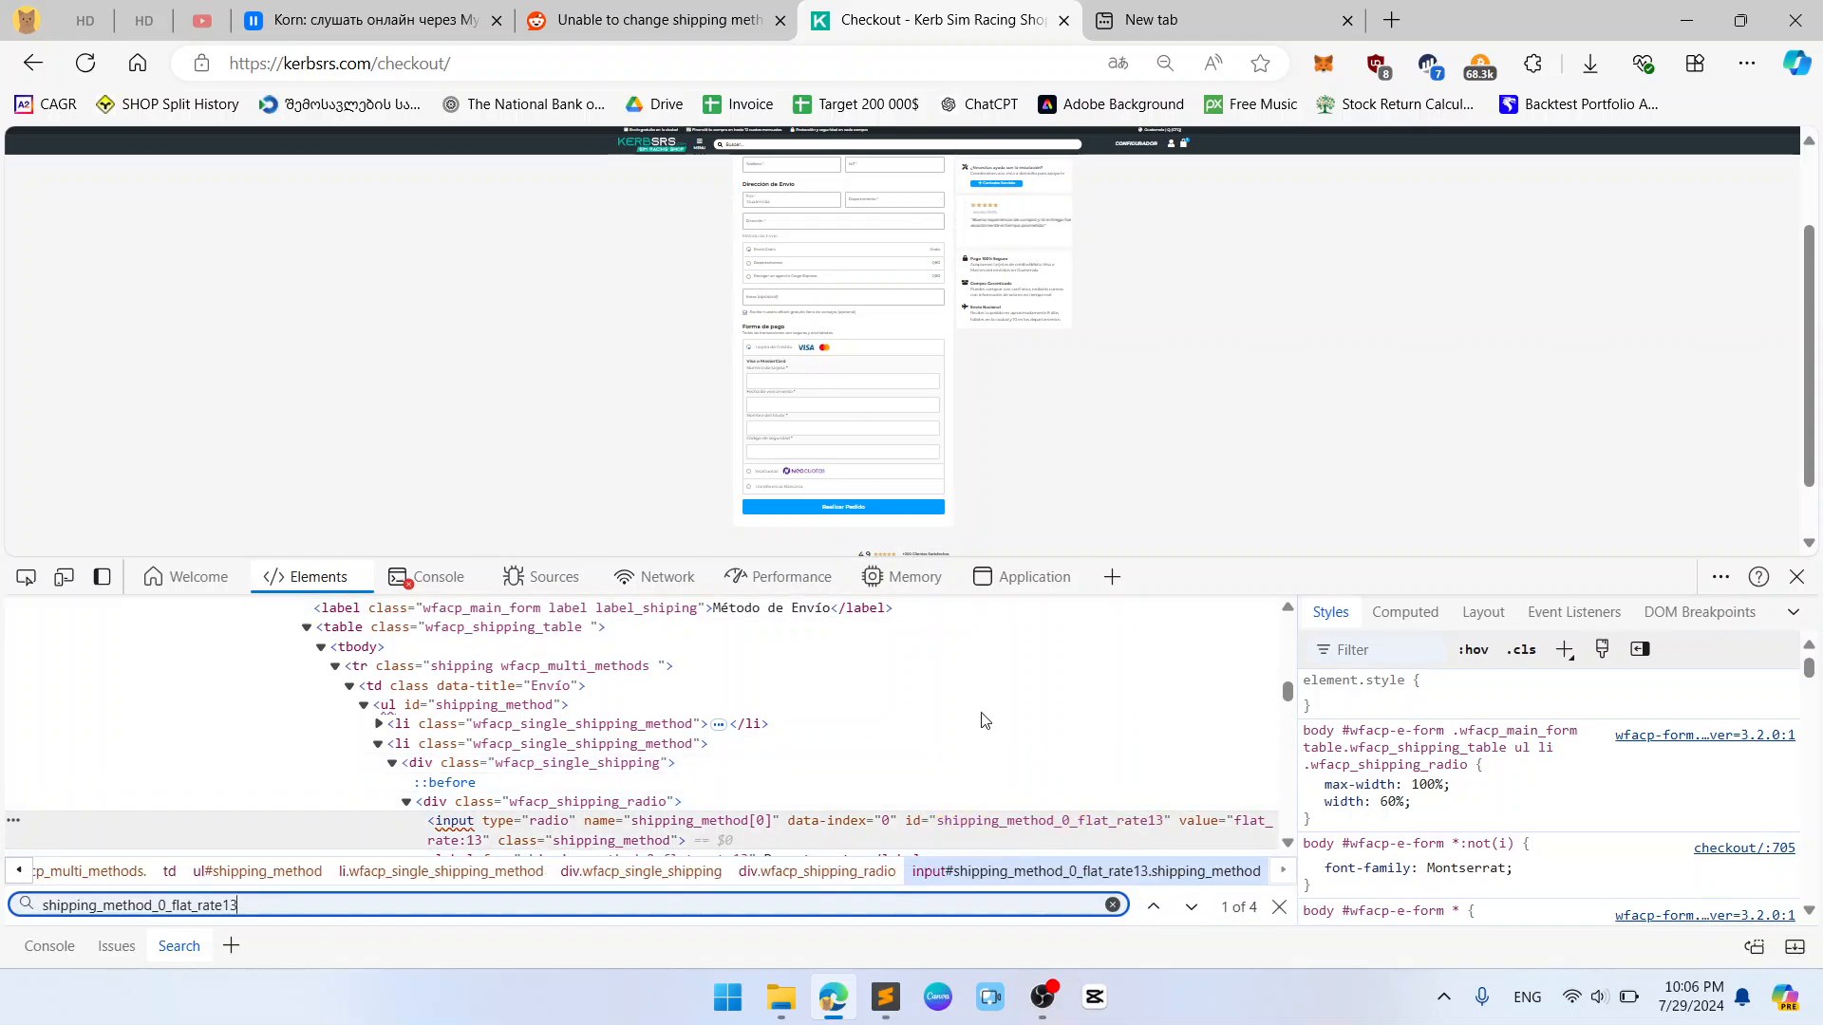
Step: Step the Search drawer to match 3 of 4 for shipping_method_0_flat_rate13 in the hidden container
left_click(1188, 908)
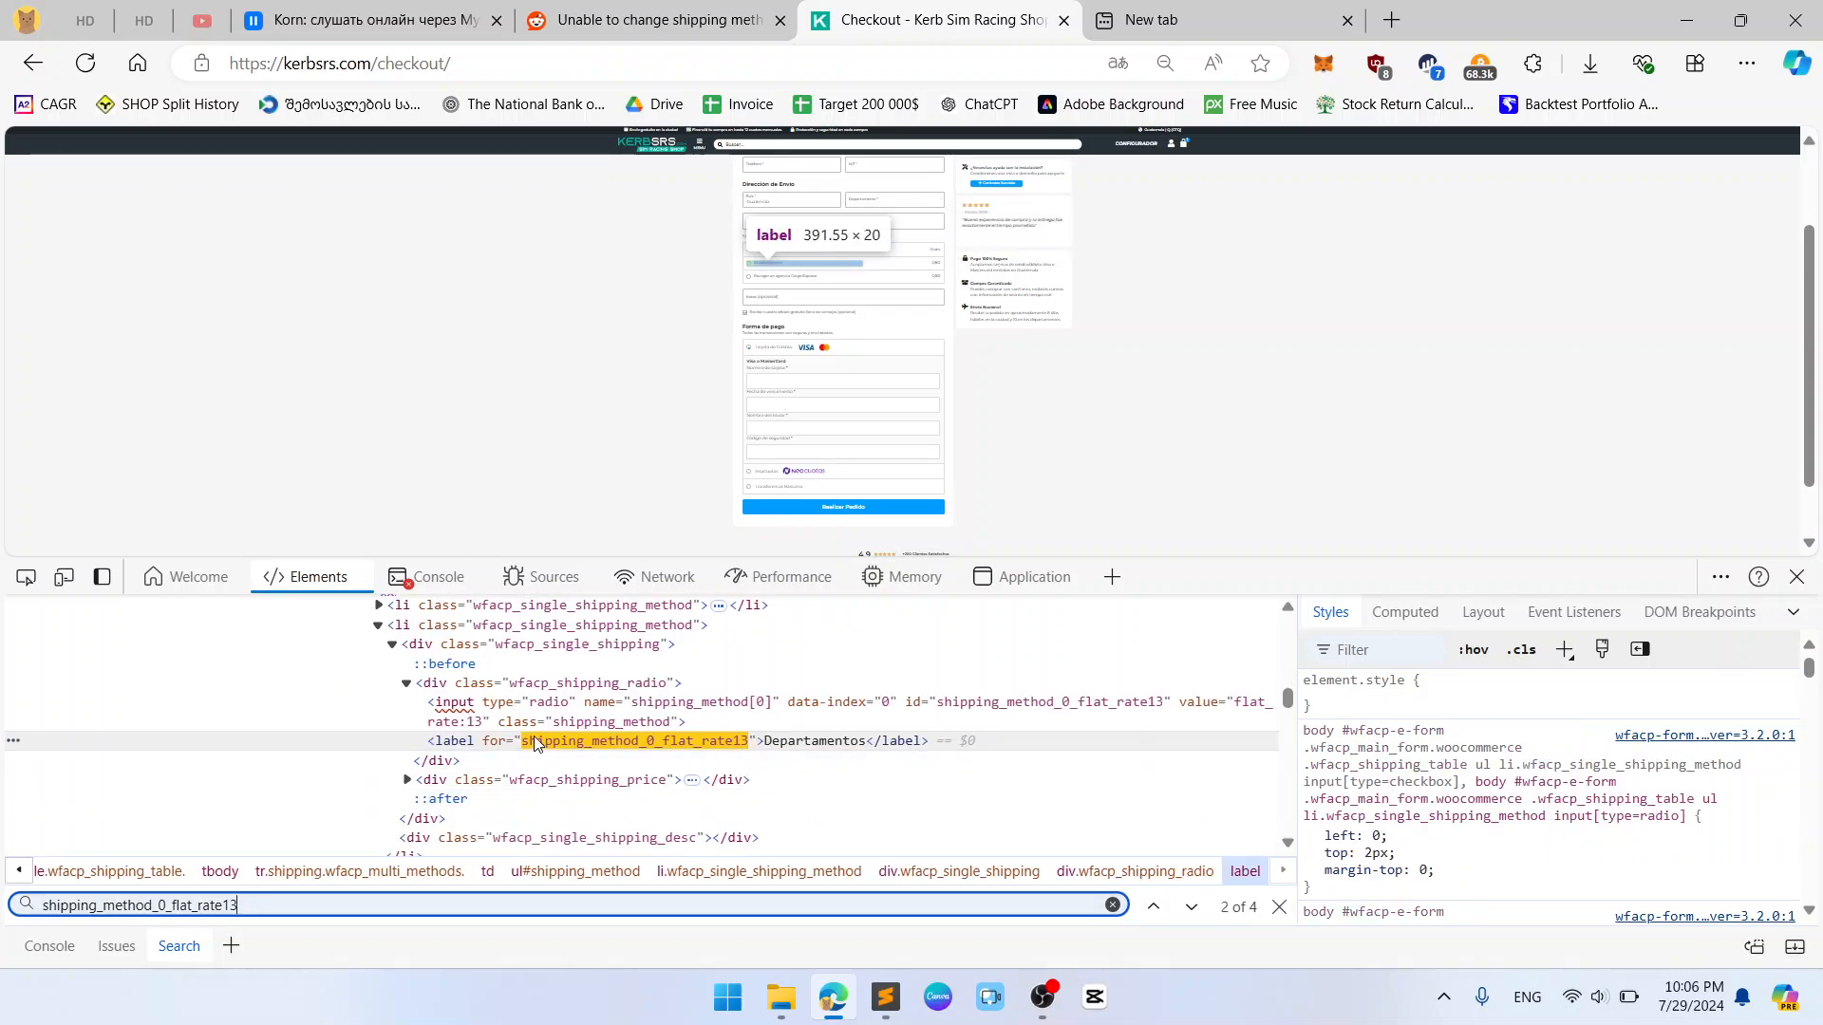
left_click(1191, 907)
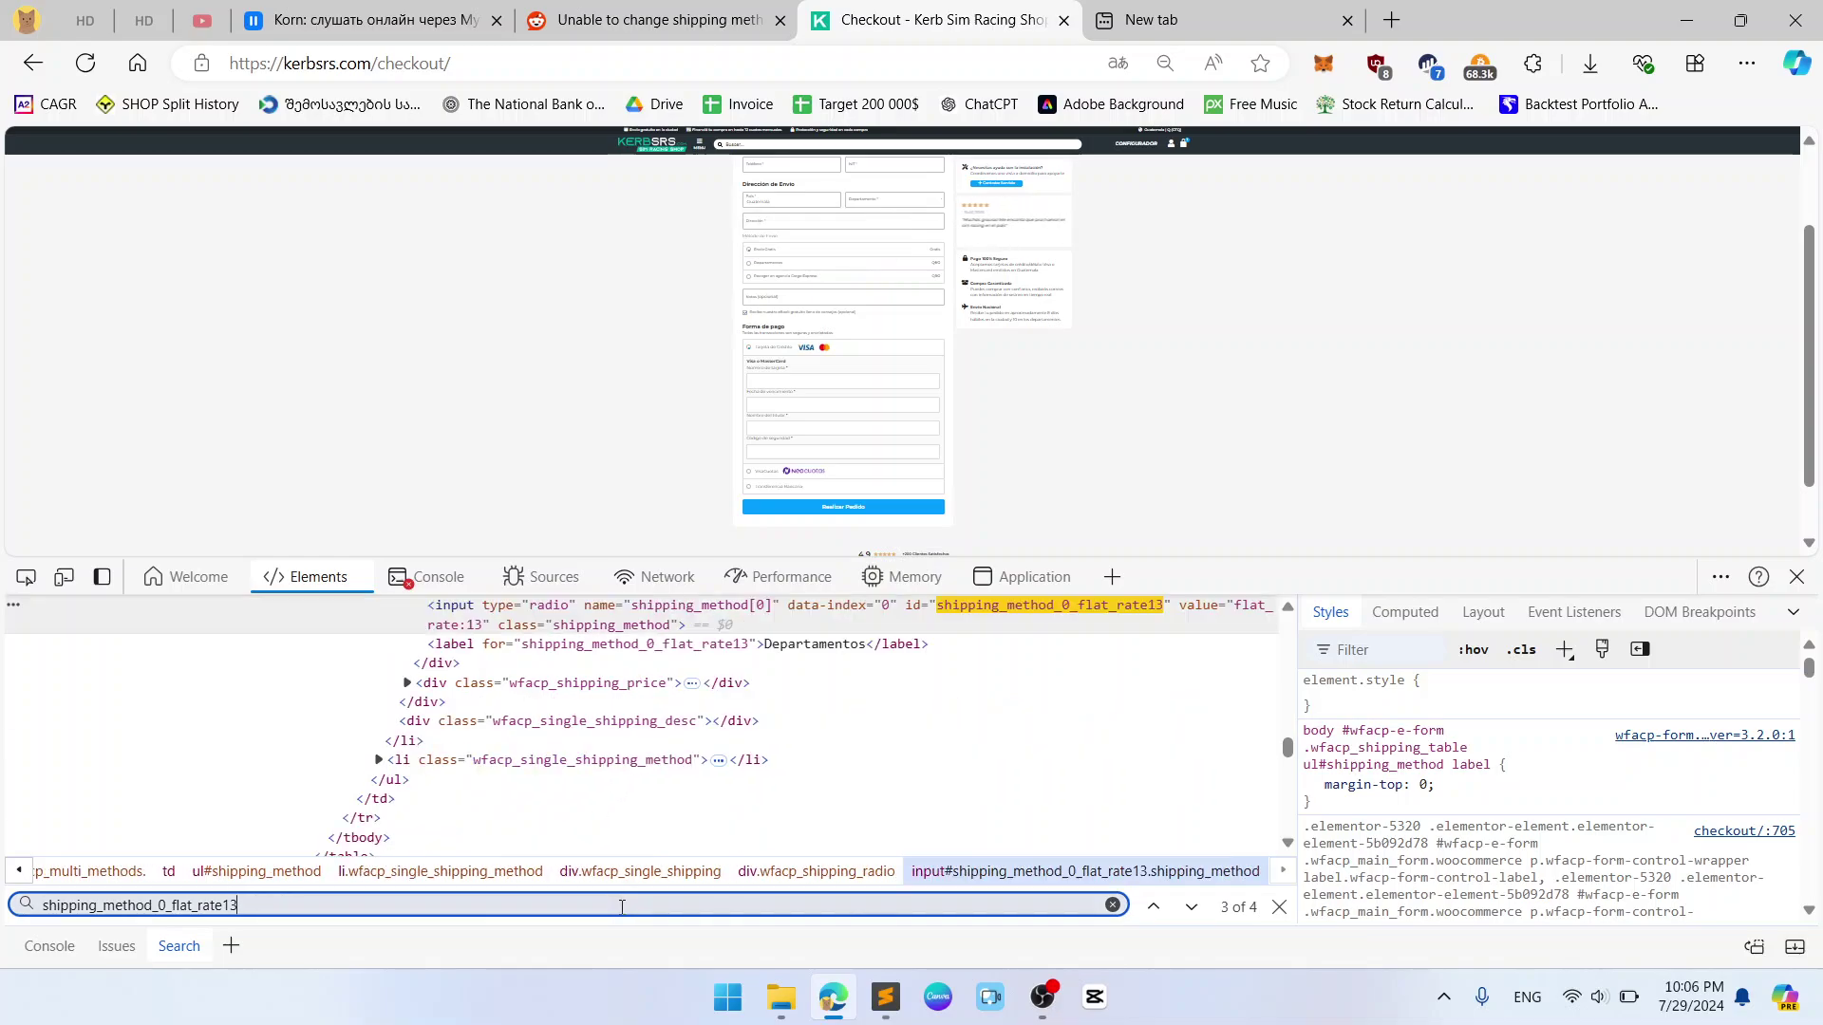
mouse_move(879, 670)
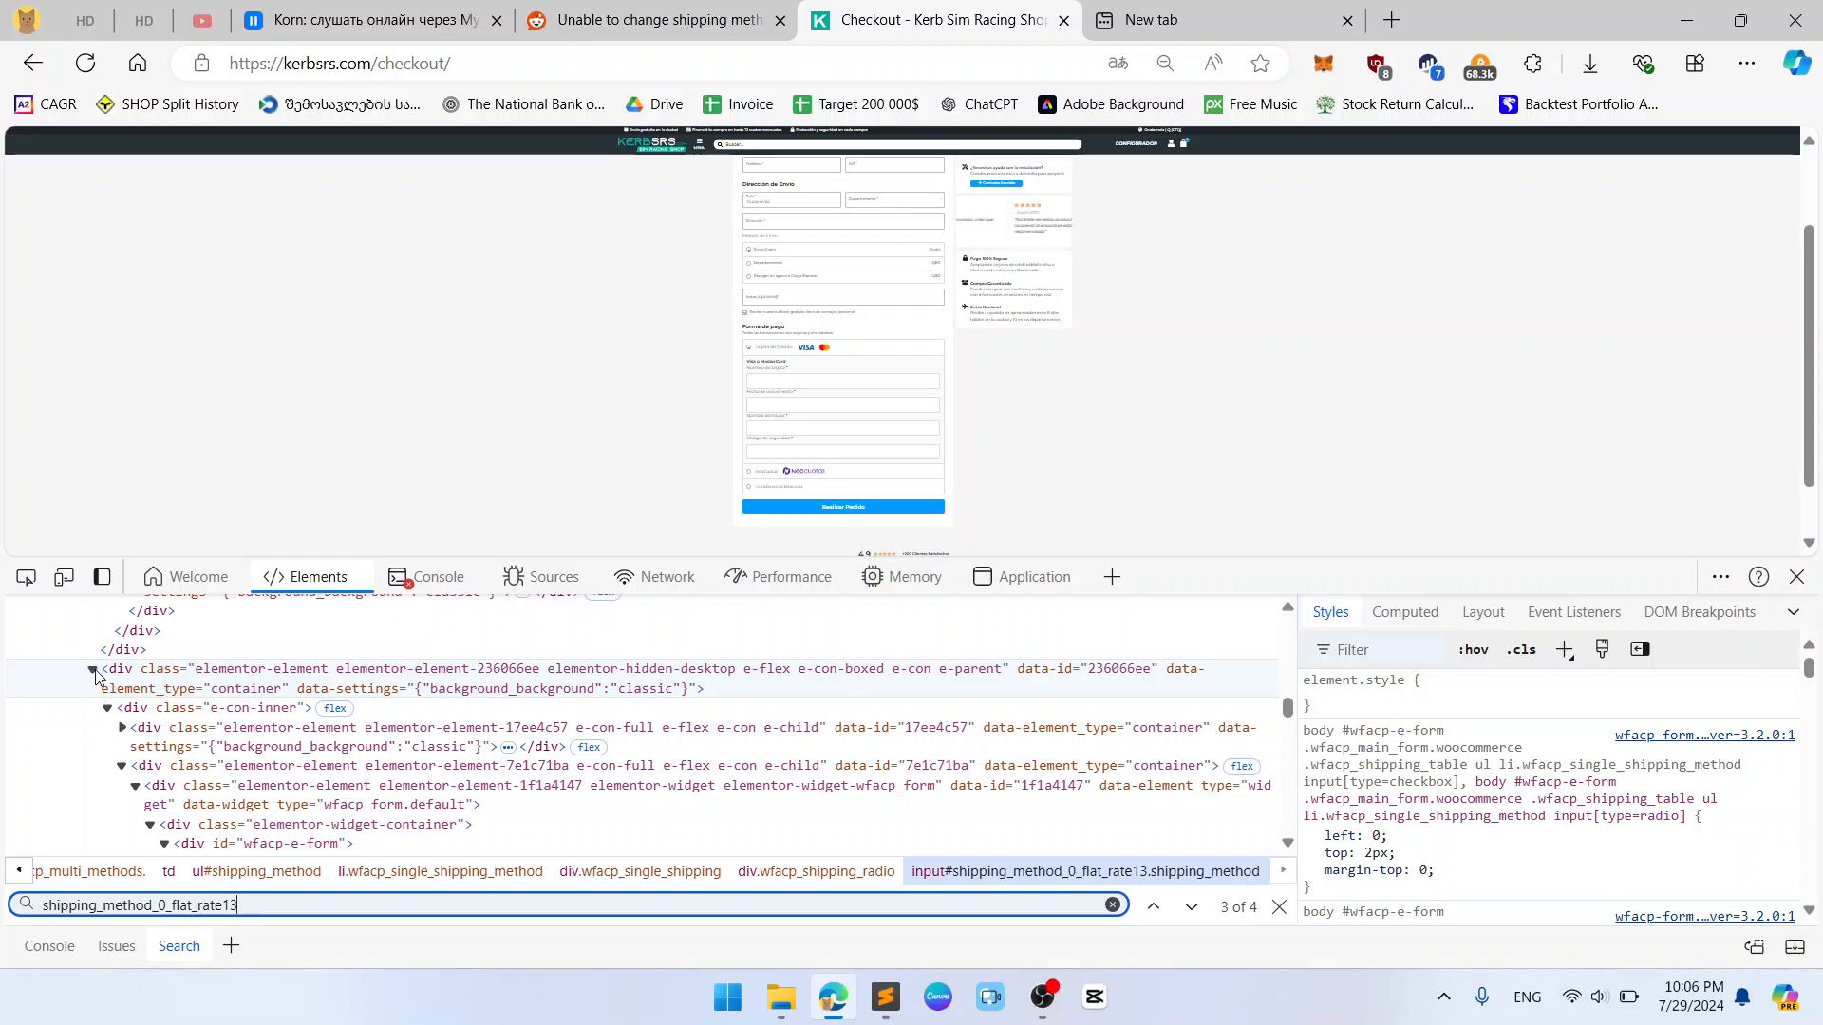
Step: Compare the hidden-mobile and hidden-desktop checkout containers and show the display: none rule
left_click(93, 668)
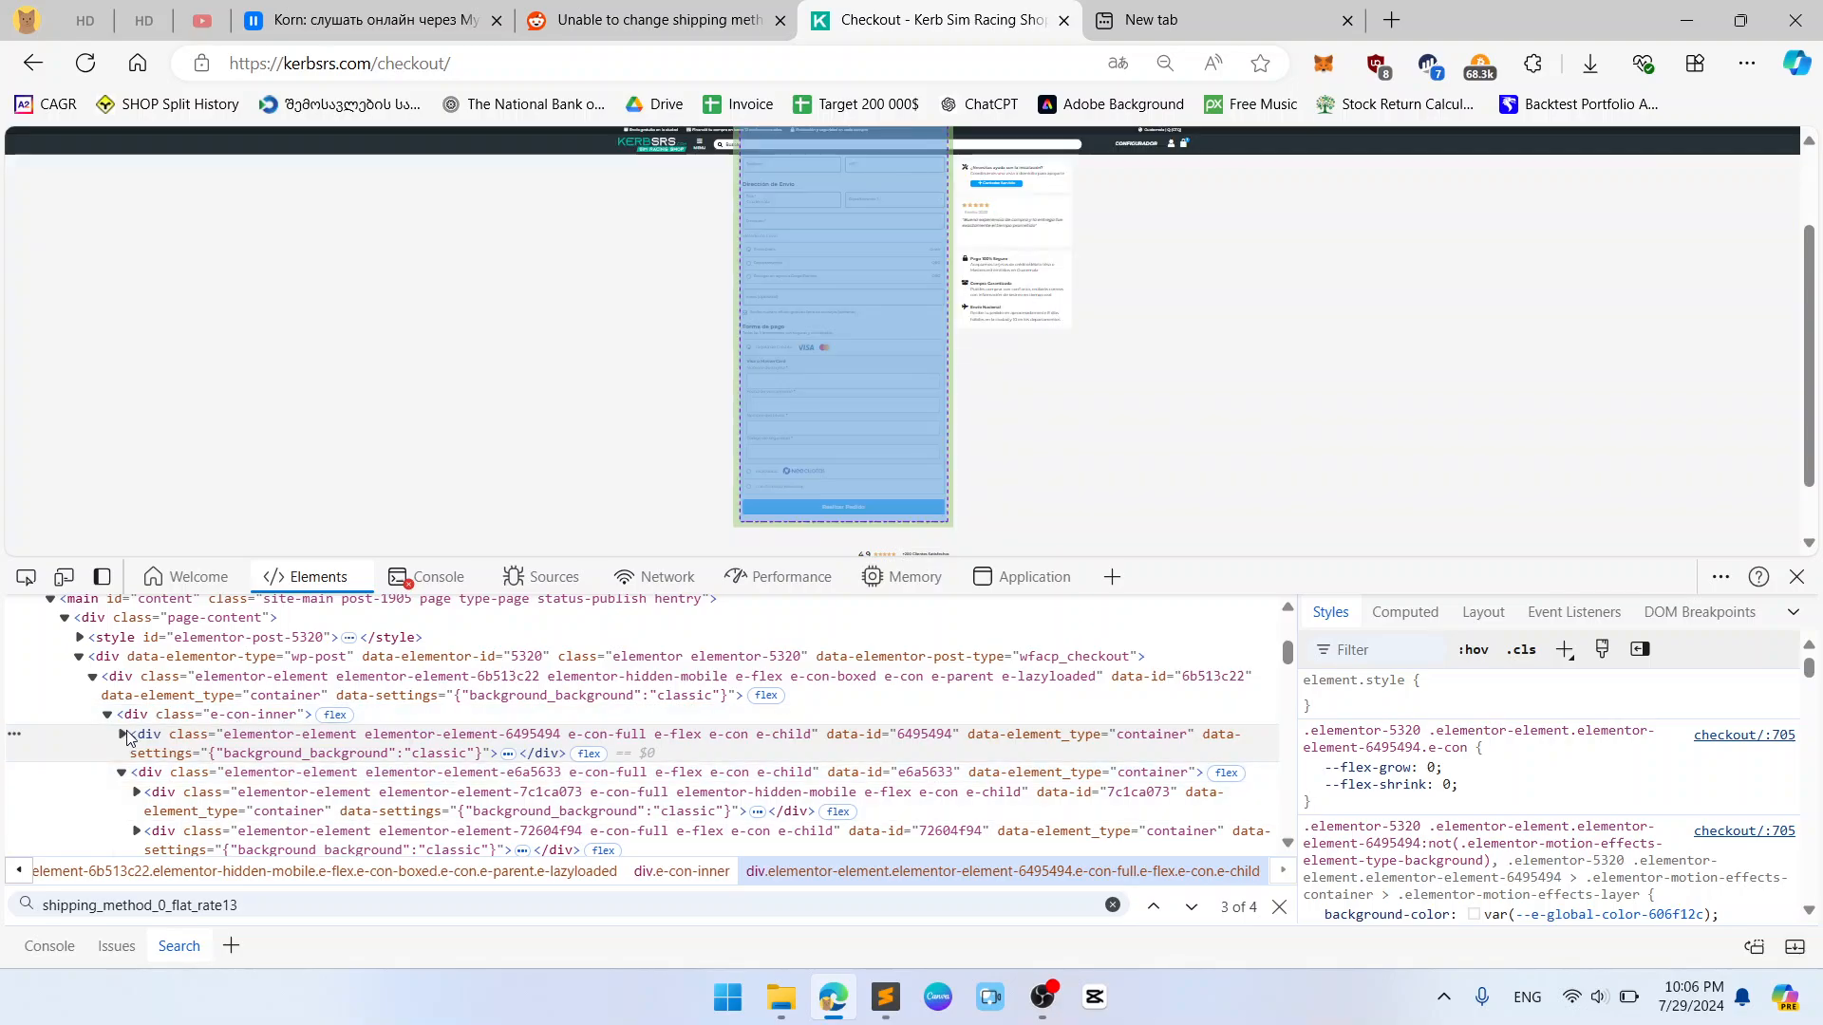
left_click(120, 733)
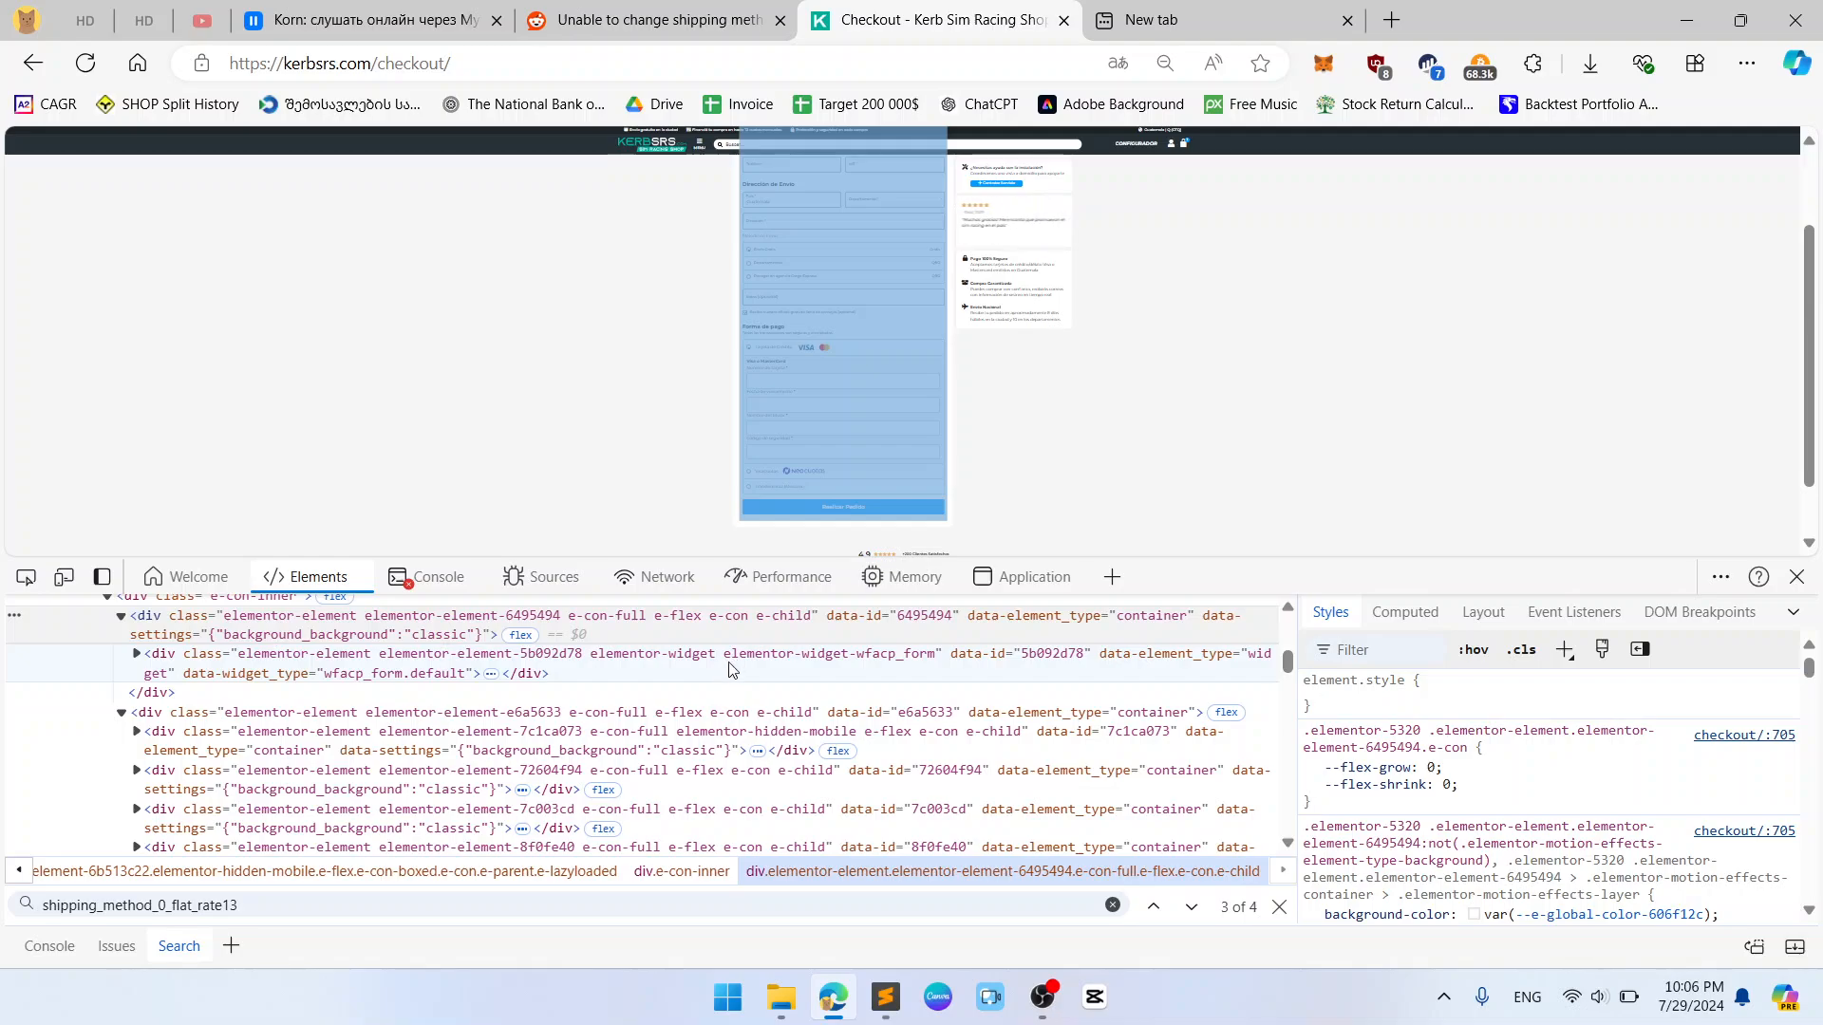
mouse_move(607, 664)
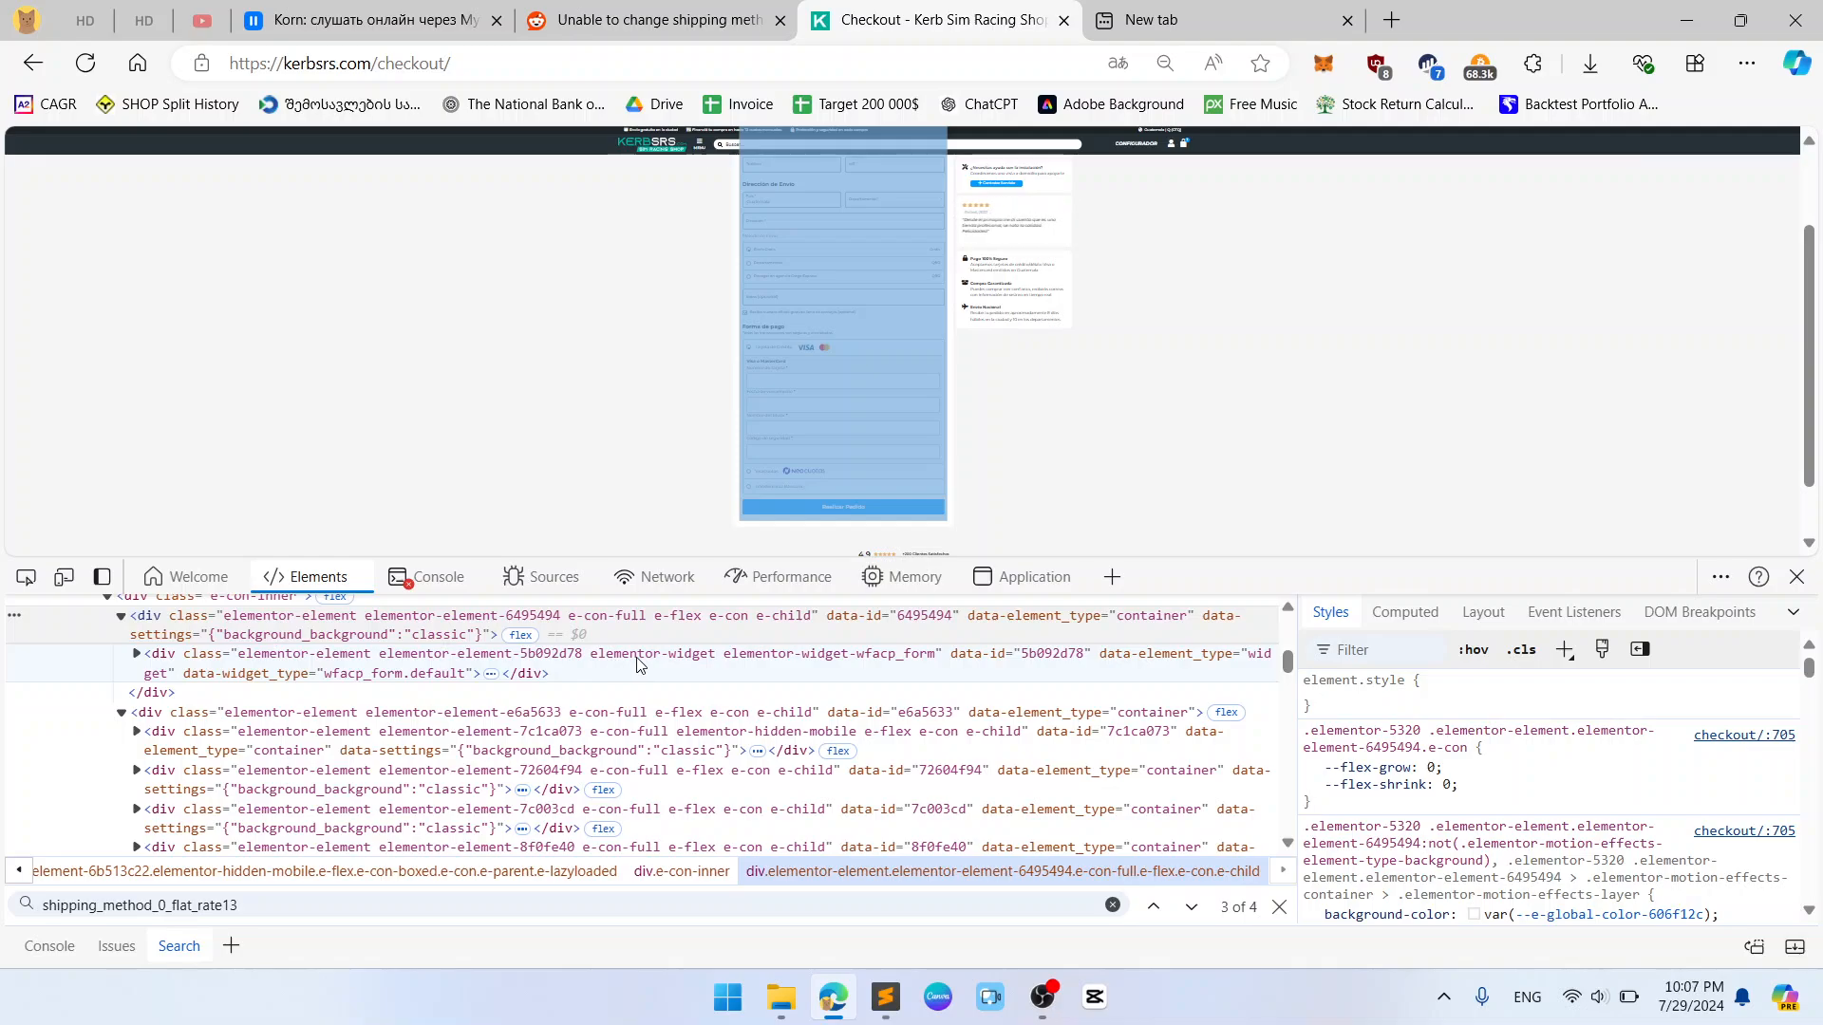
mouse_move(720, 729)
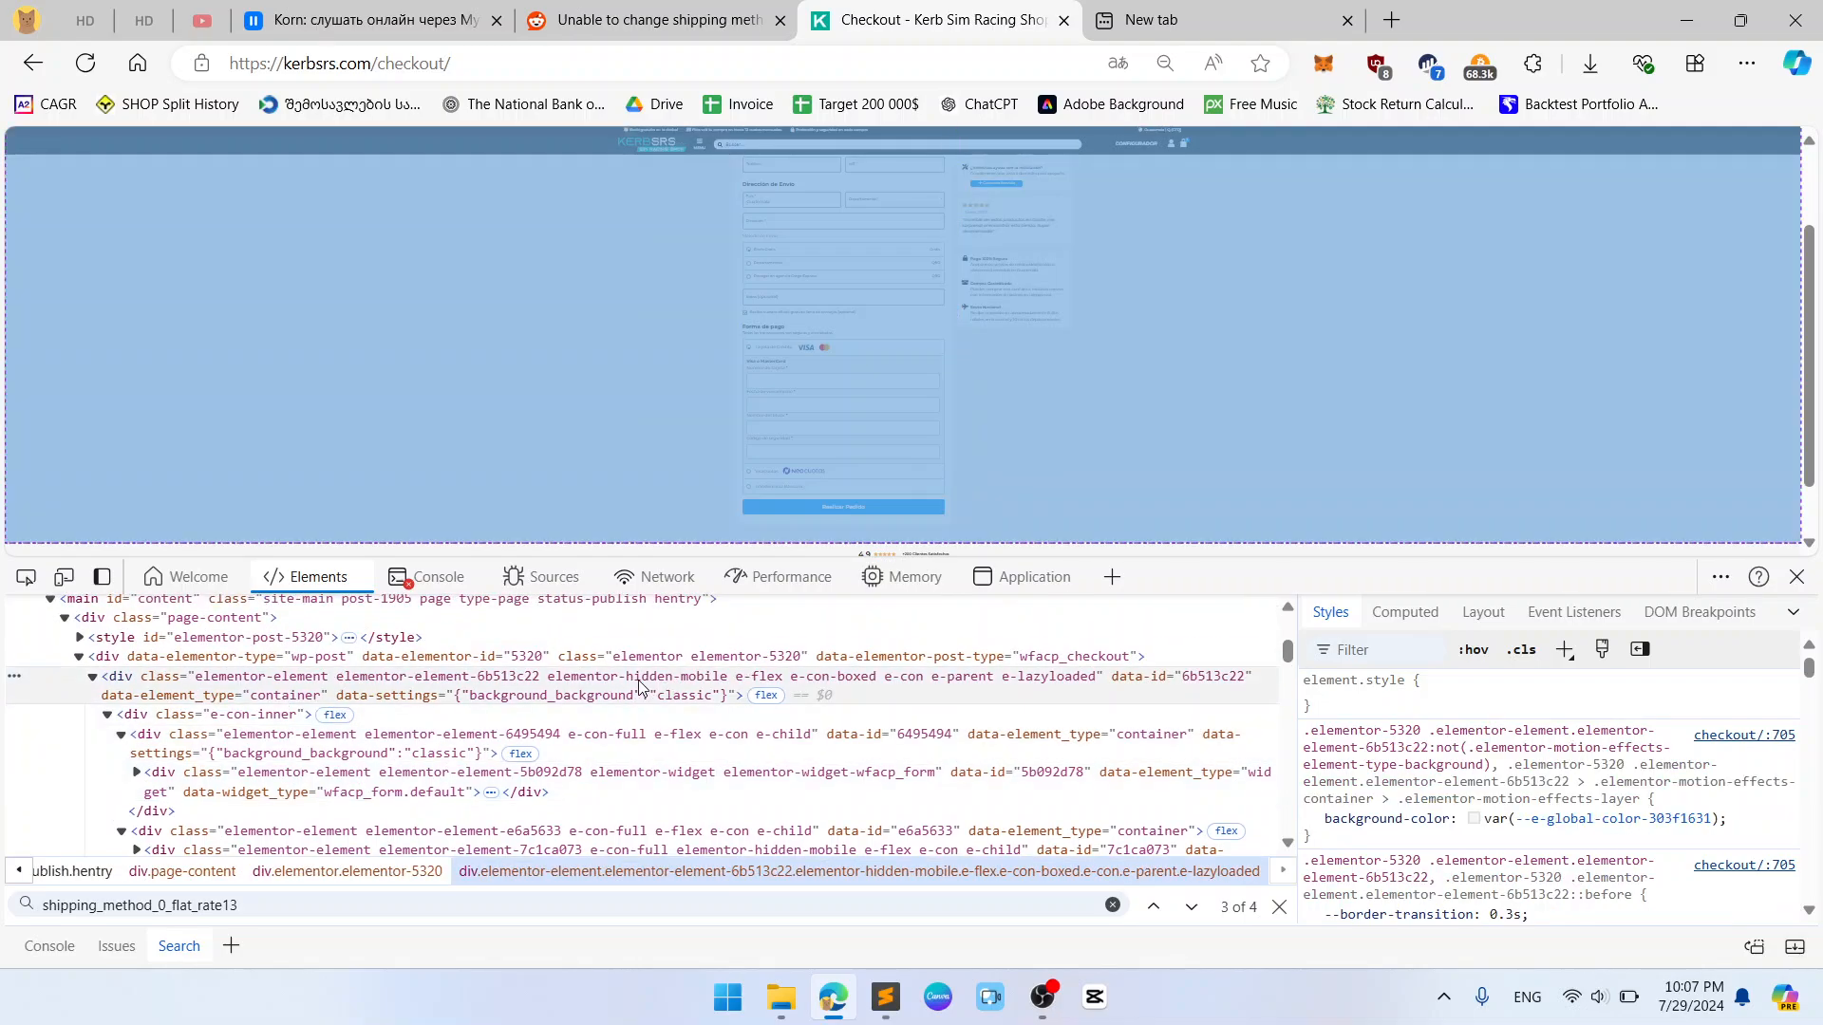
left_click(89, 675)
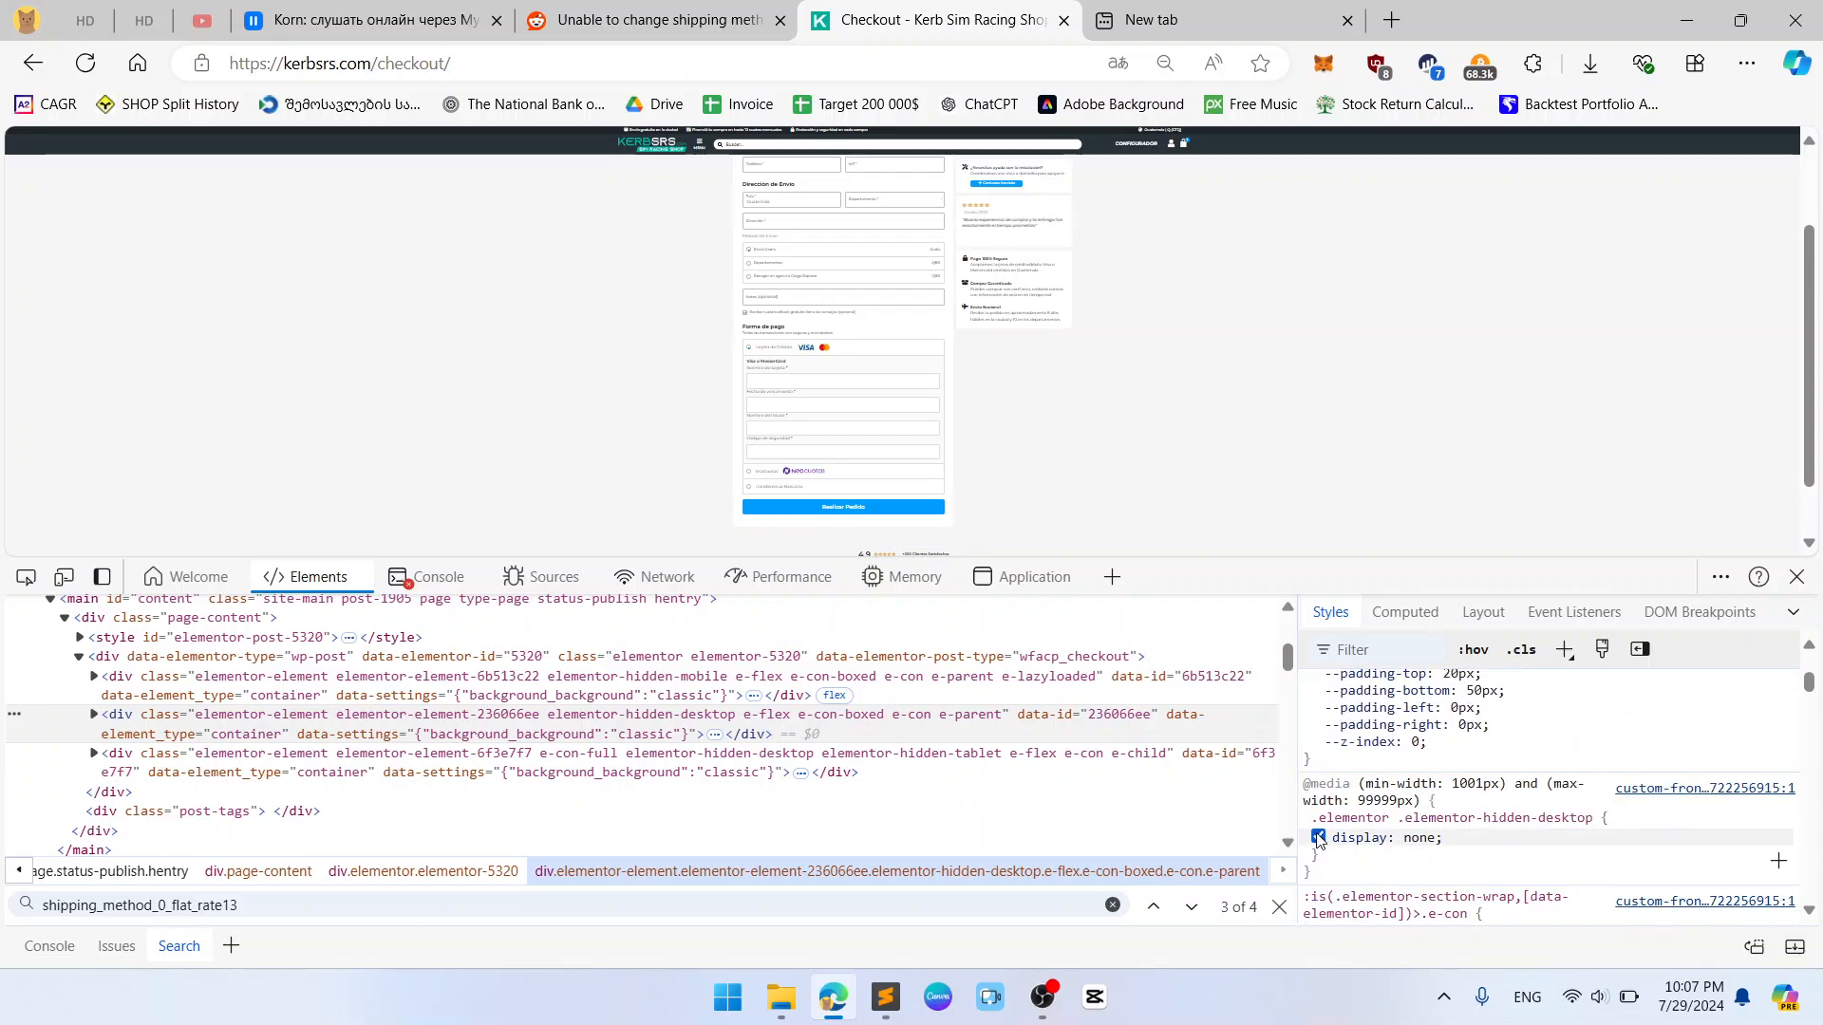
Step: Disable the desktop display: none rule so the duplicate checkout form renders below the original
left_click(1318, 837)
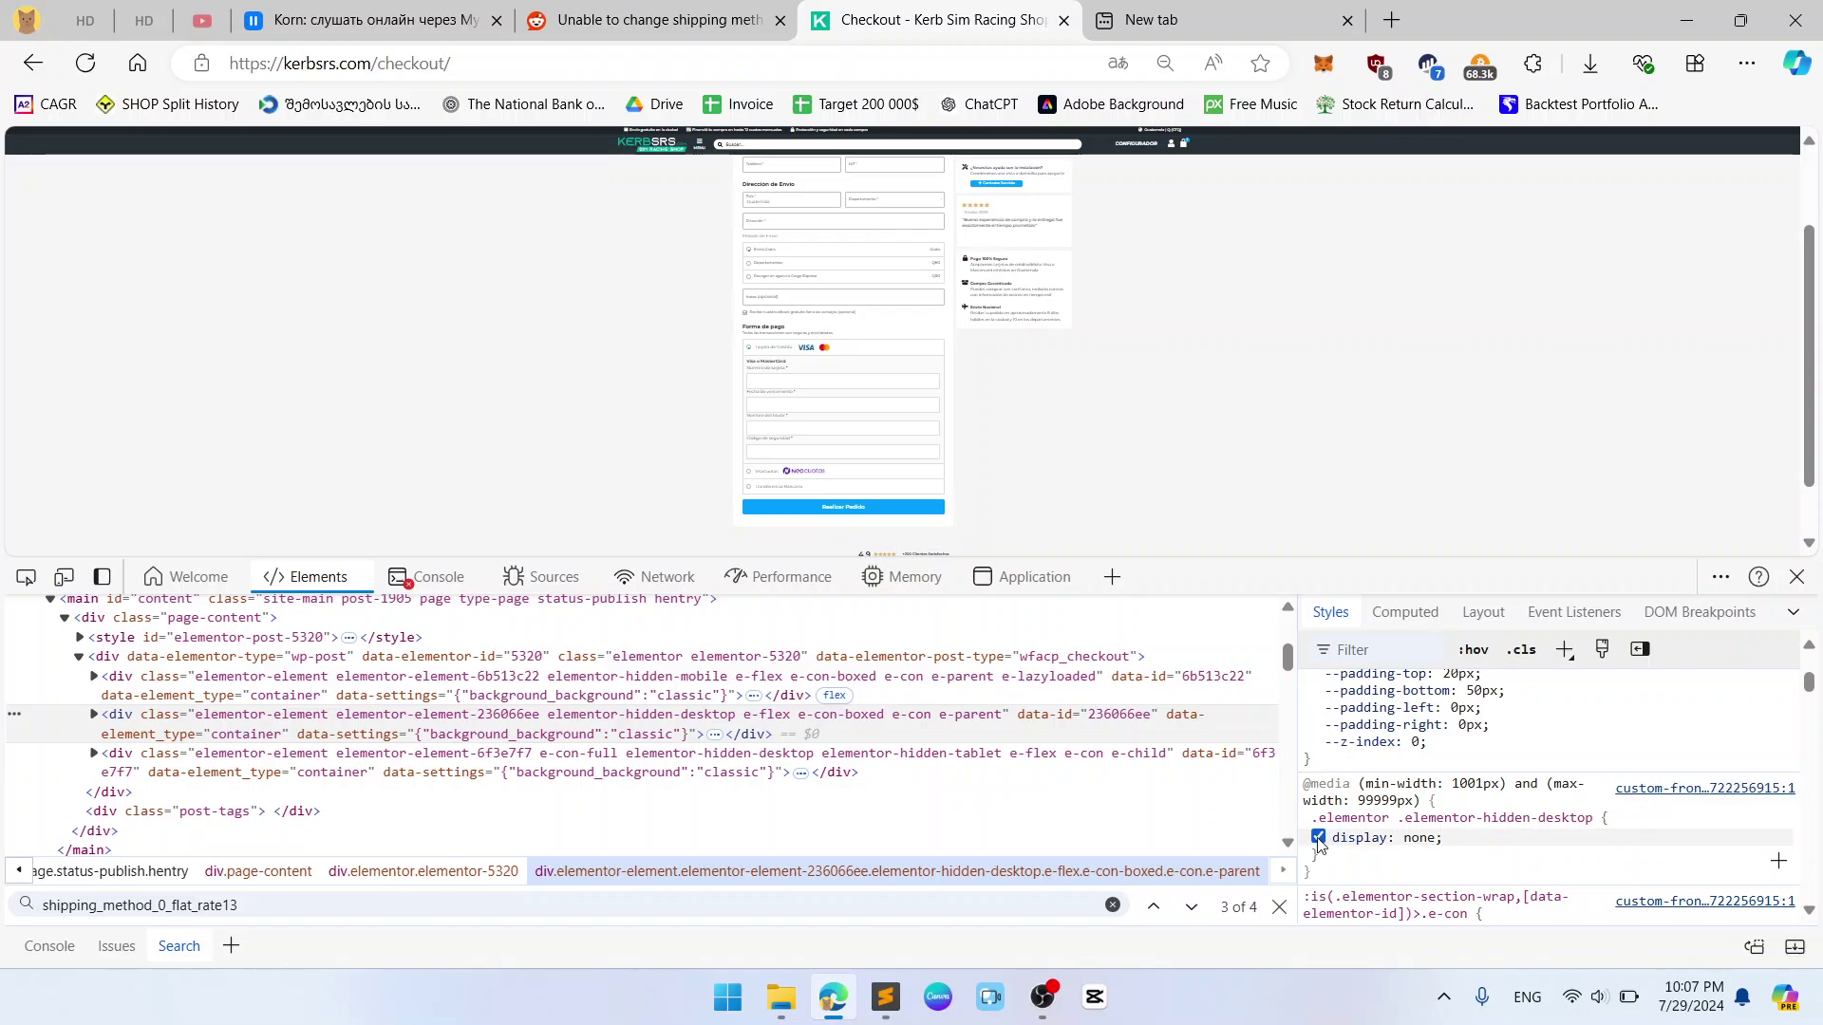
left_click(1317, 838)
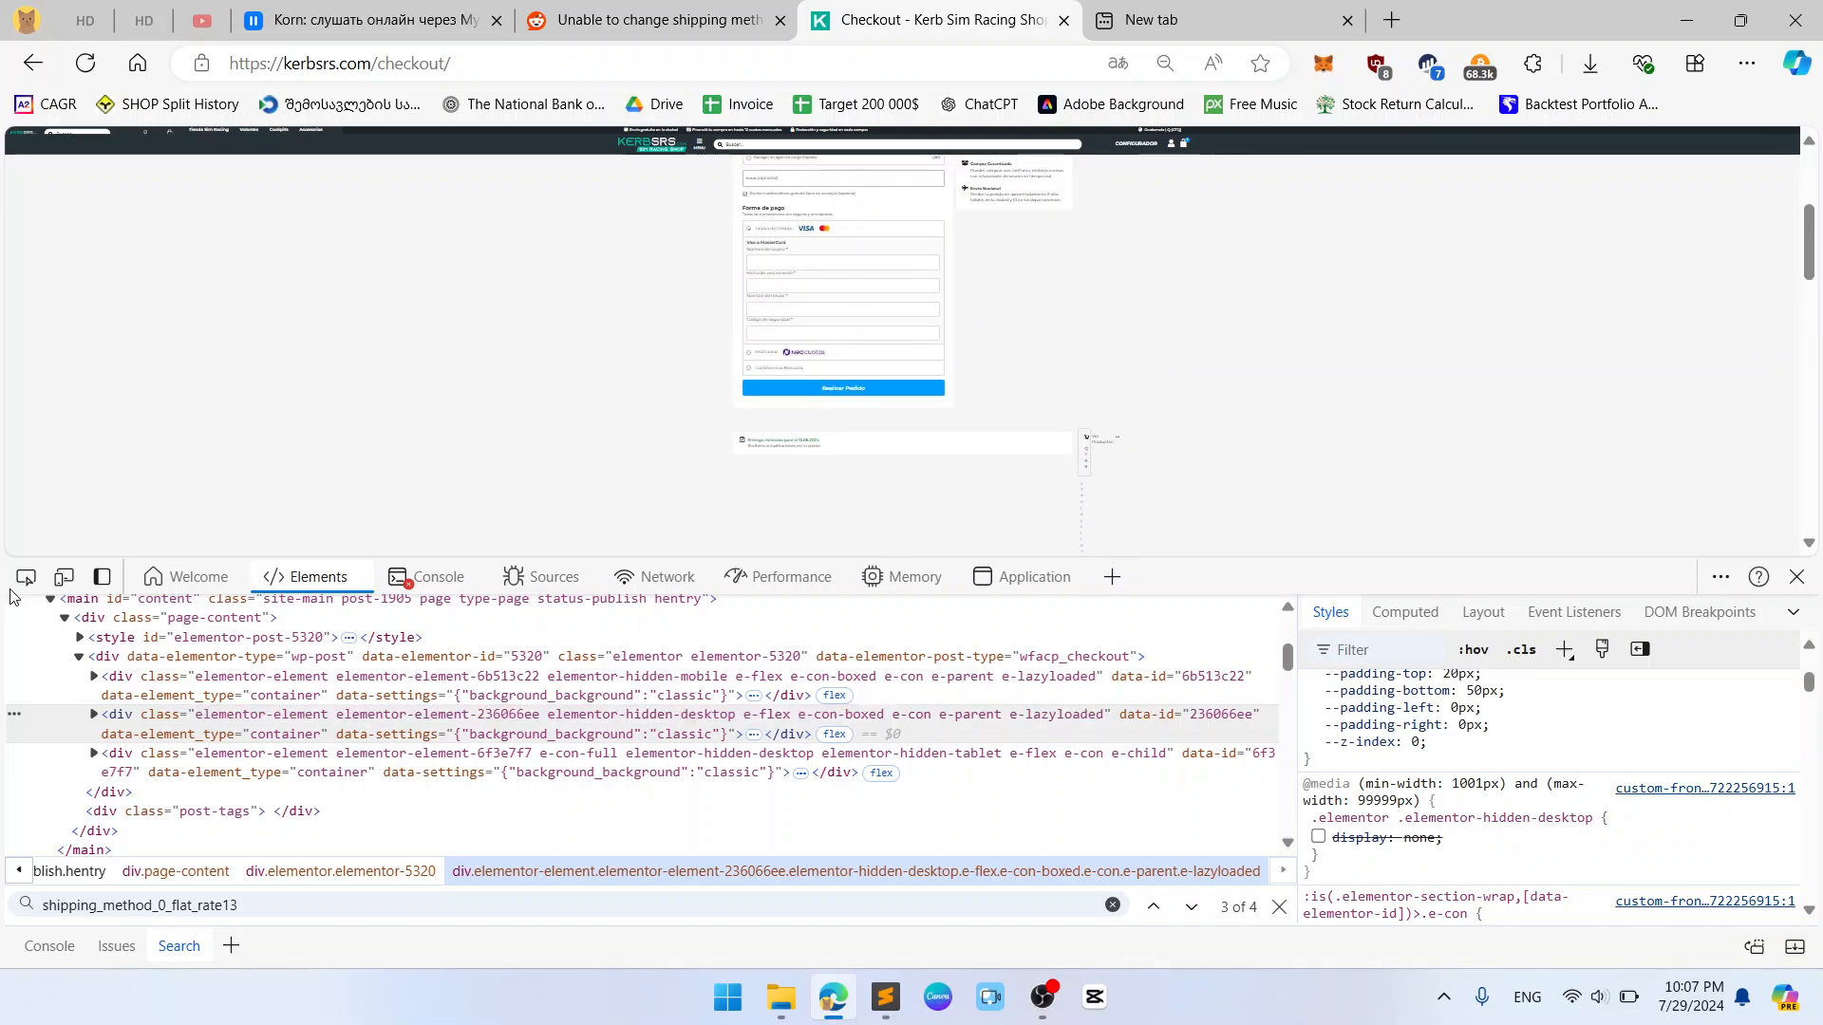
left_click(93, 714)
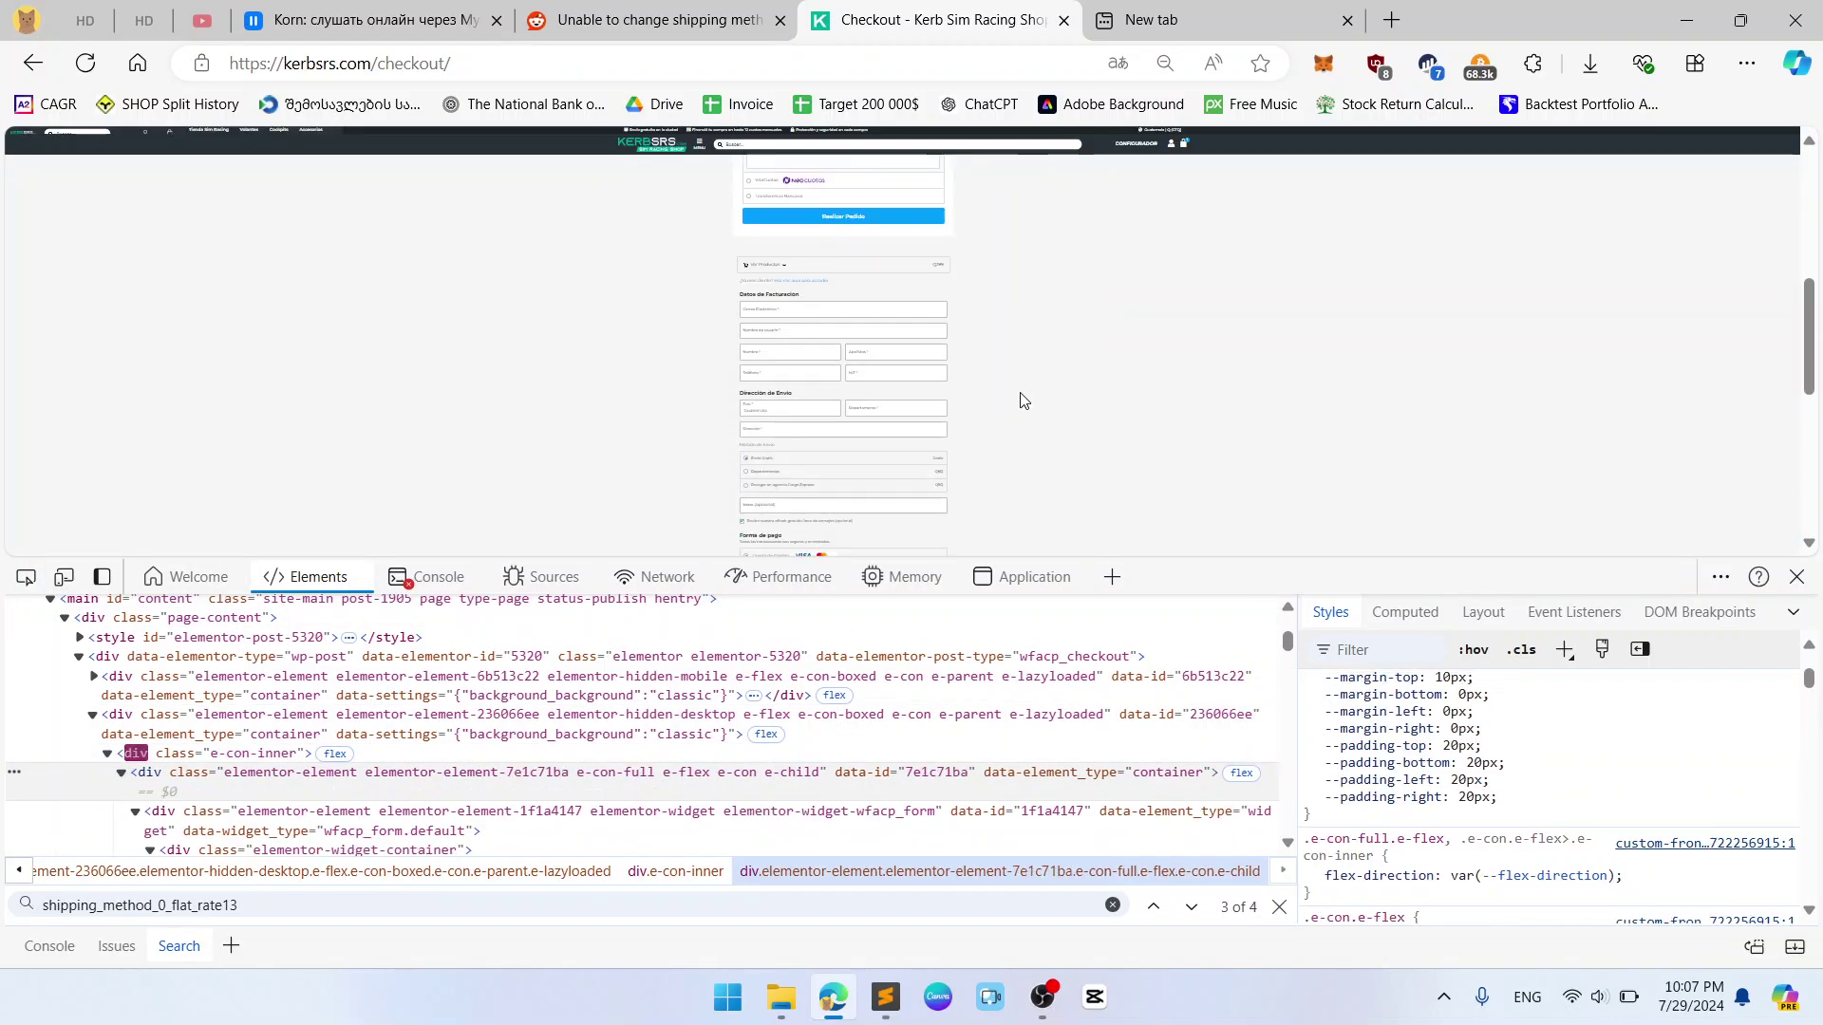
scroll("down", 3)
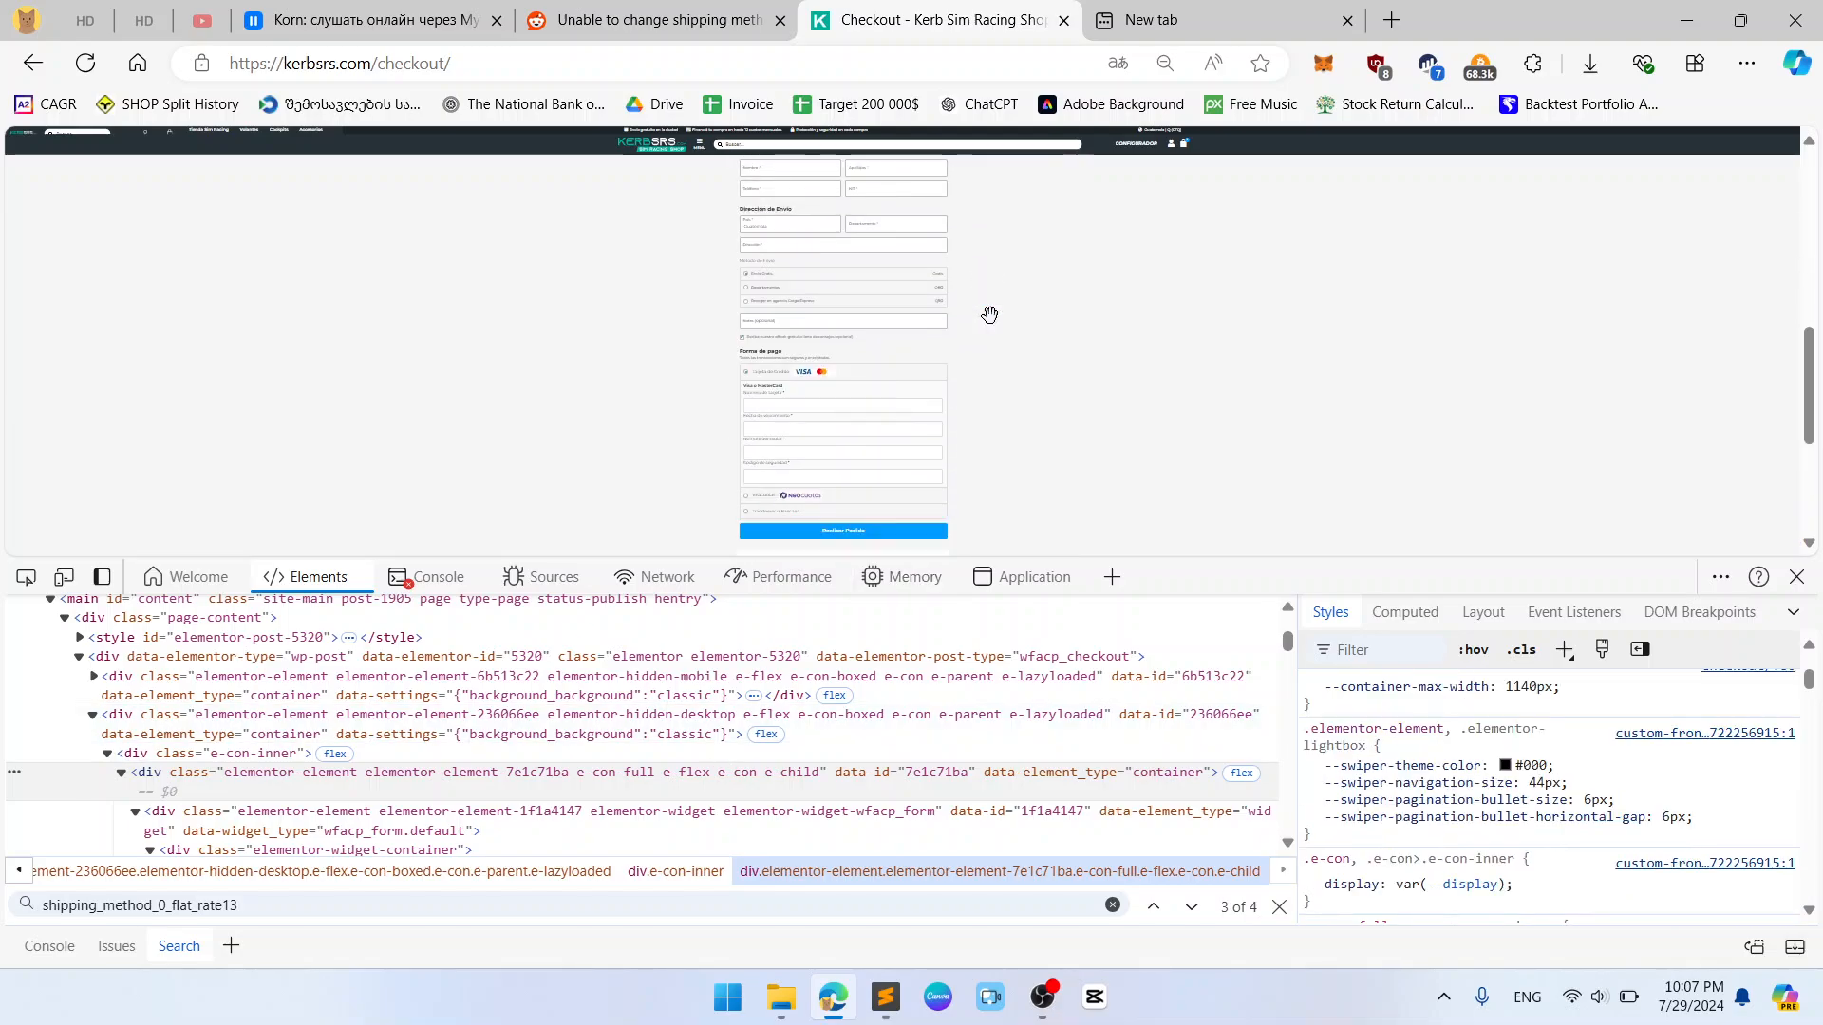
scroll("down", 3)
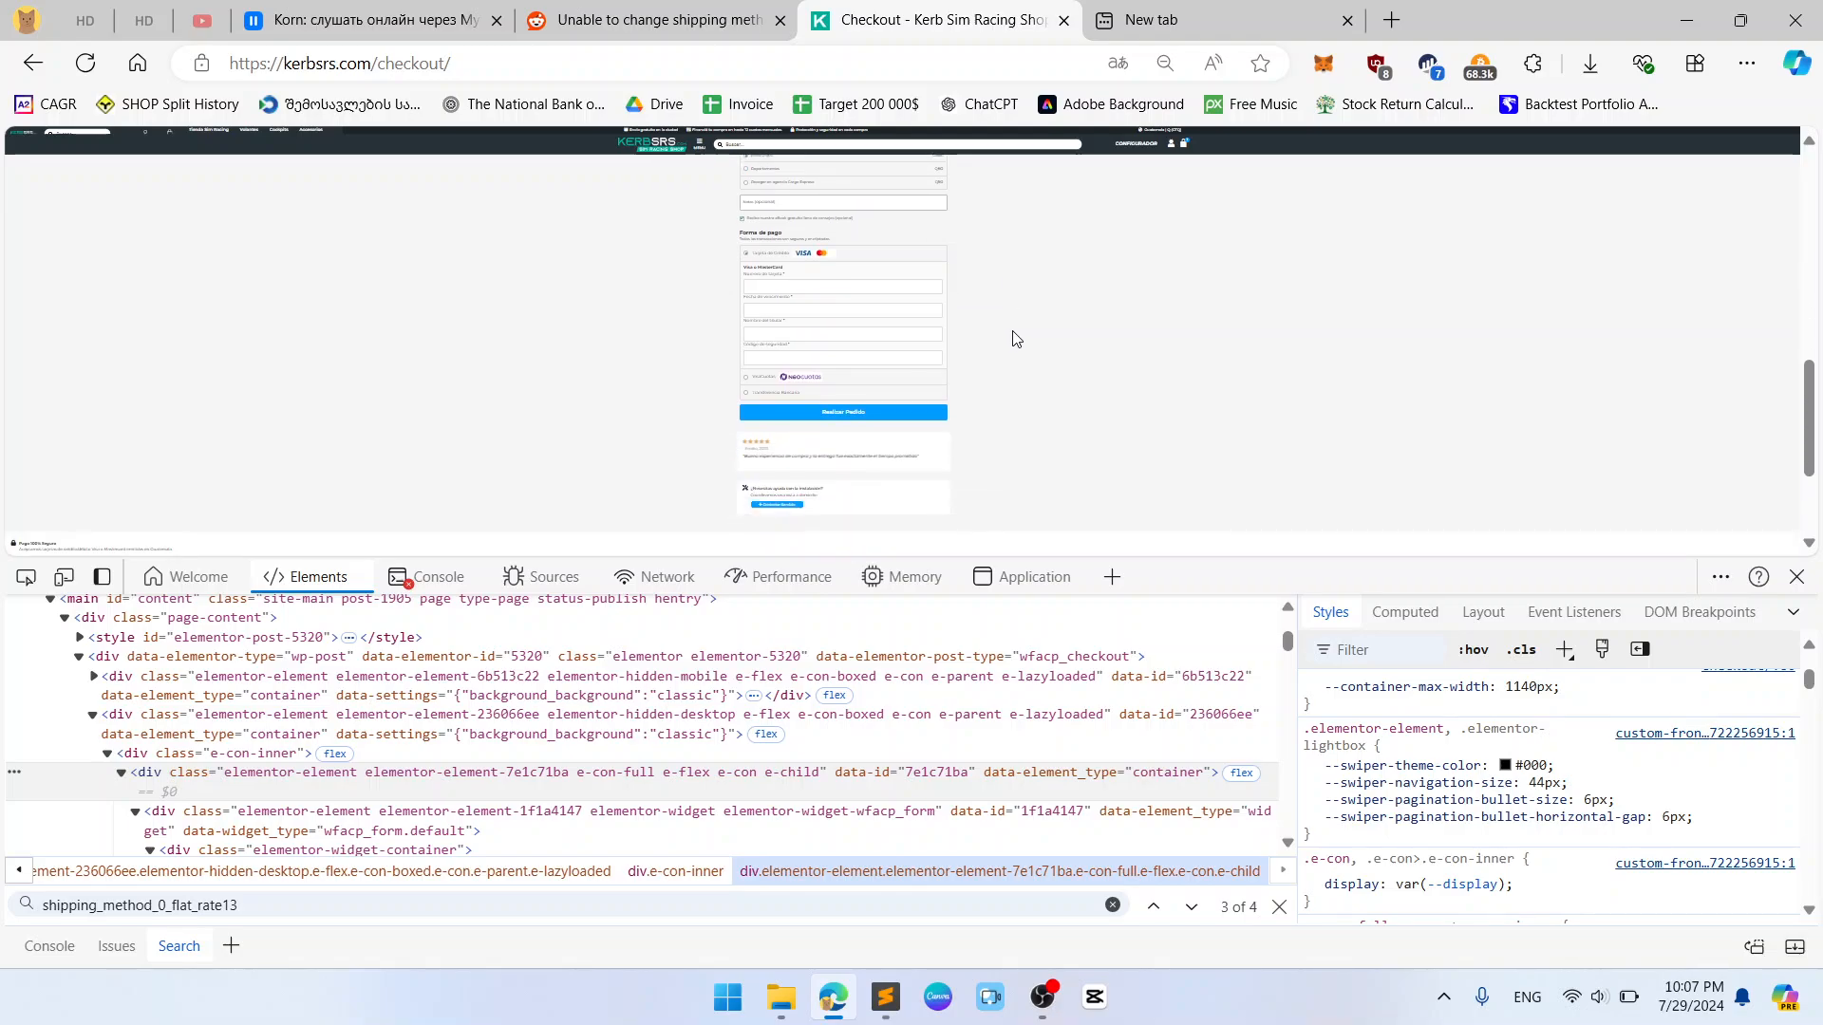
scroll("up", 3)
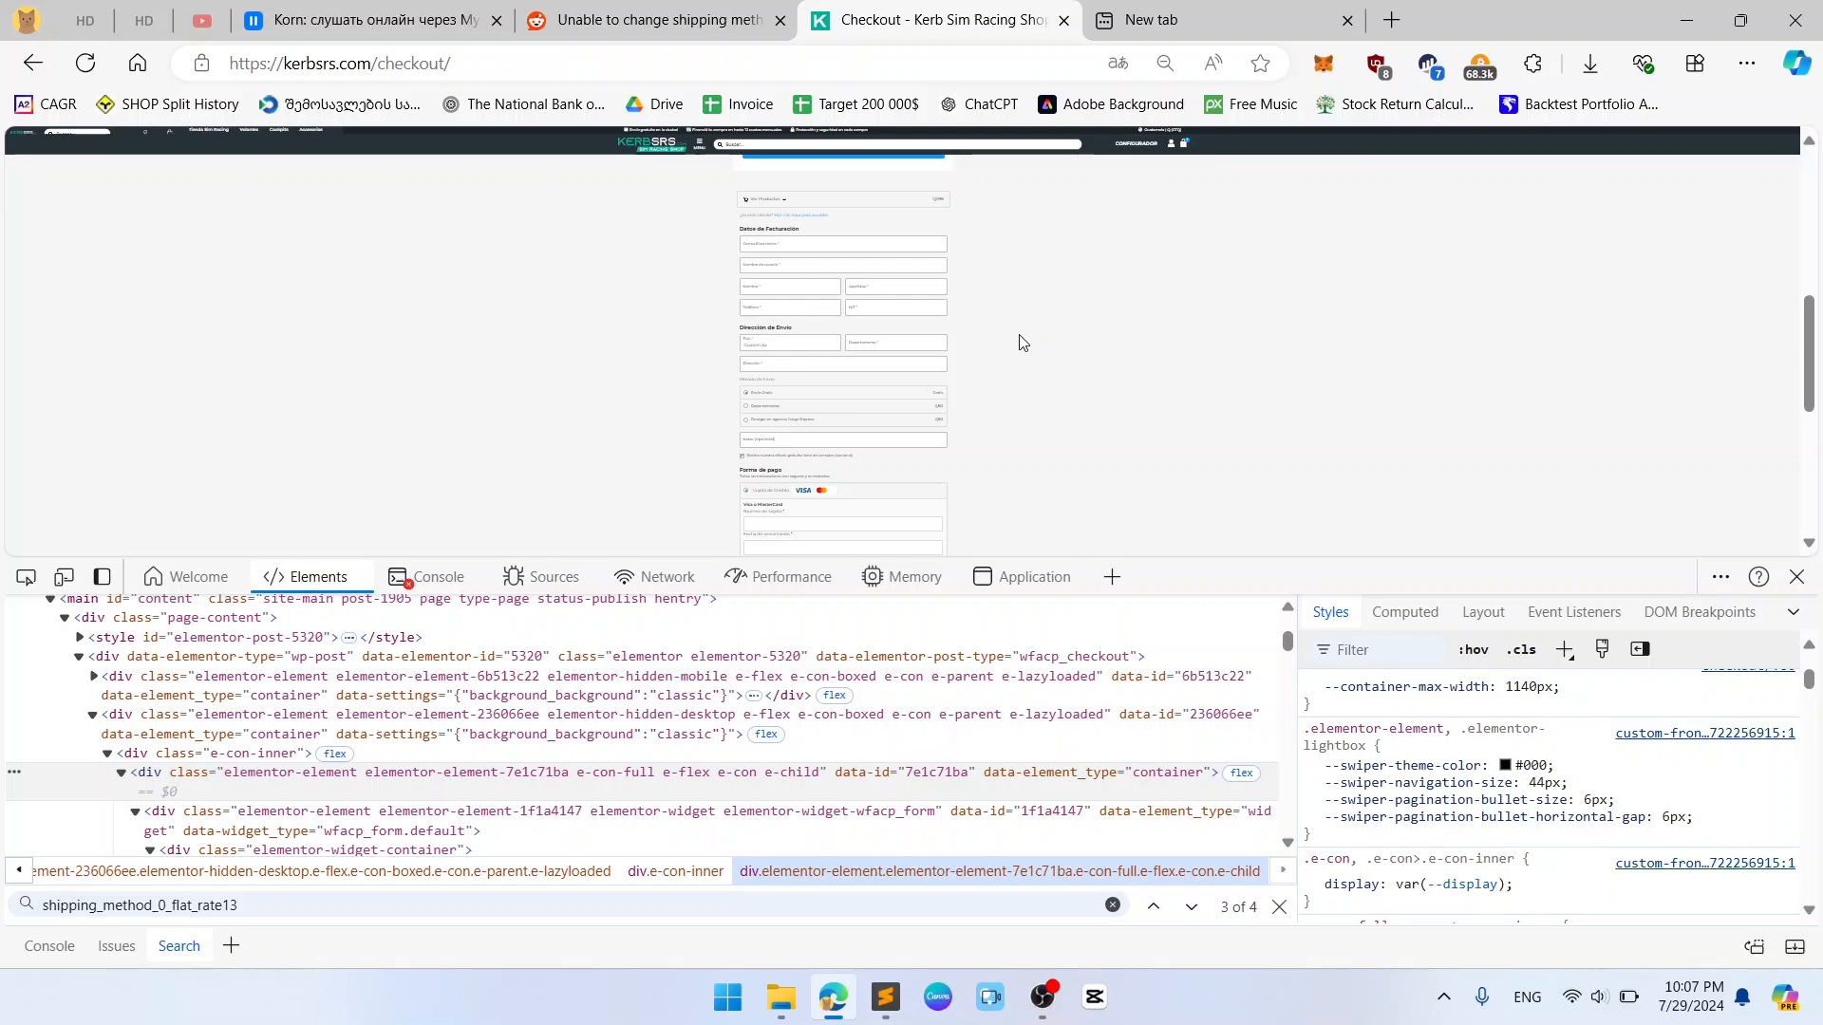
mouse_move(1076, 354)
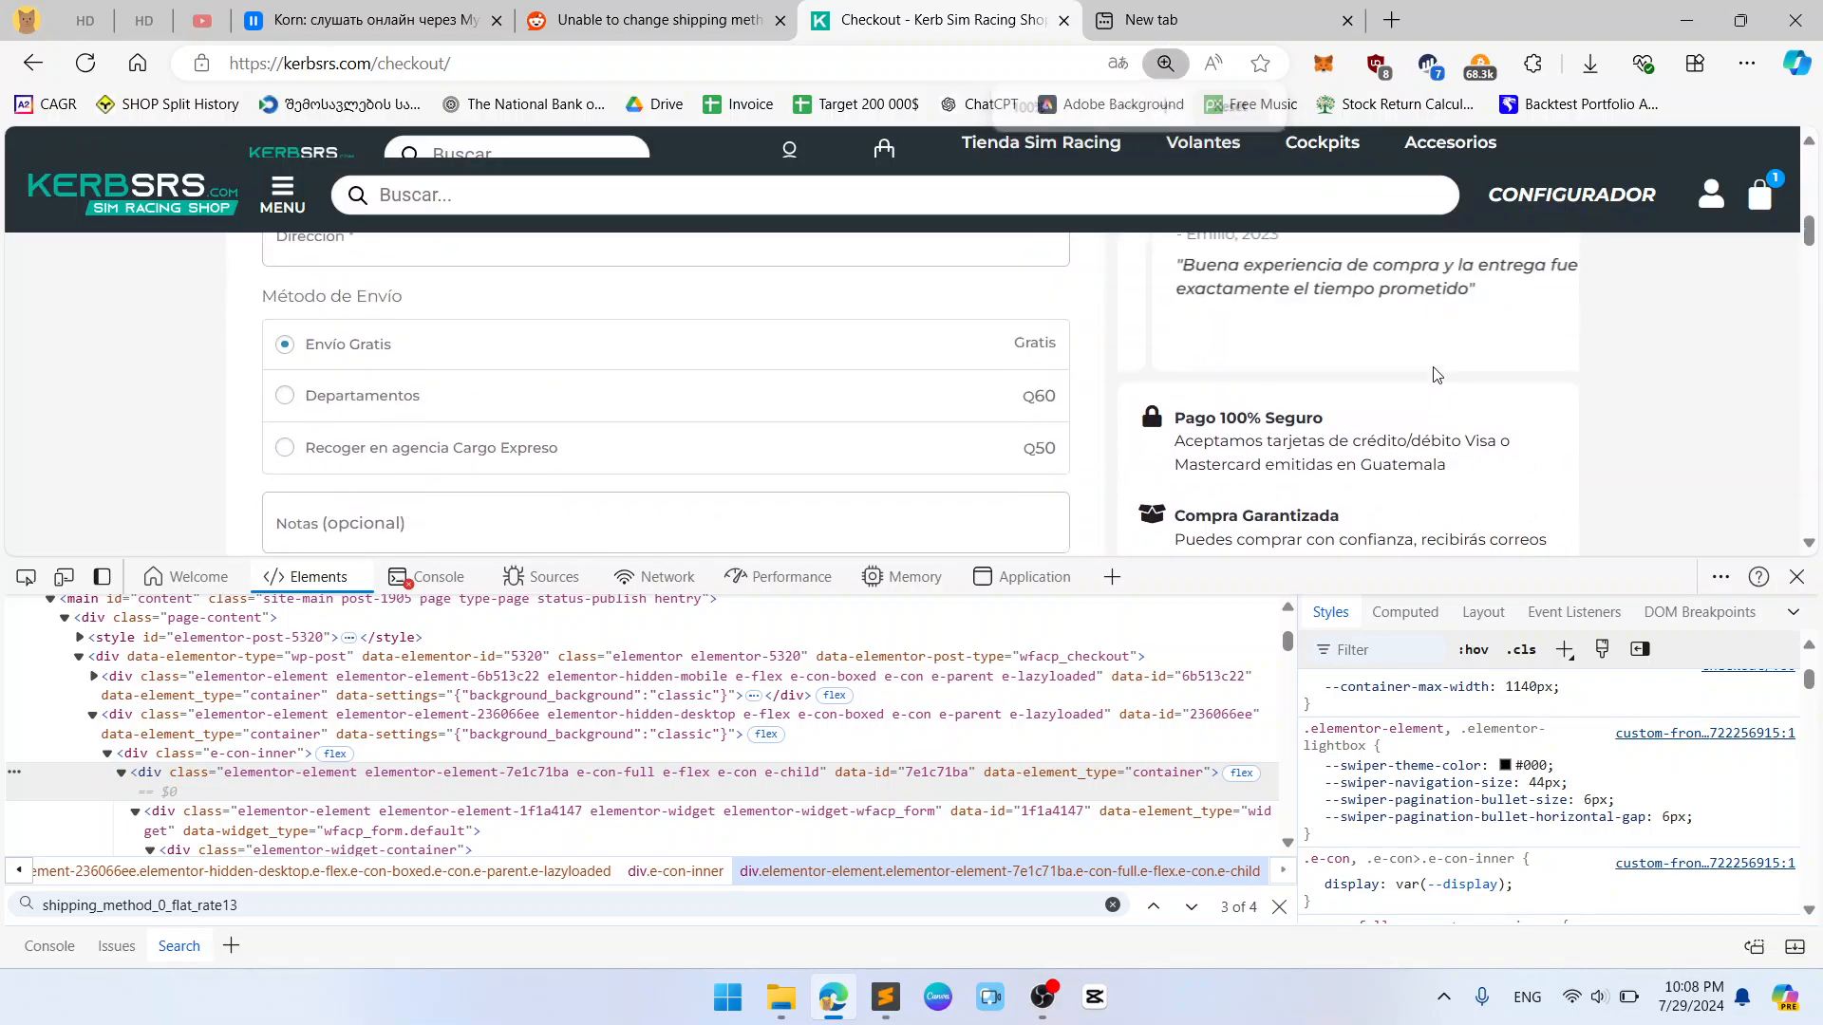
Step: Close DevTools and retest choosing Departamentos, which still reverts to Envío Gratis
left_click(1794, 577)
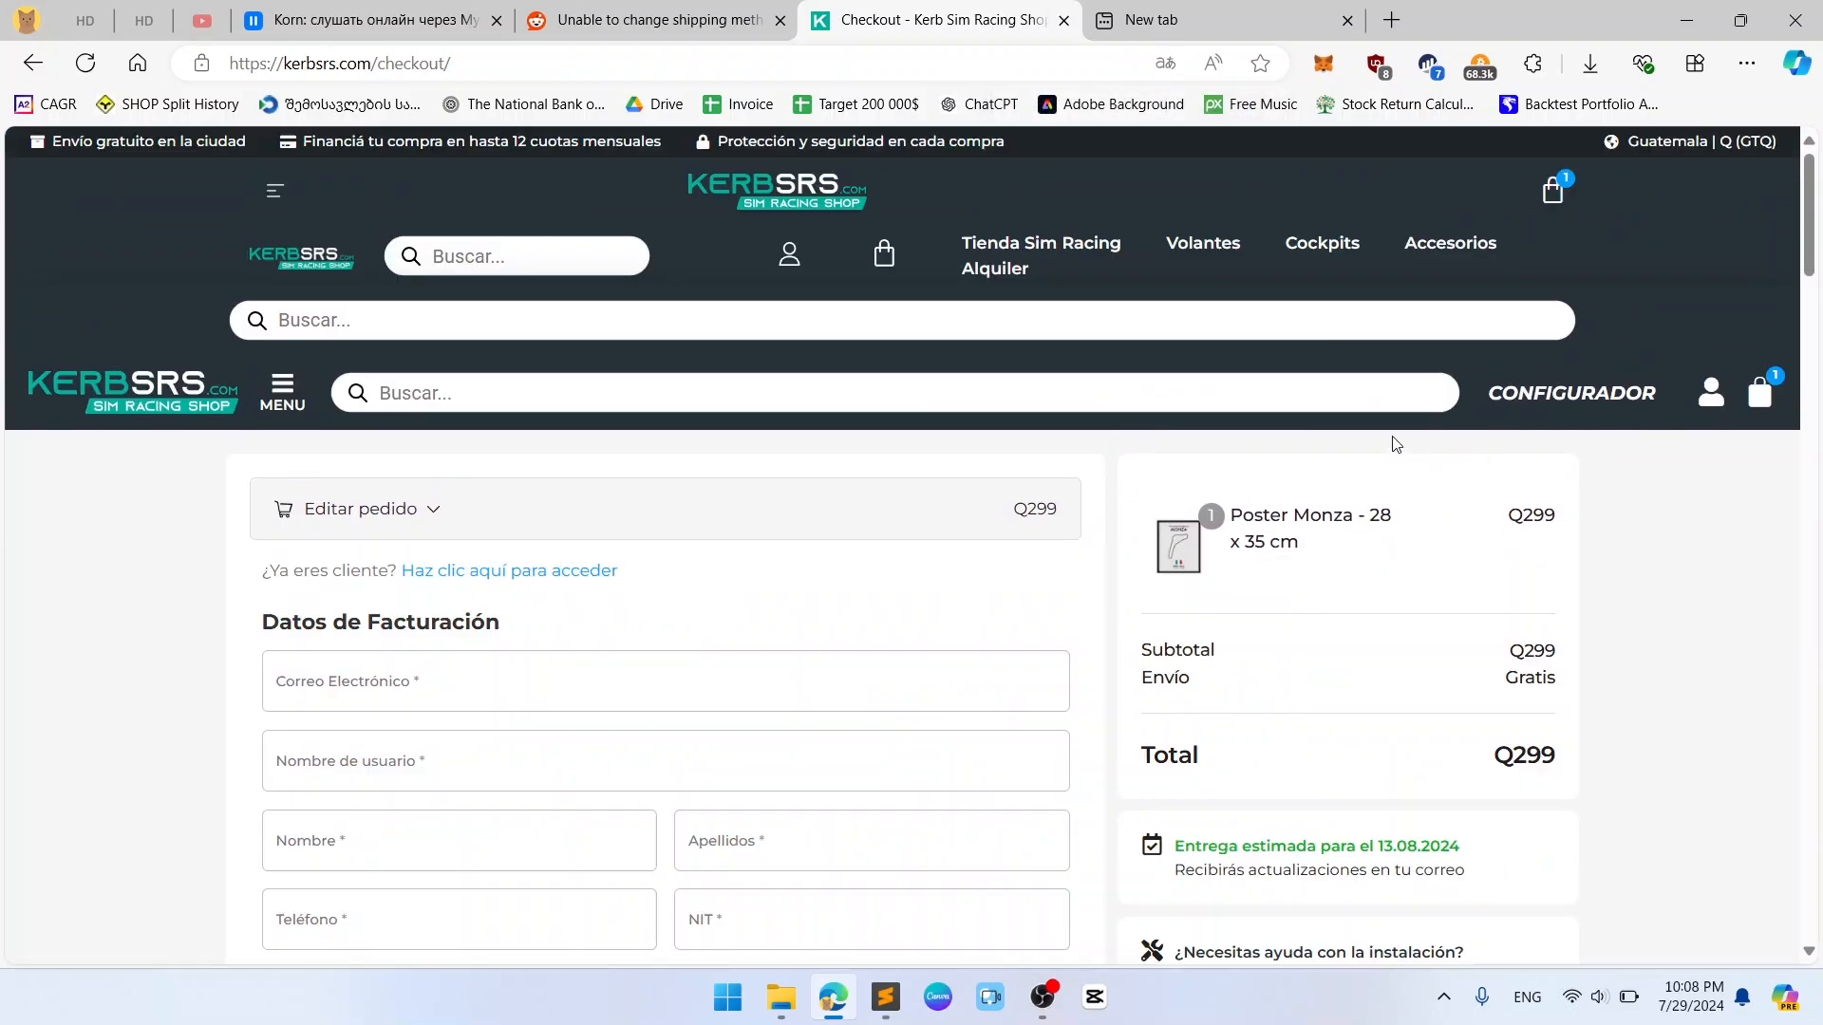
scroll("down", 3)
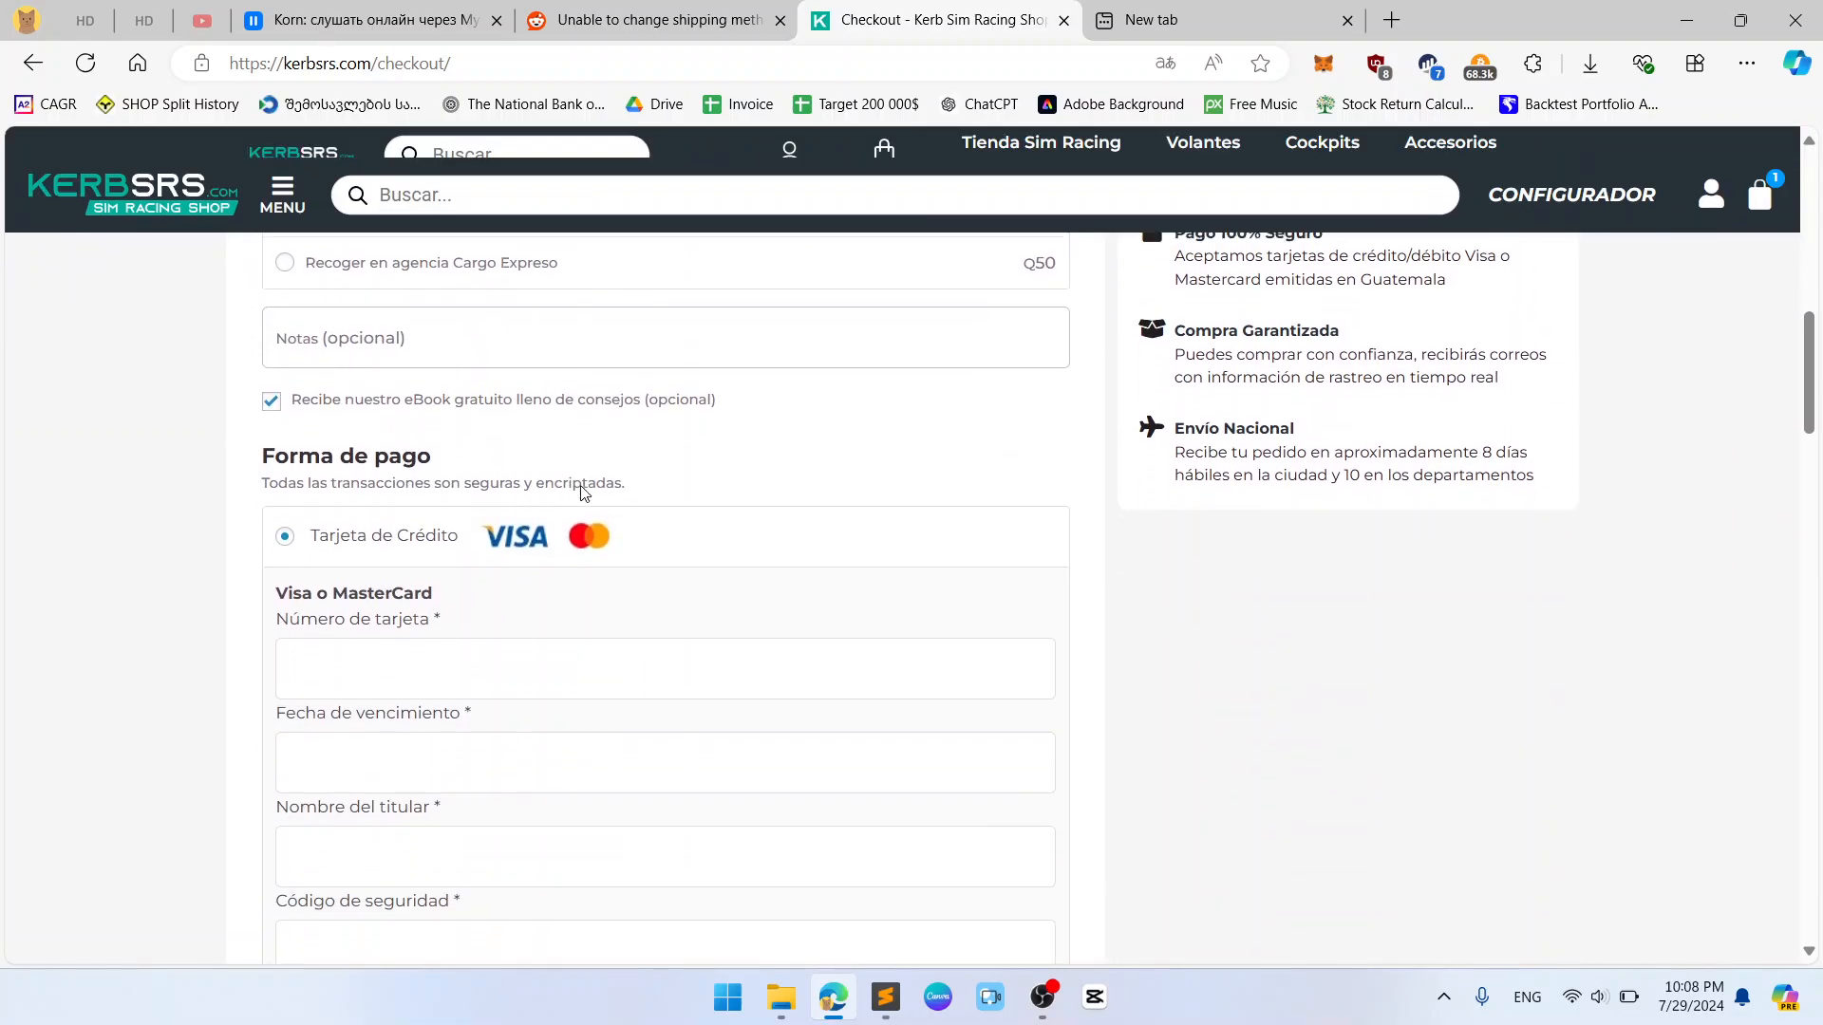
scroll("up", 3)
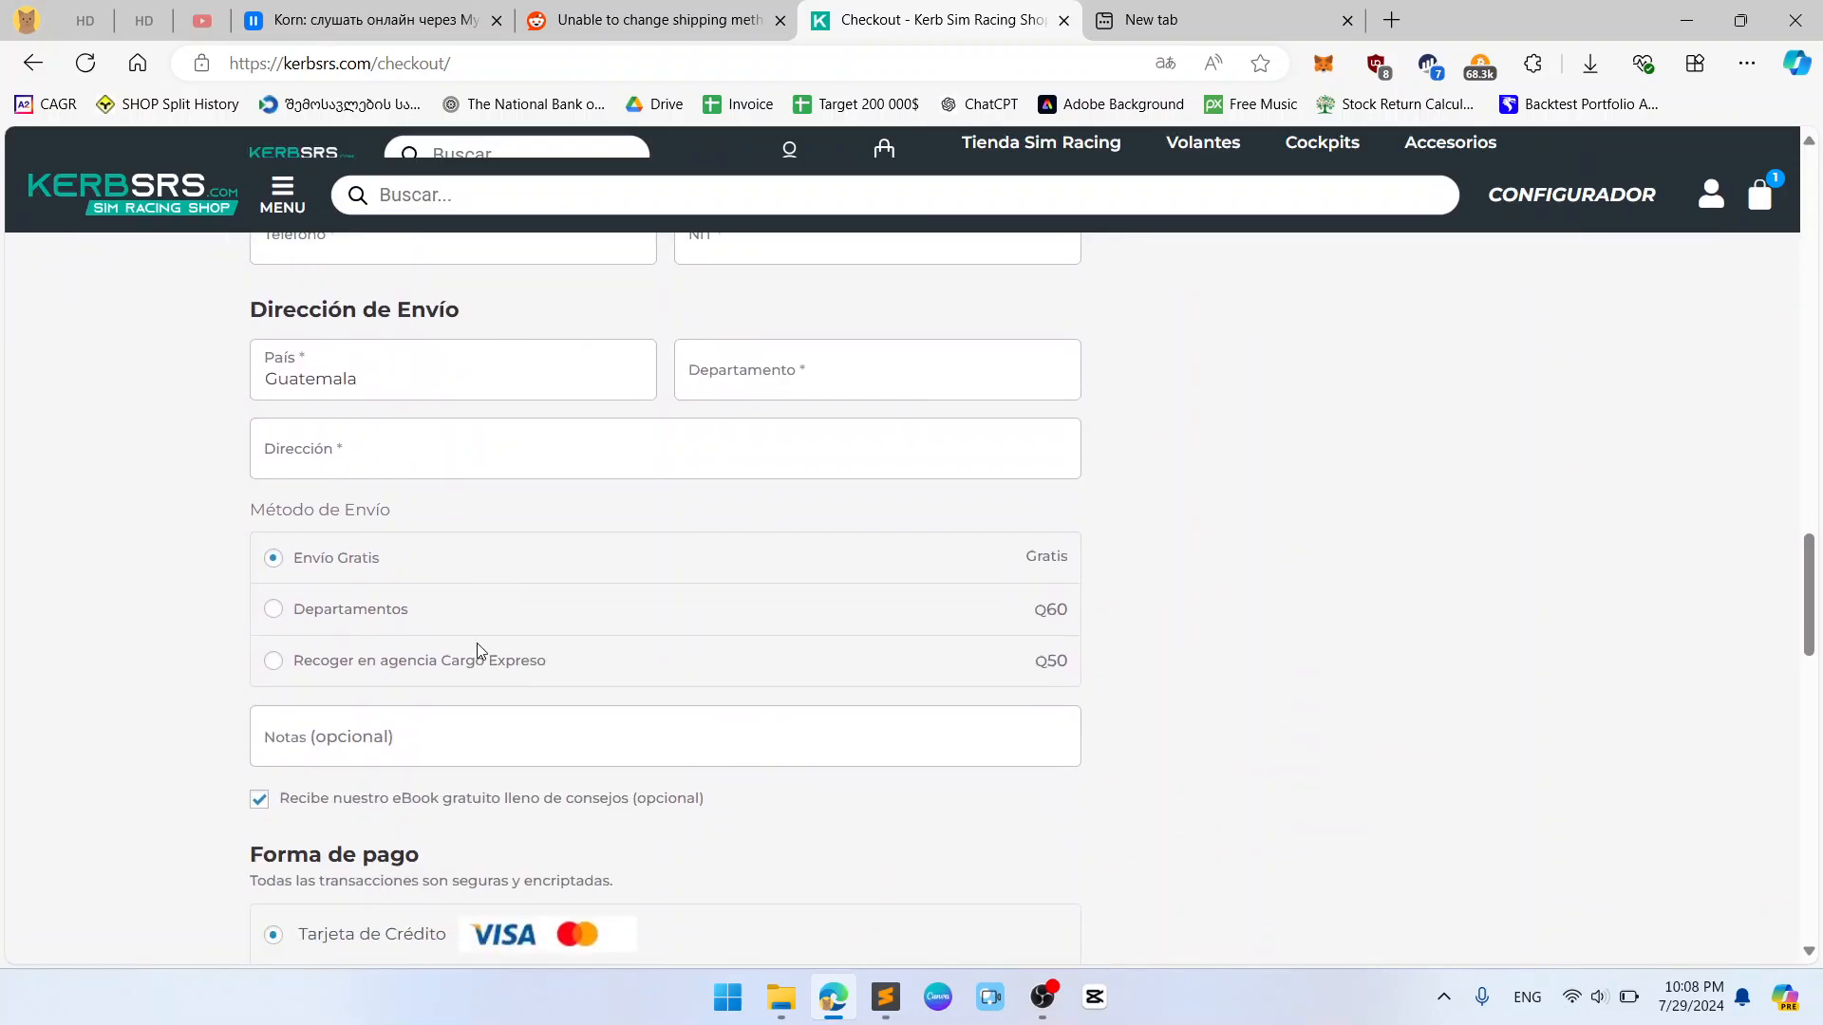
scroll("down", 3)
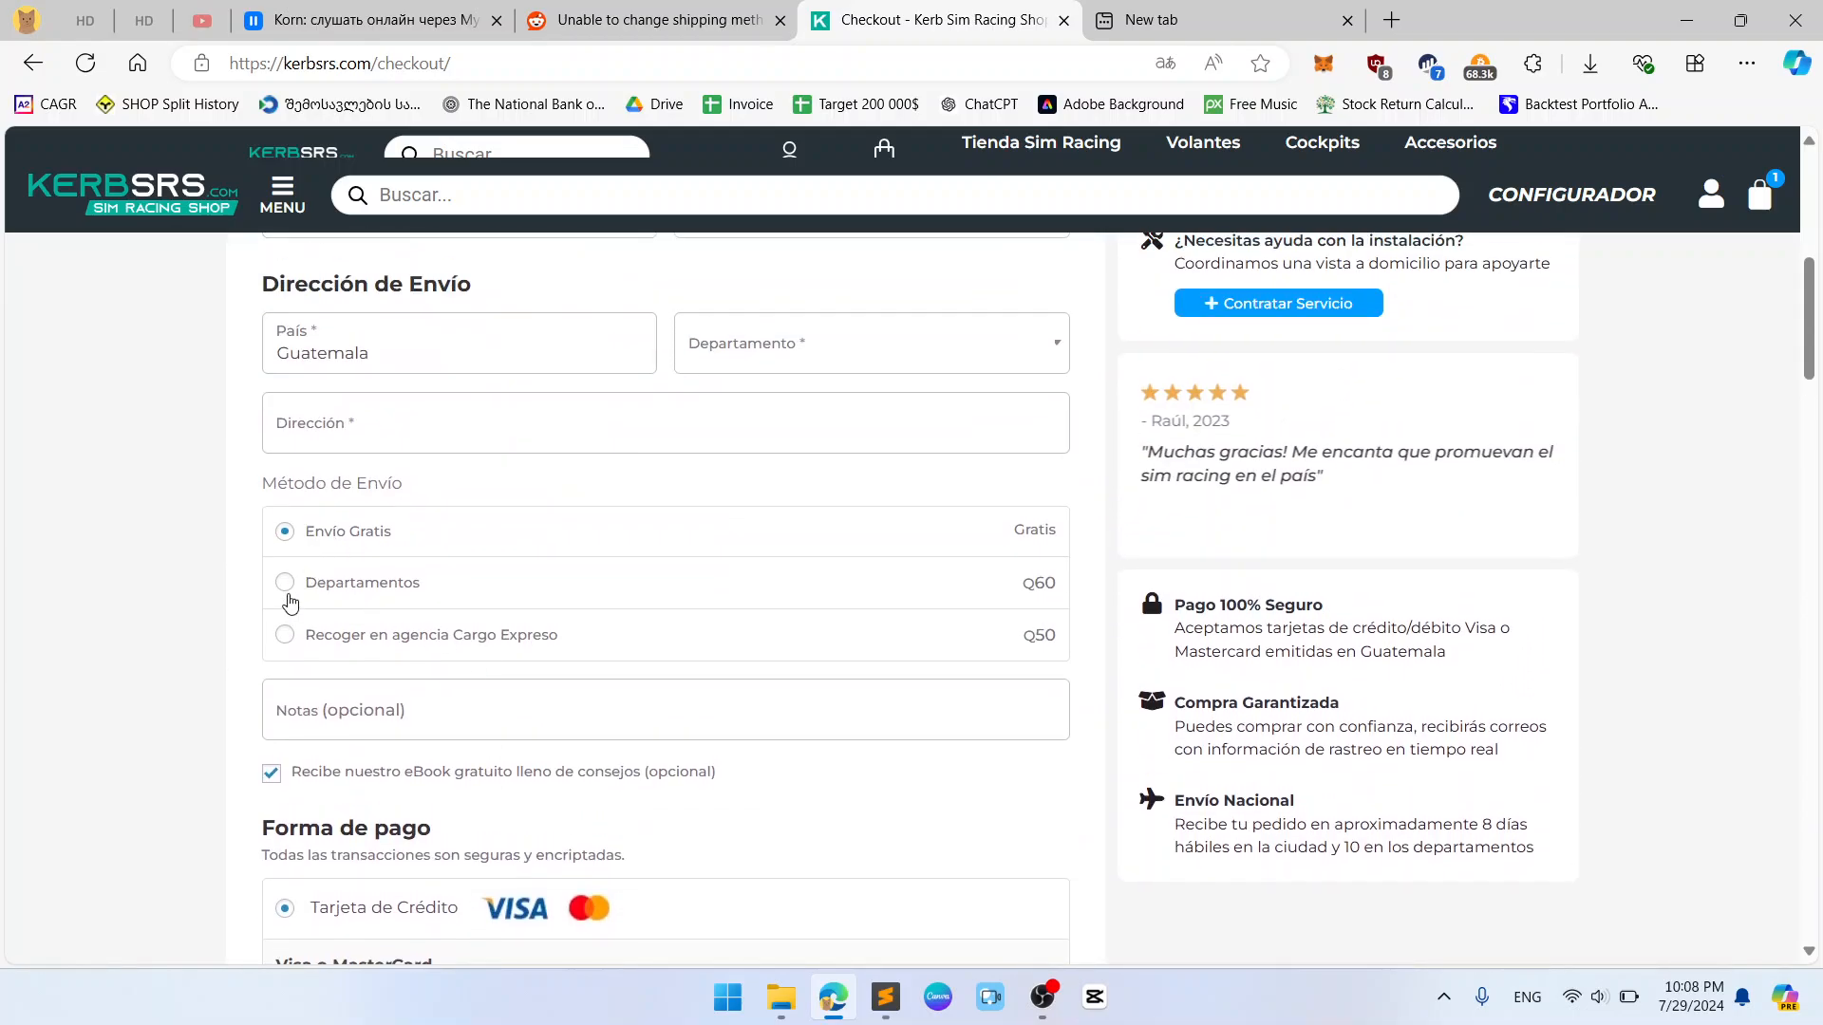
left_click(283, 583)
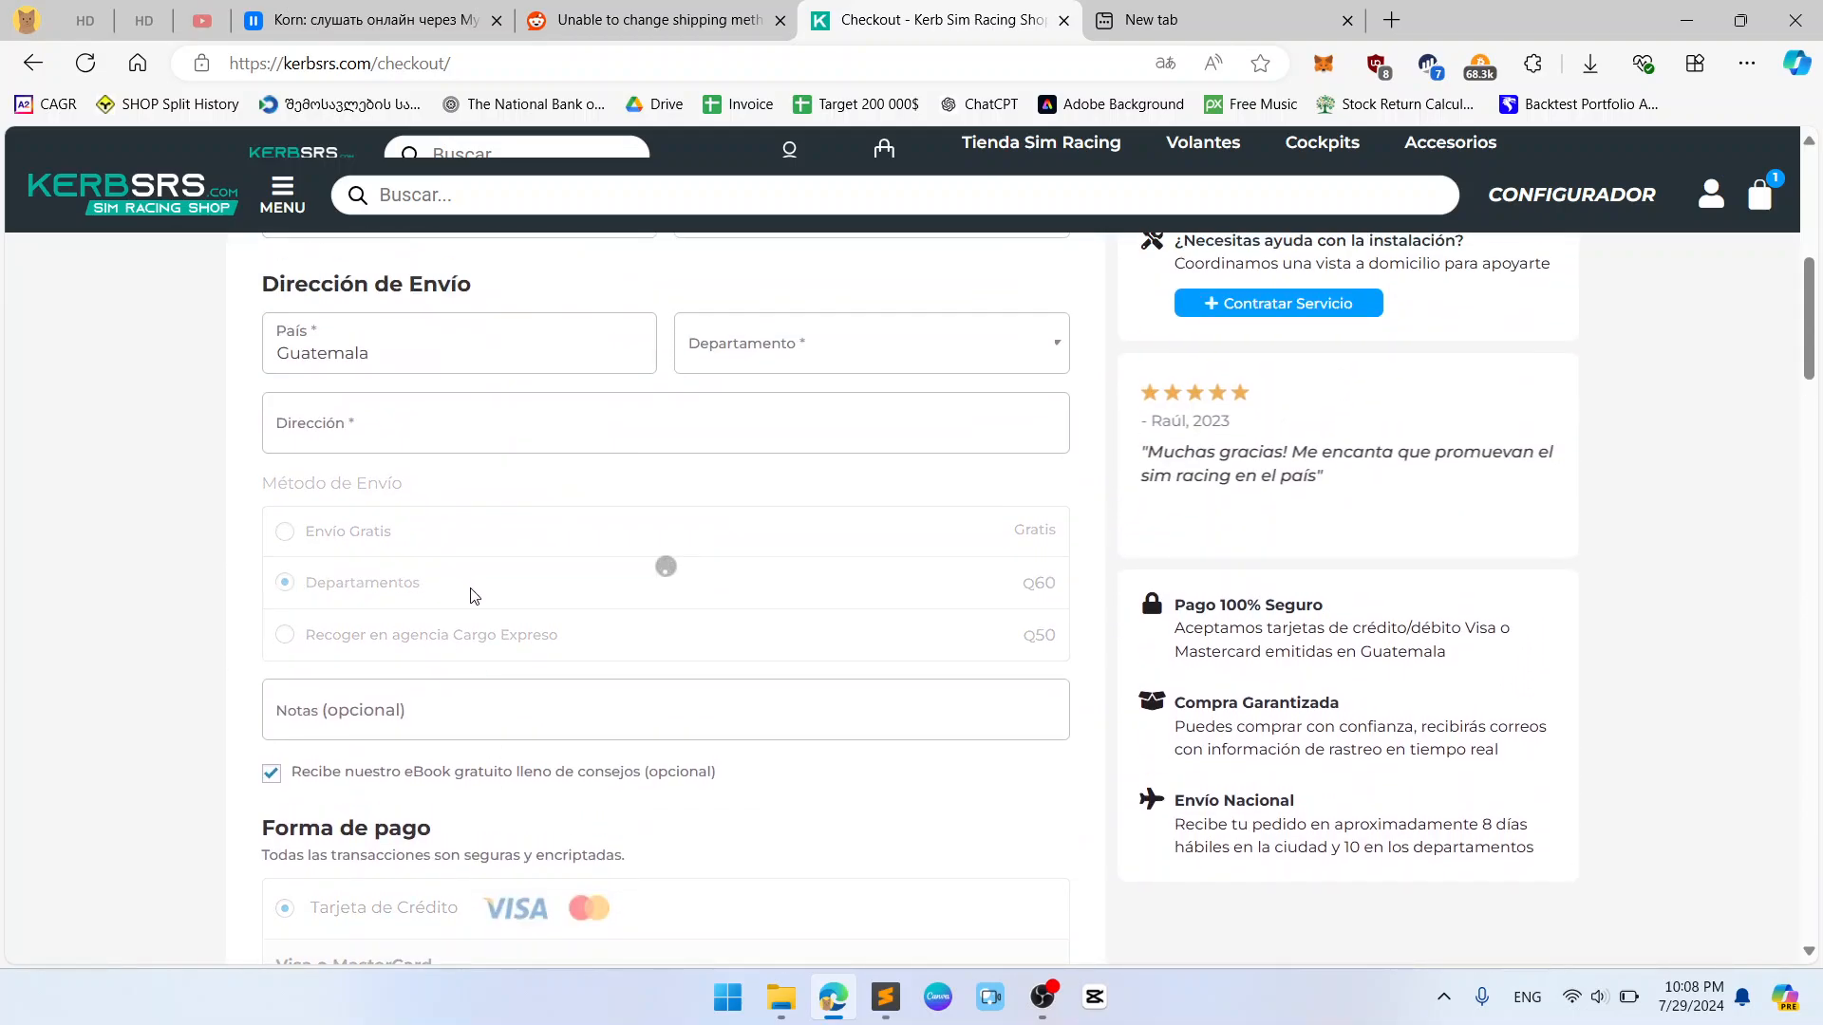
scroll("down", 3)
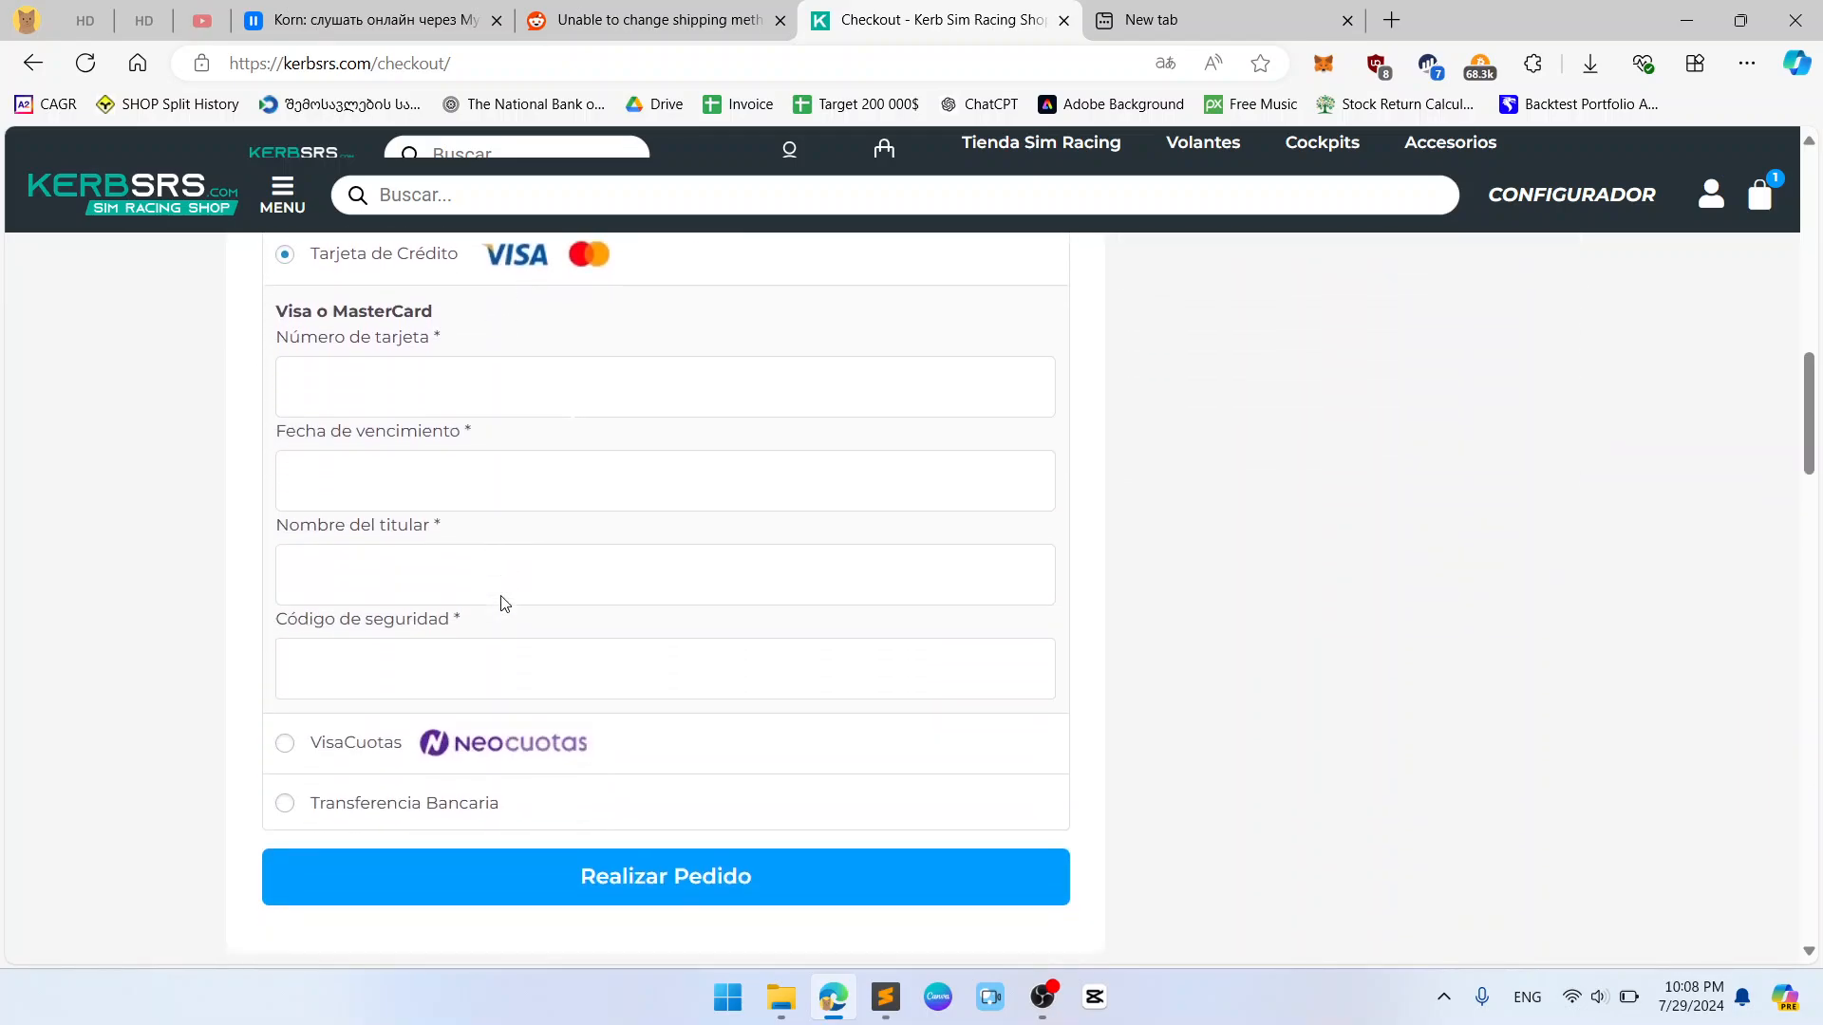
scroll("up", 3)
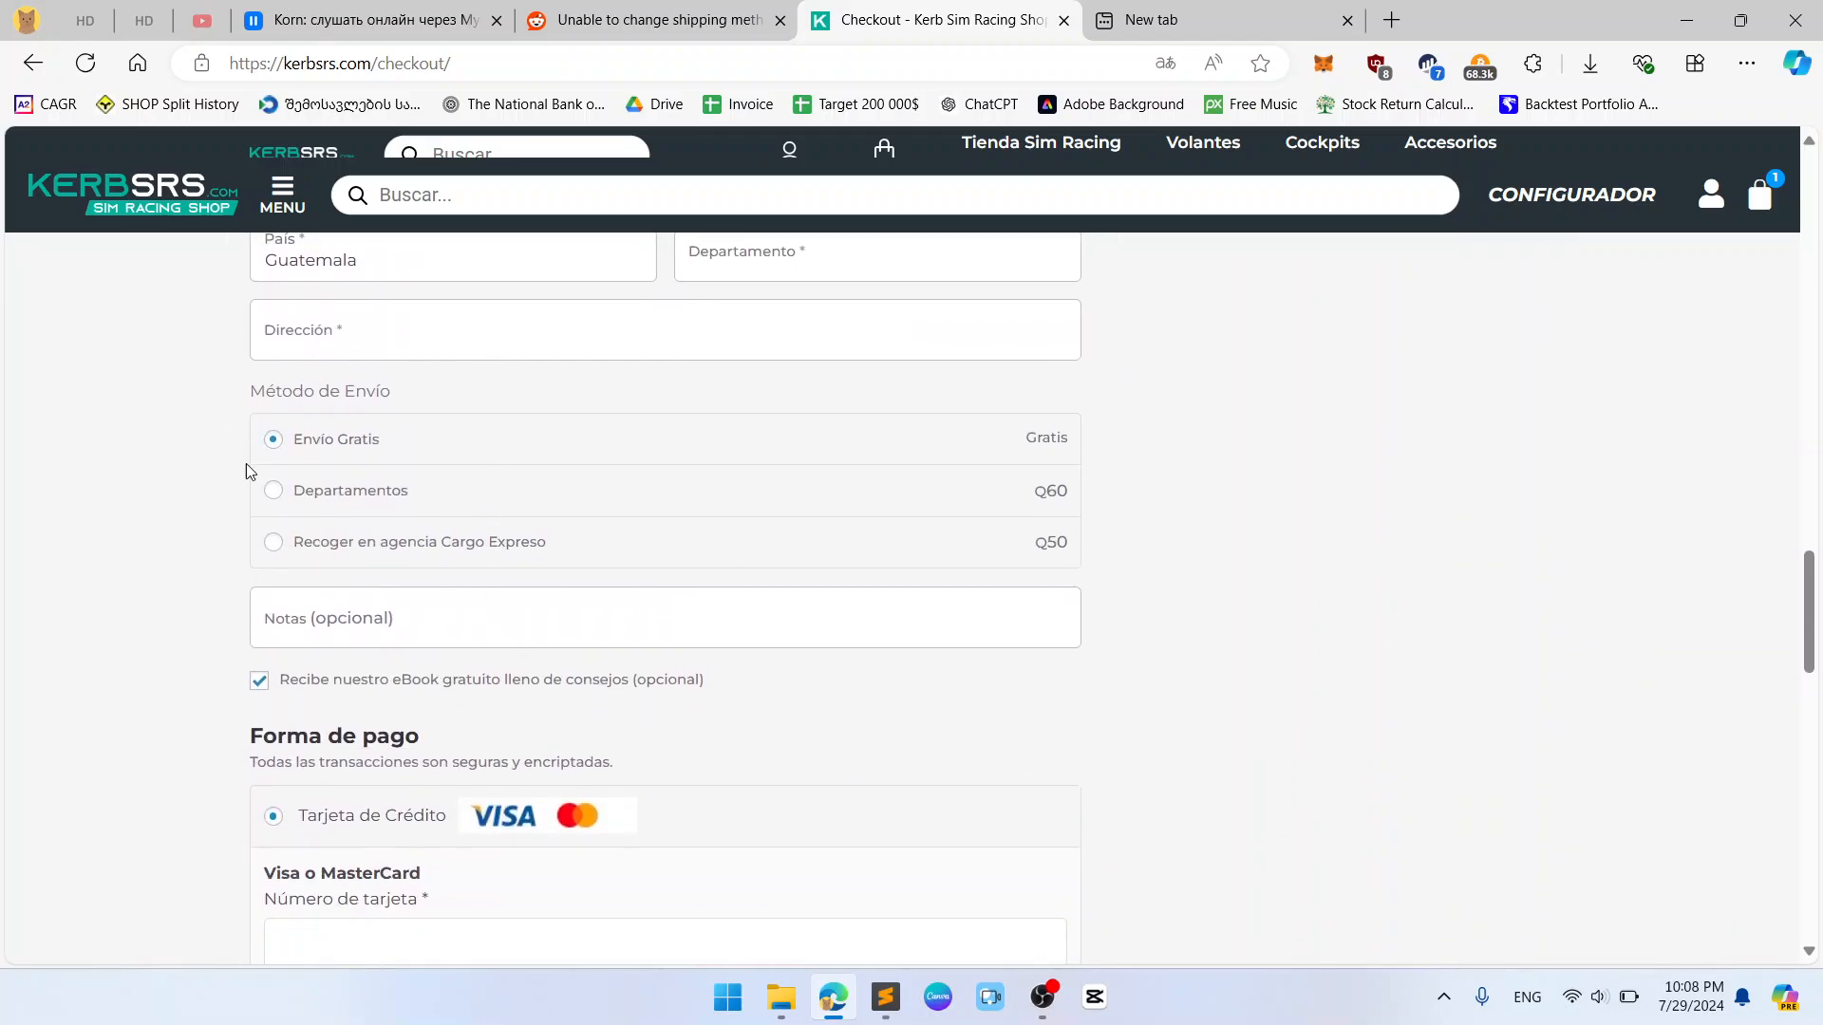
scroll("down", 3)
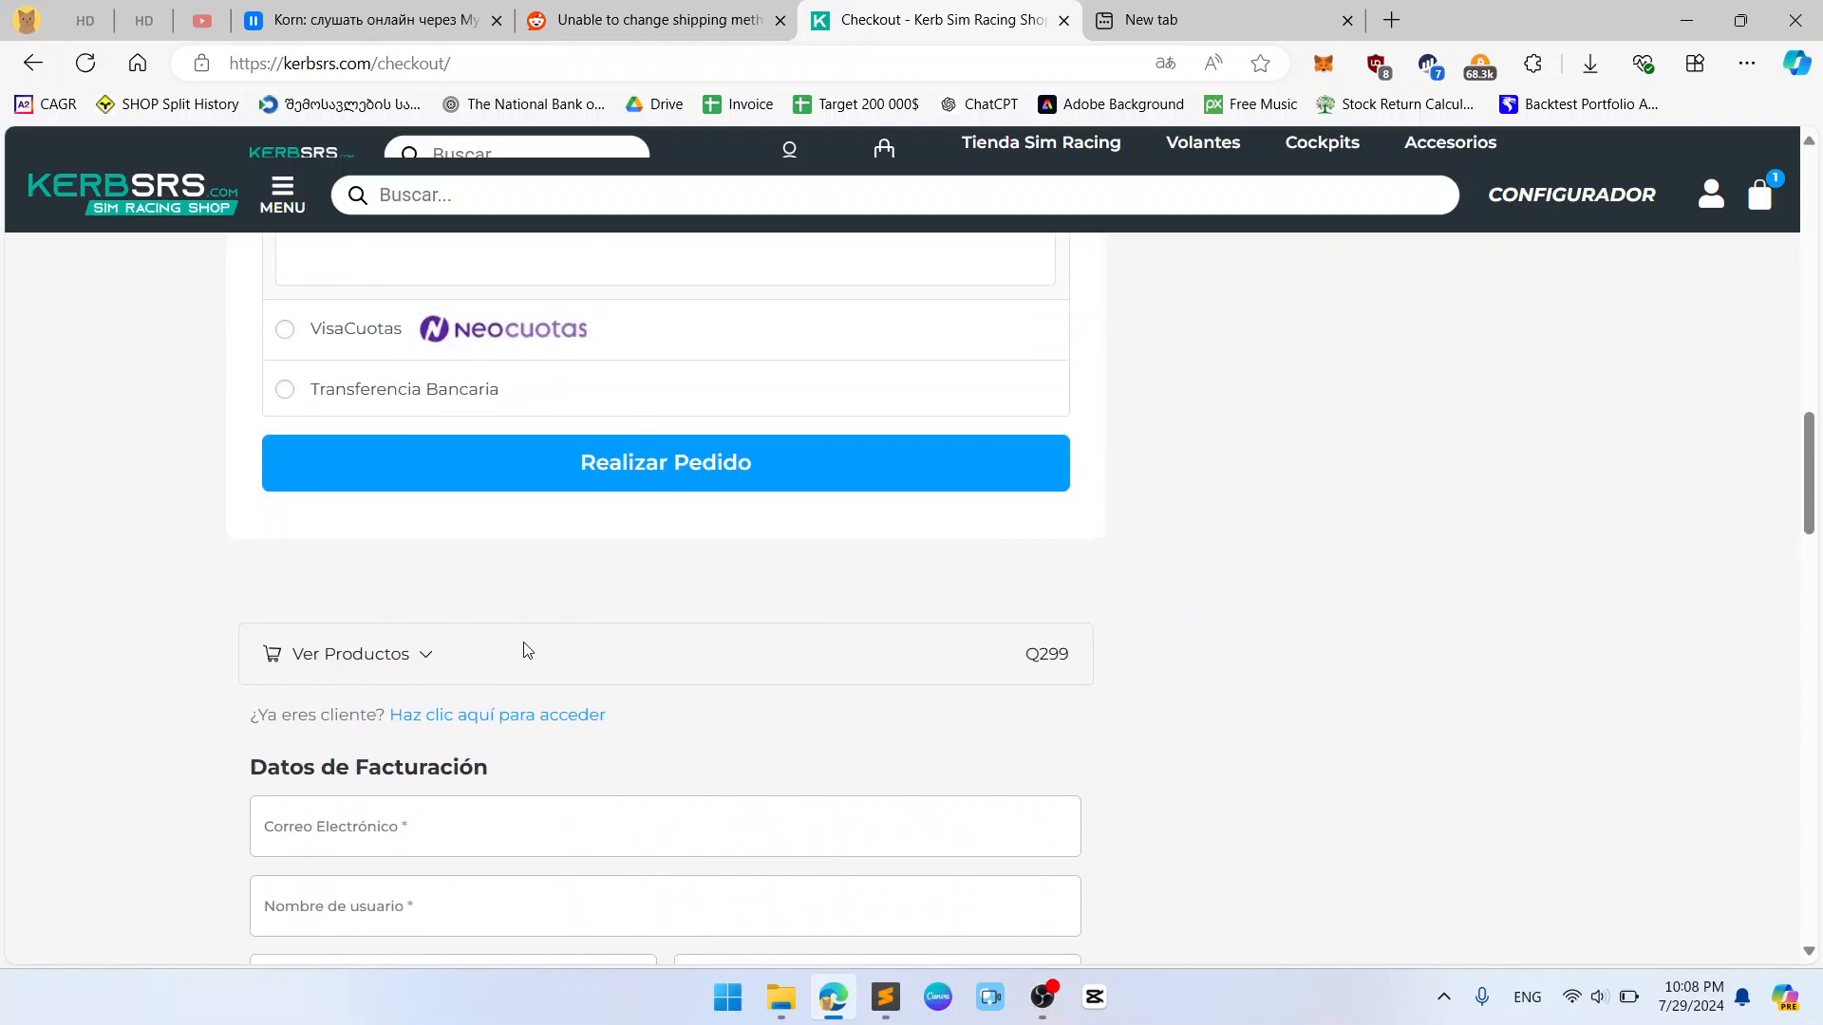
mouse_move(636, 687)
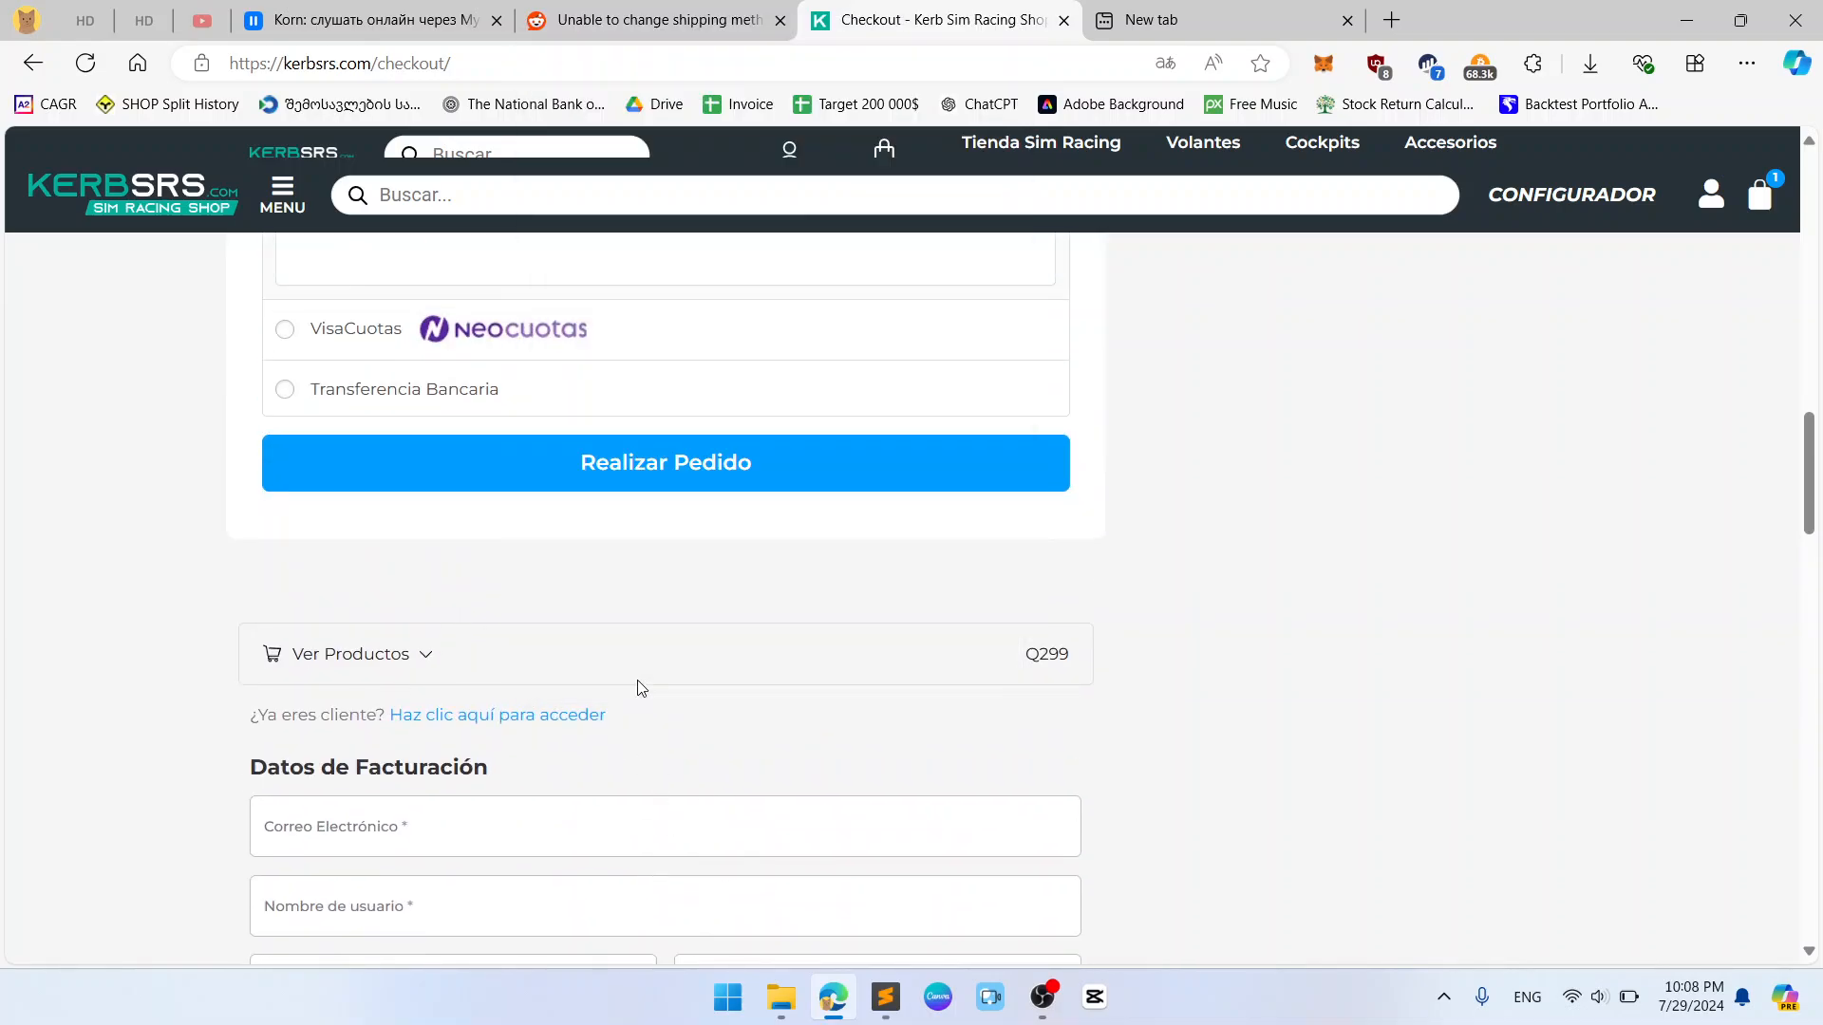
Step: Reopen DevTools with F12, delete the elementor-hidden-desktop duplicate form container, and close DevTools
key("F12")
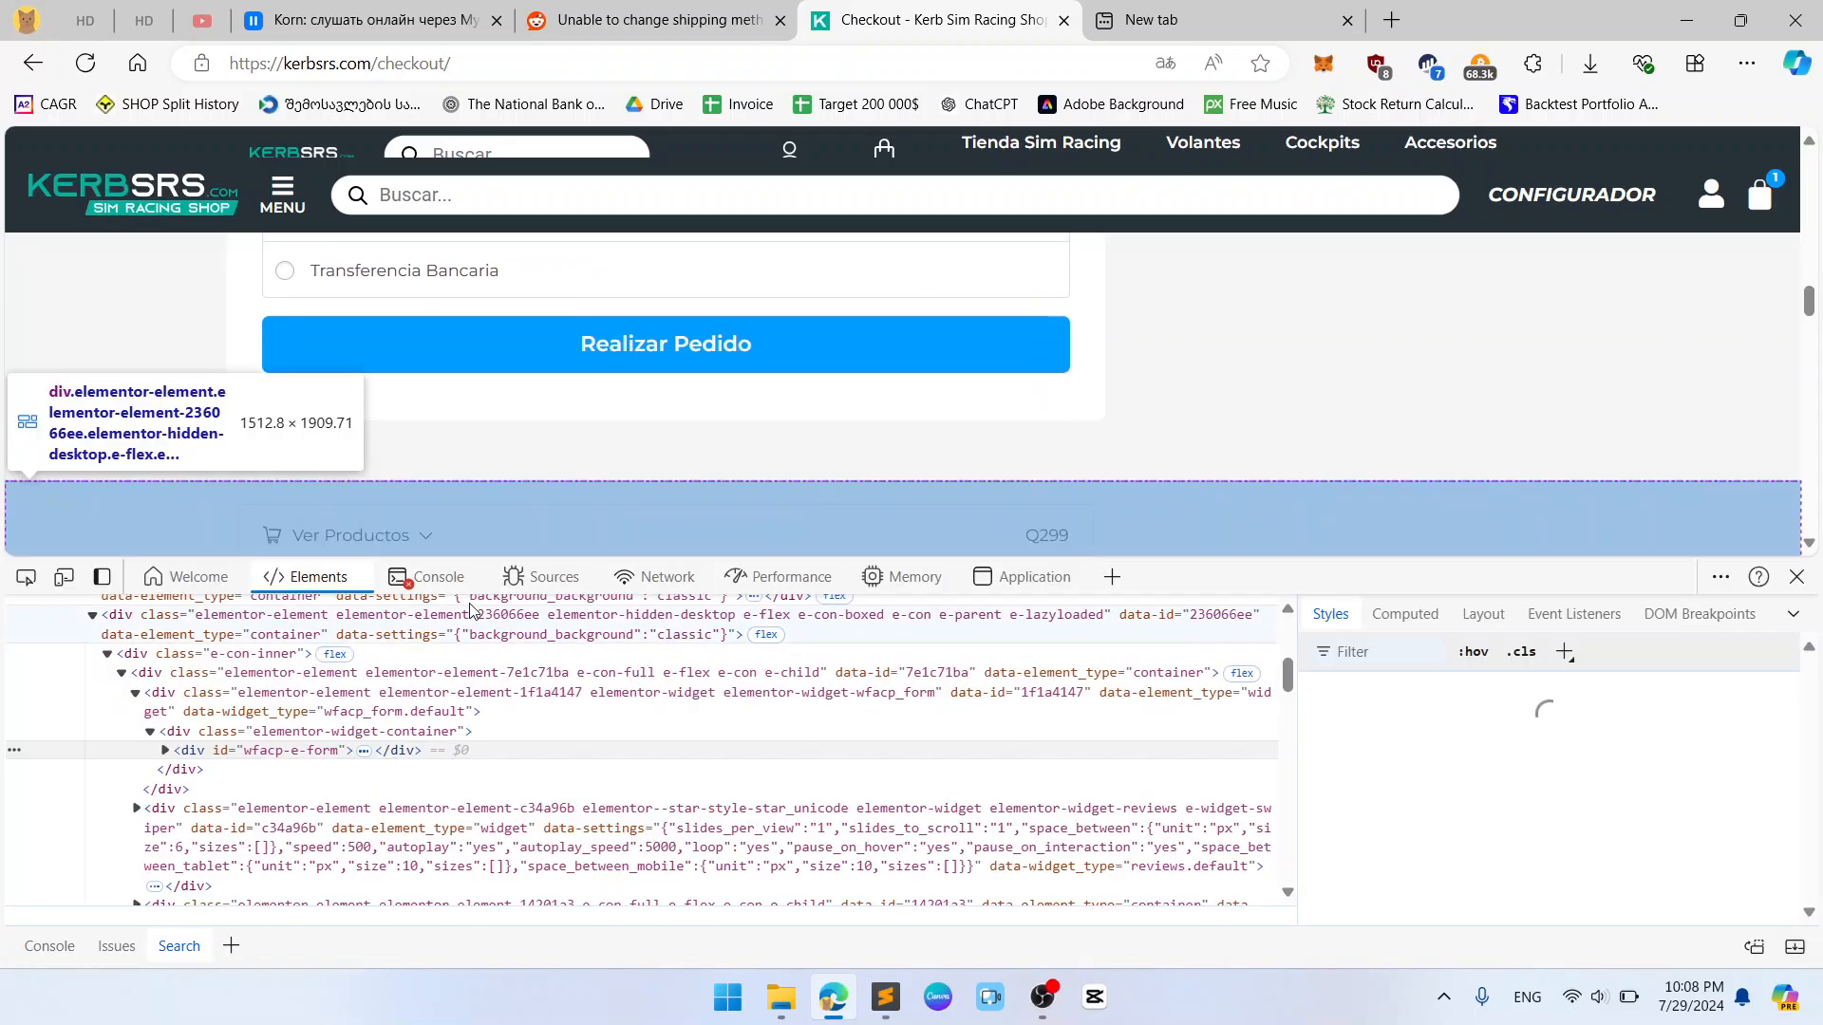
left_click(197, 672)
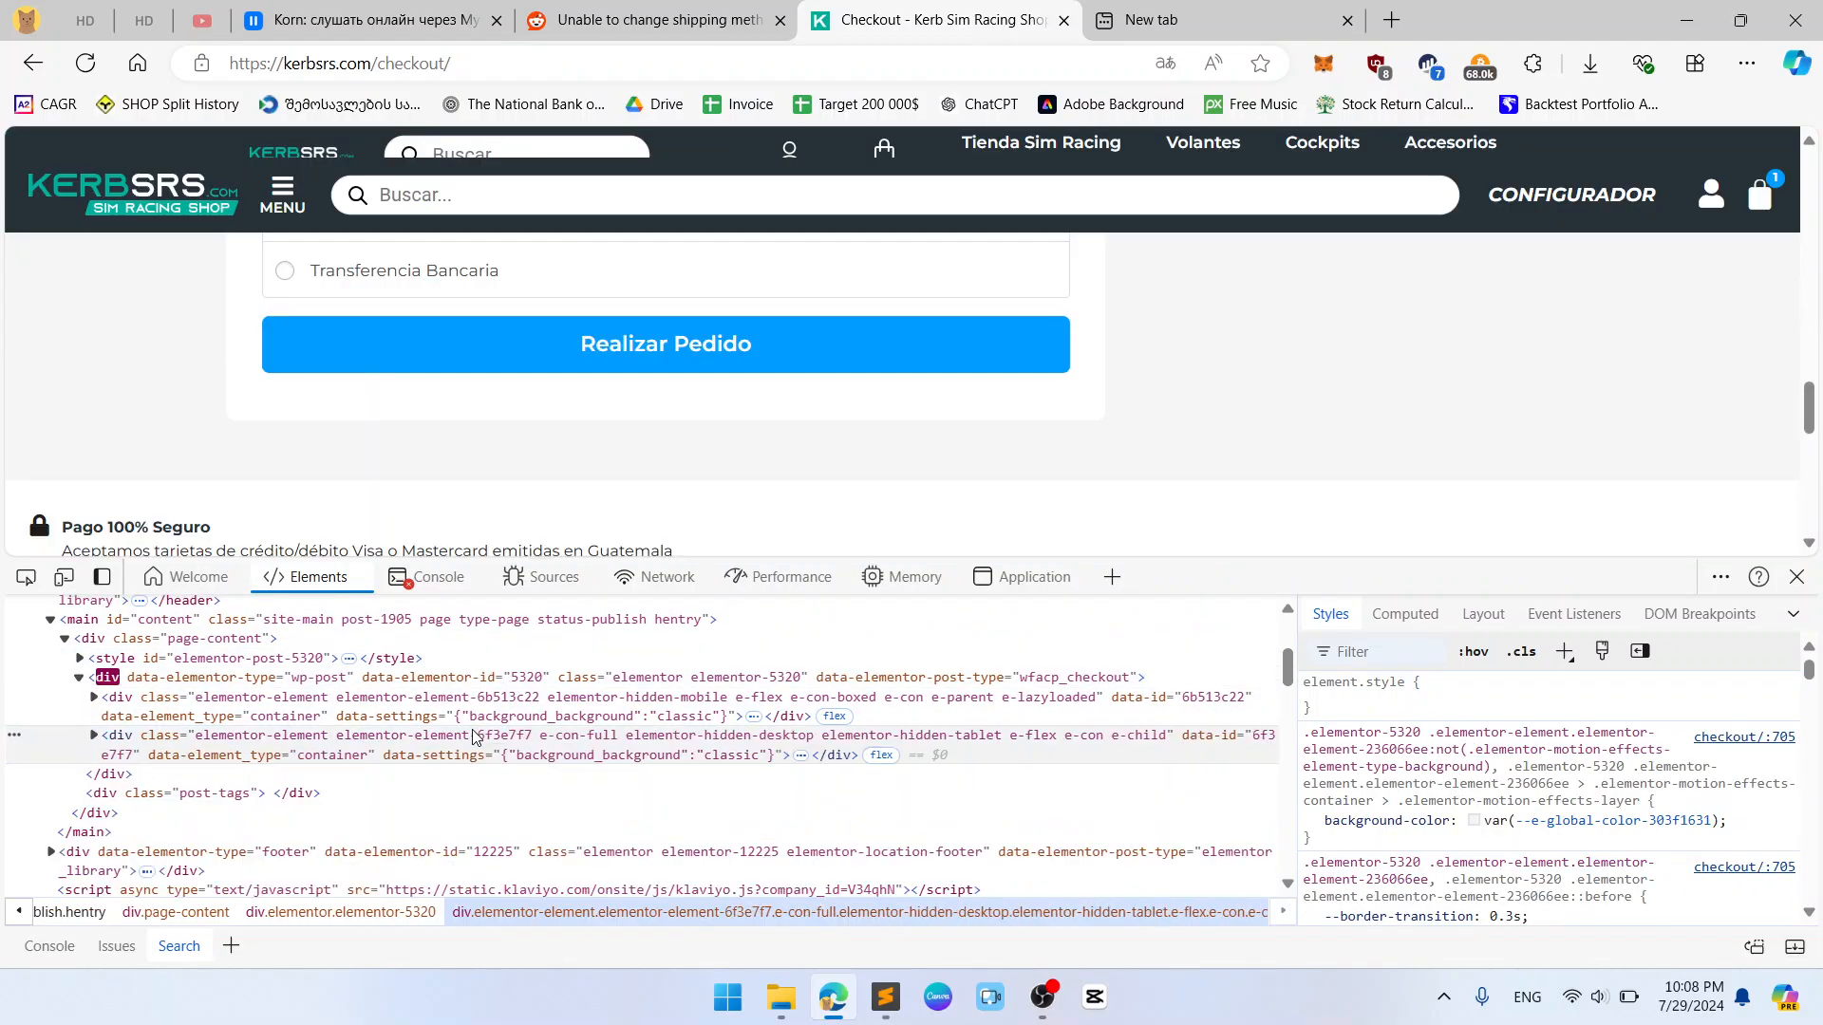
left_click(1796, 577)
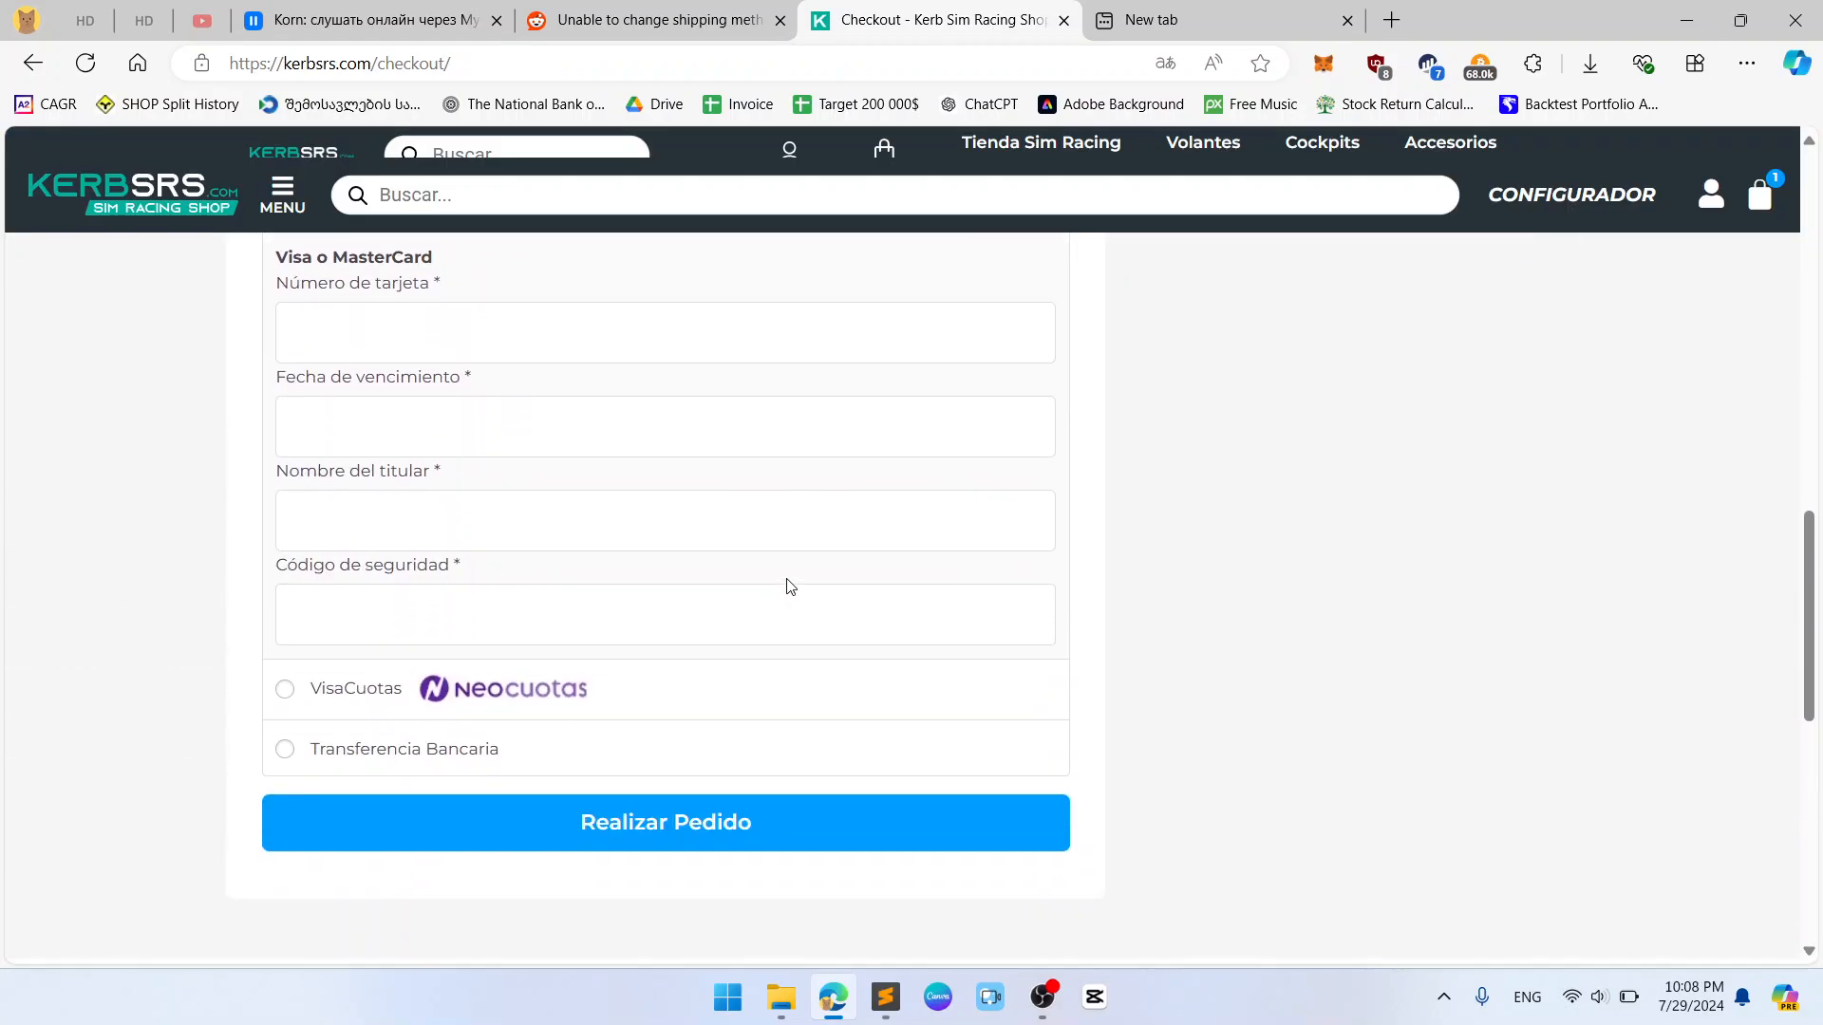
Step: Select Recoger en agencia Cargo Expreso then Departamentos (Q60), confirming shipping choices now stick
scroll("up", 3)
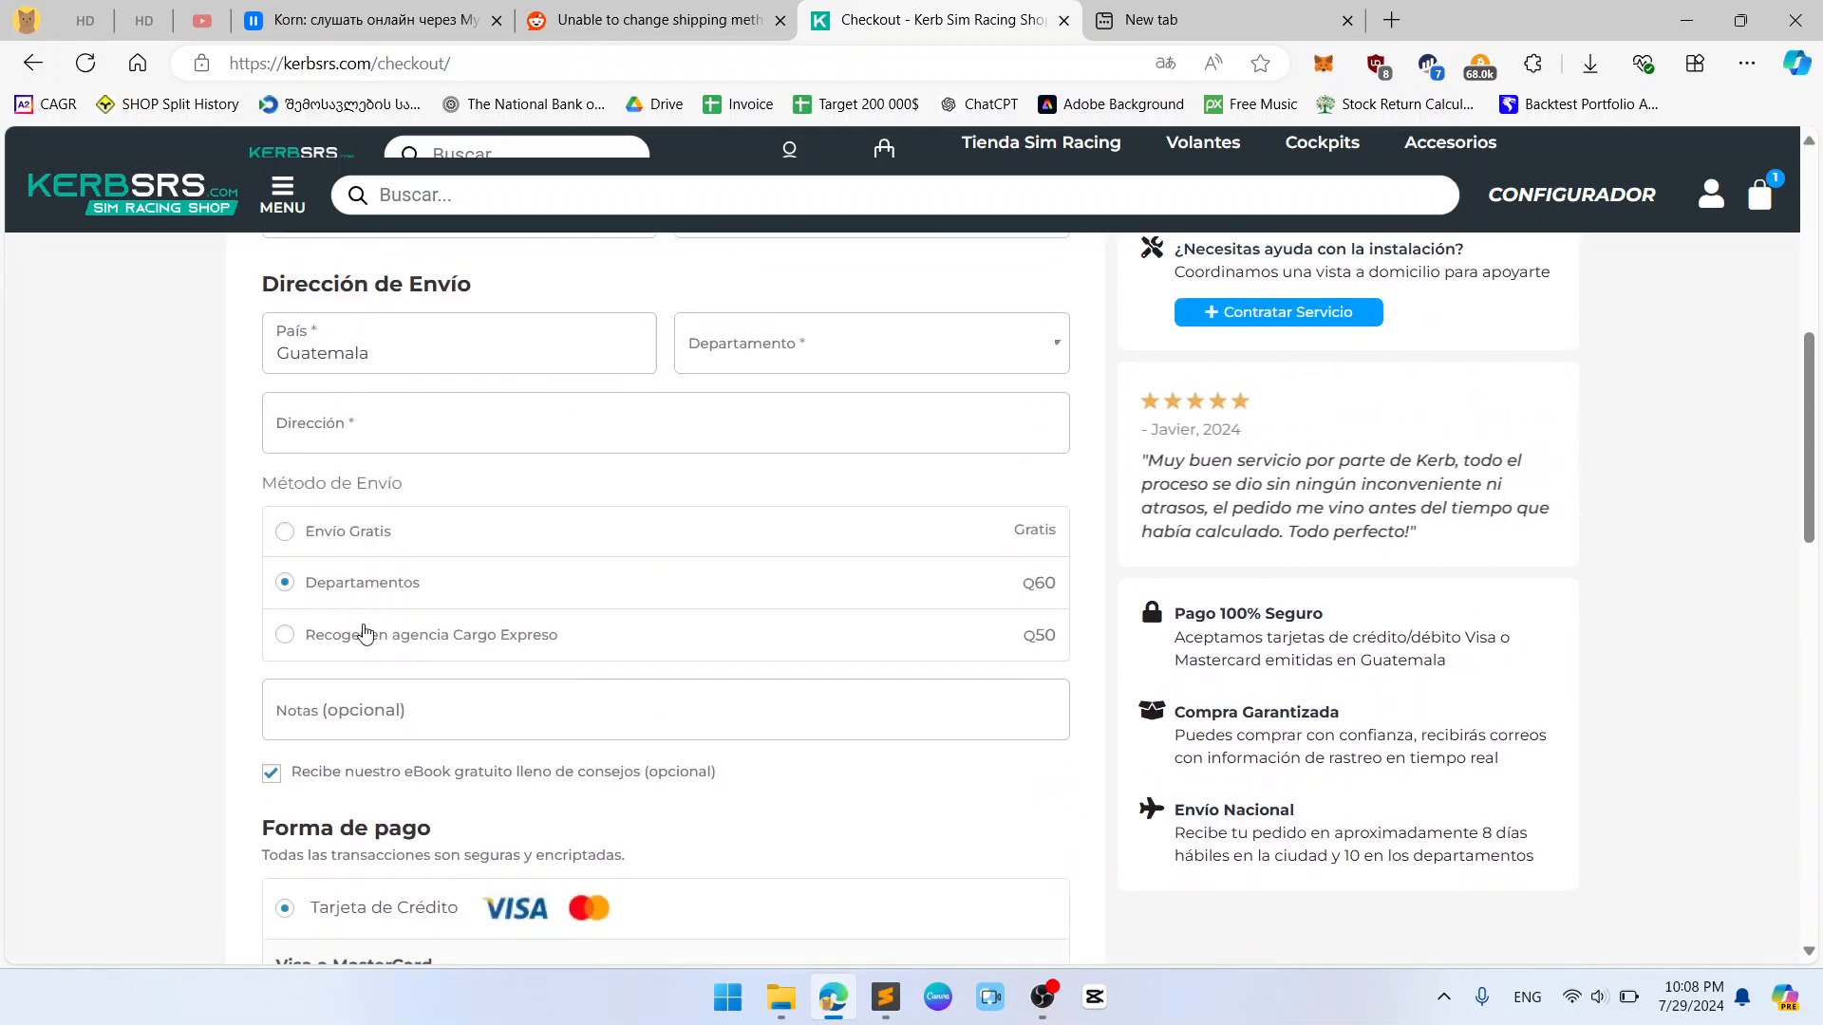
left_click(283, 634)
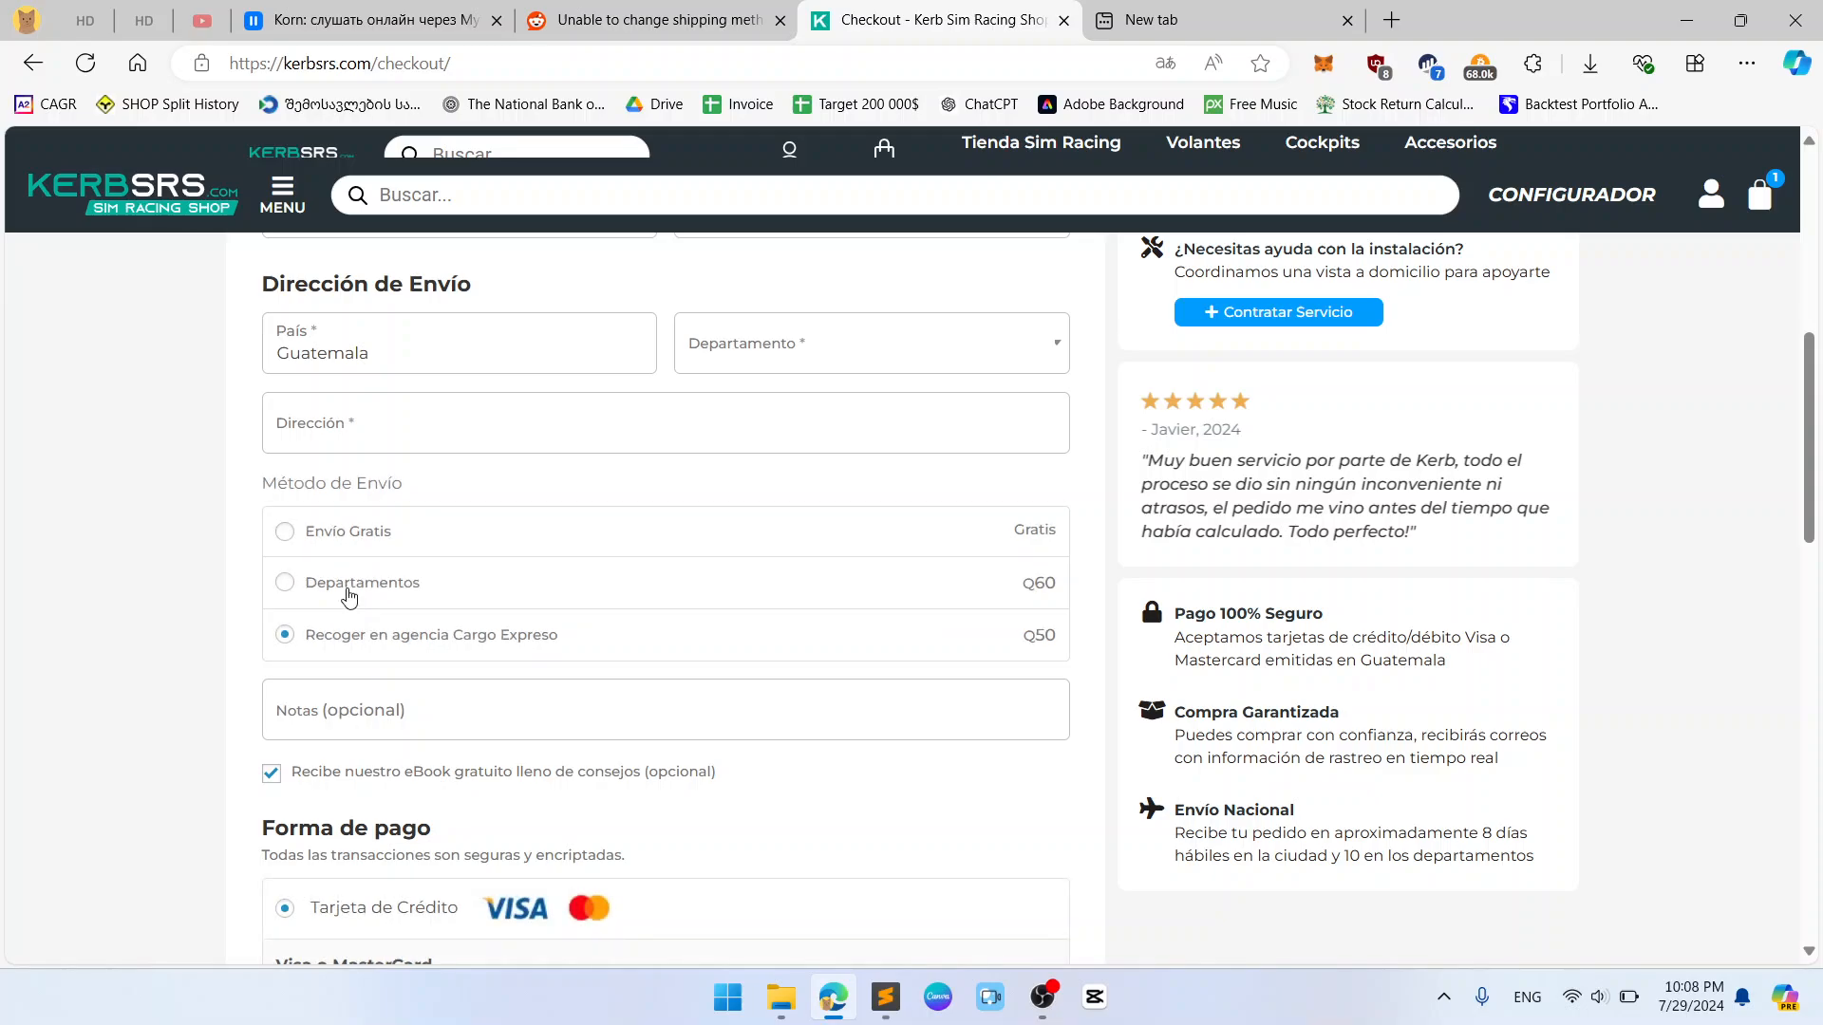
left_click(283, 583)
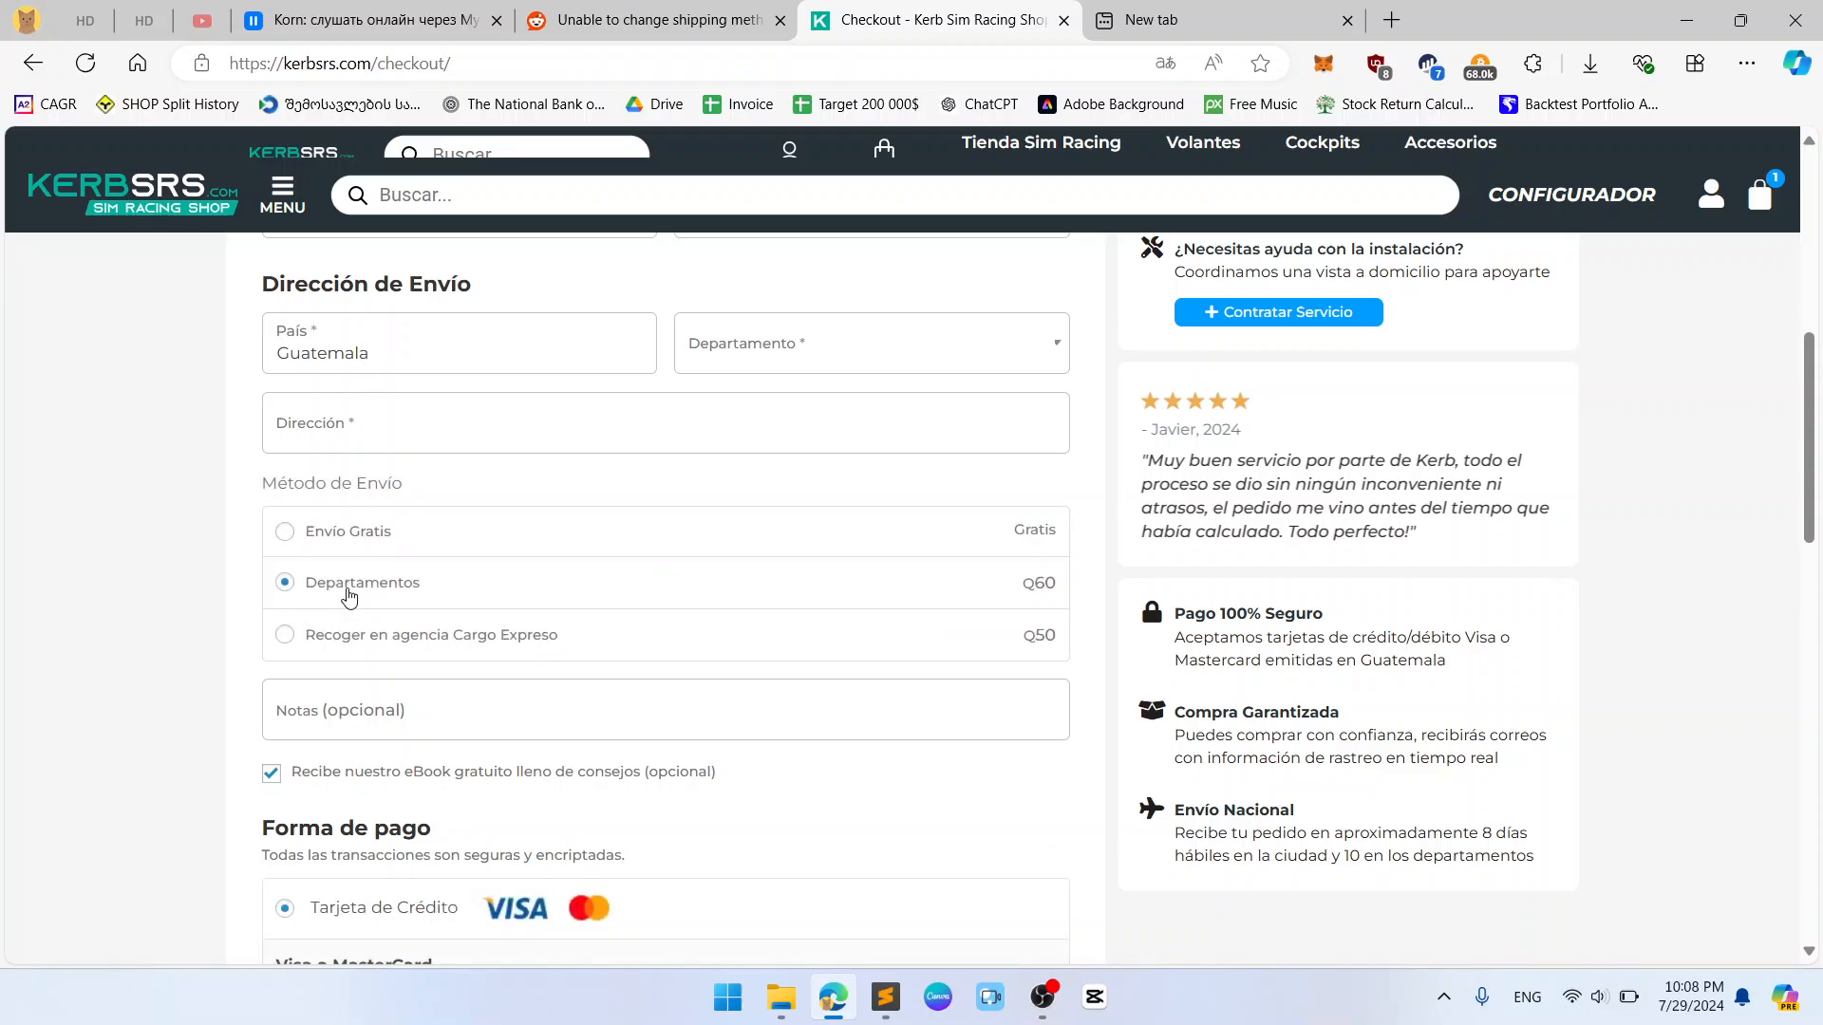